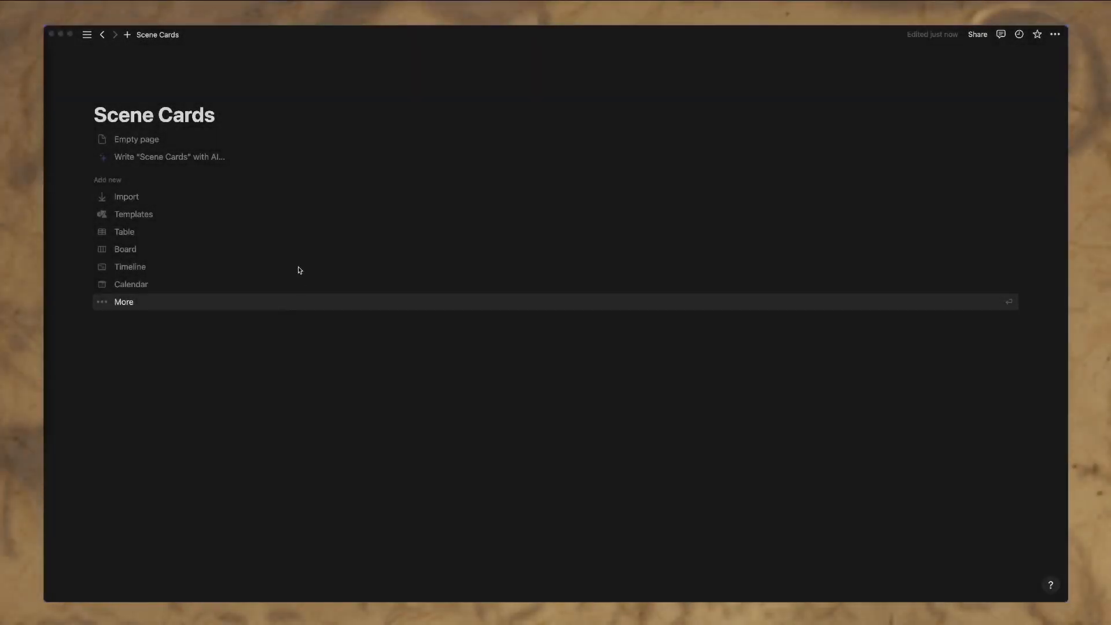
mouse_move(333, 180)
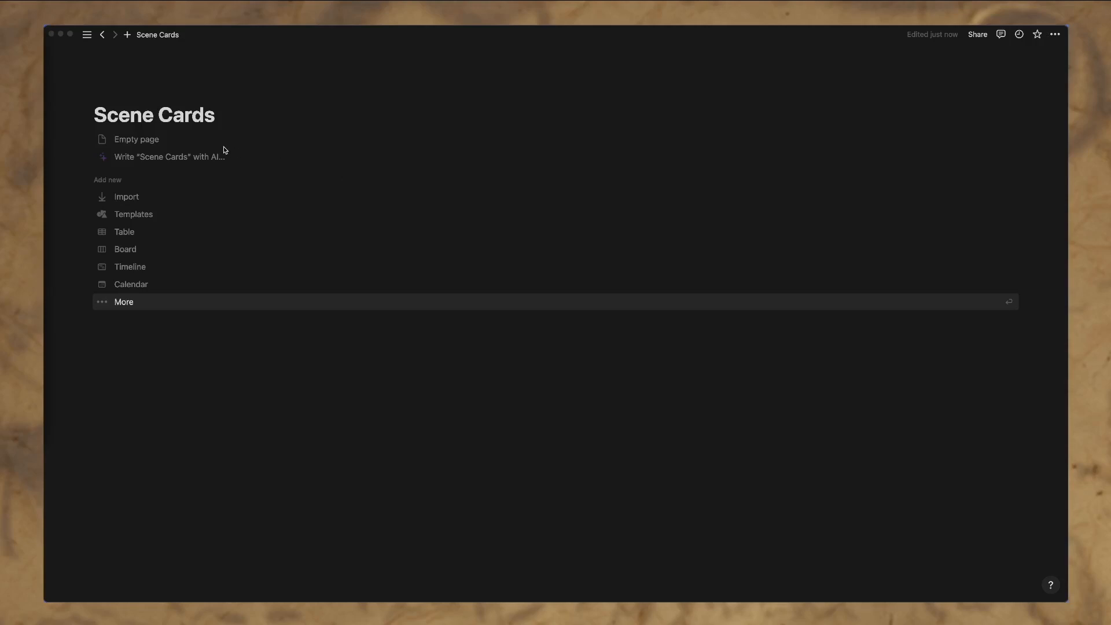
mouse_move(175, 145)
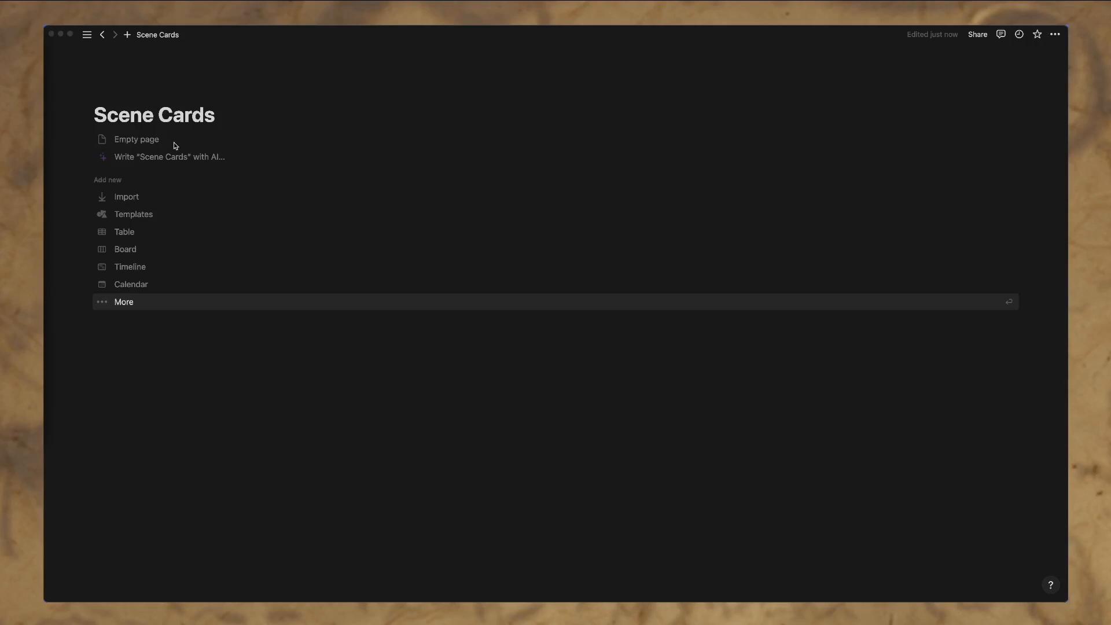
mouse_move(240, 249)
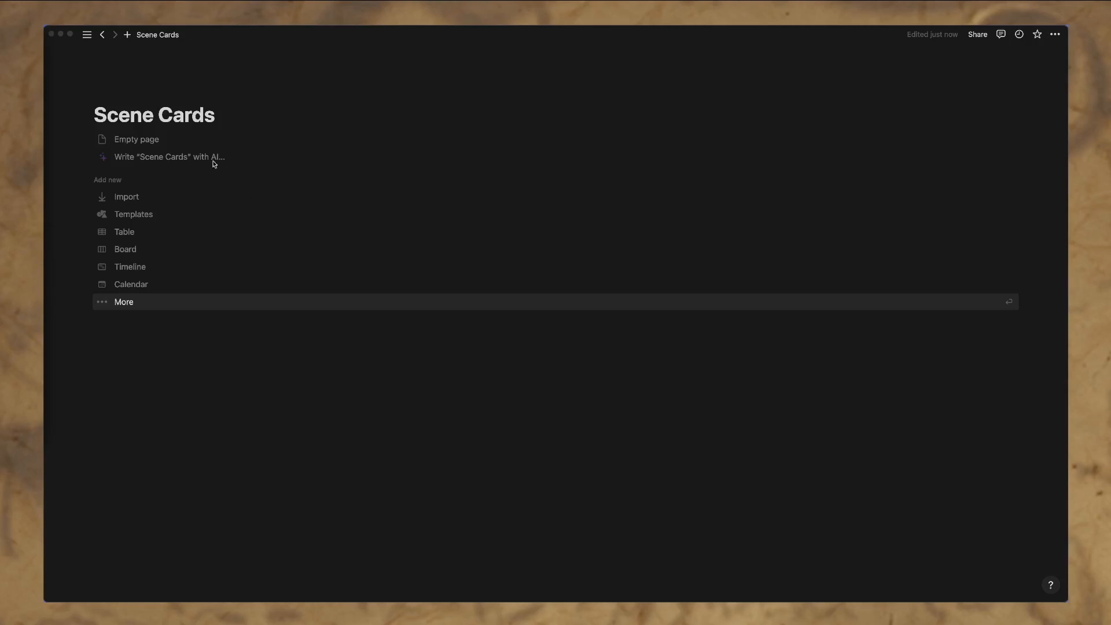
mouse_move(216, 120)
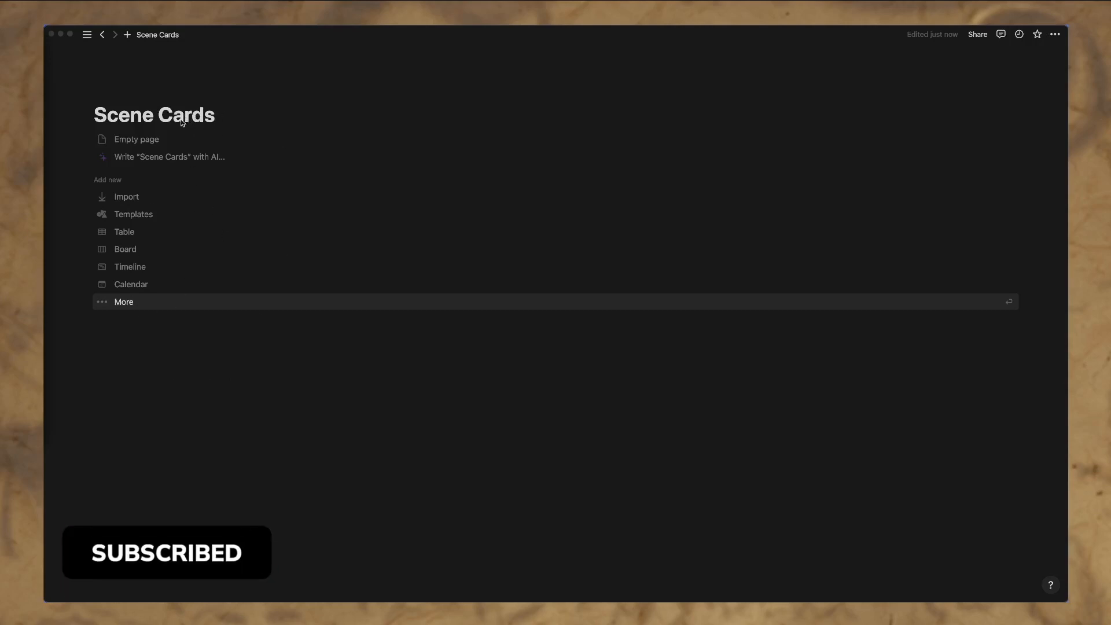
Step: Insert an inline database titled 'Book 1' and delete its three blank starter rows
left_click(215, 114)
type("/")
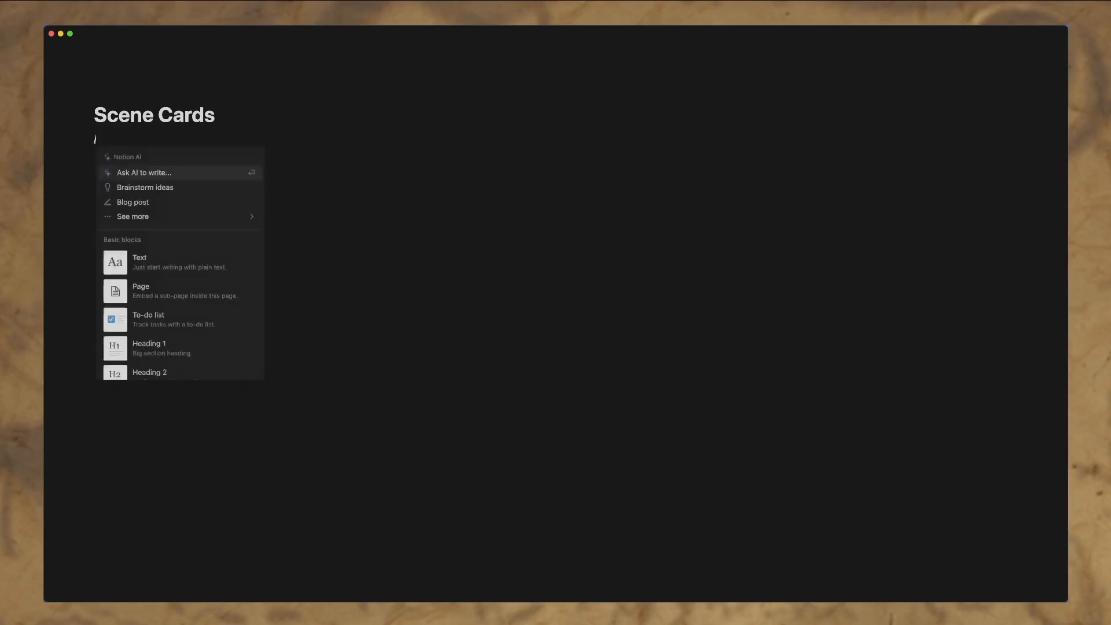
type("data")
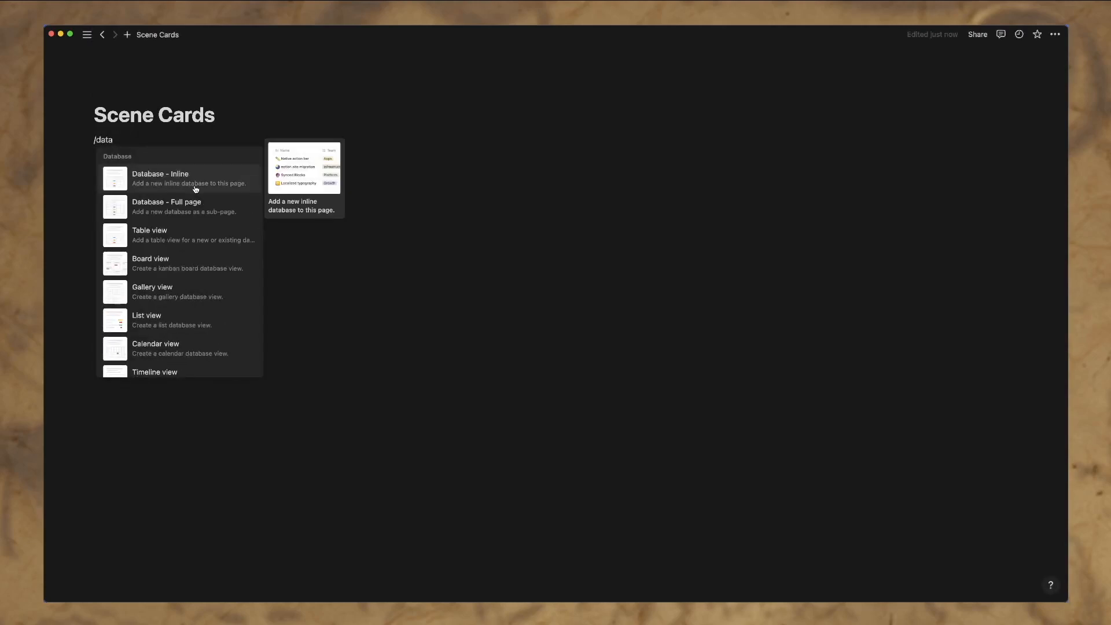
left_click(187, 178)
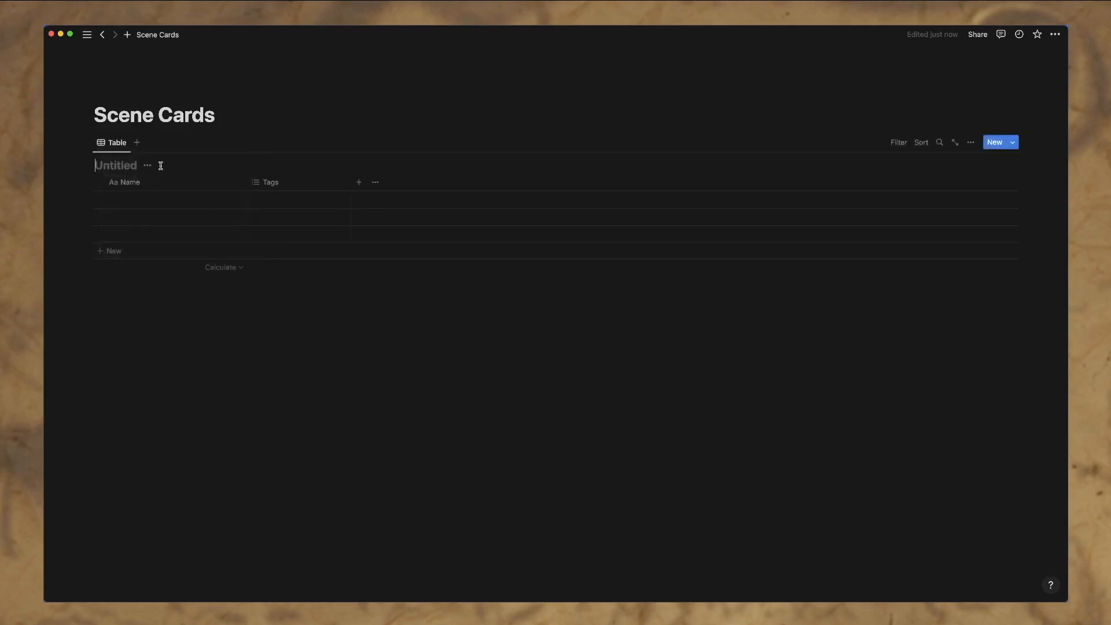
type("Book 1")
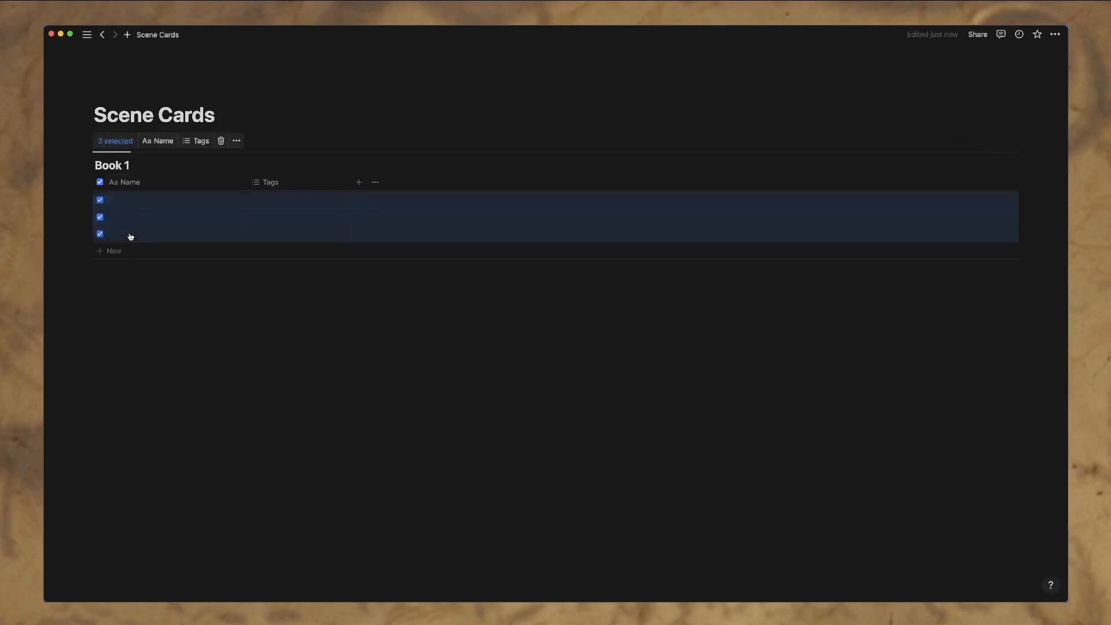
left_click(221, 140)
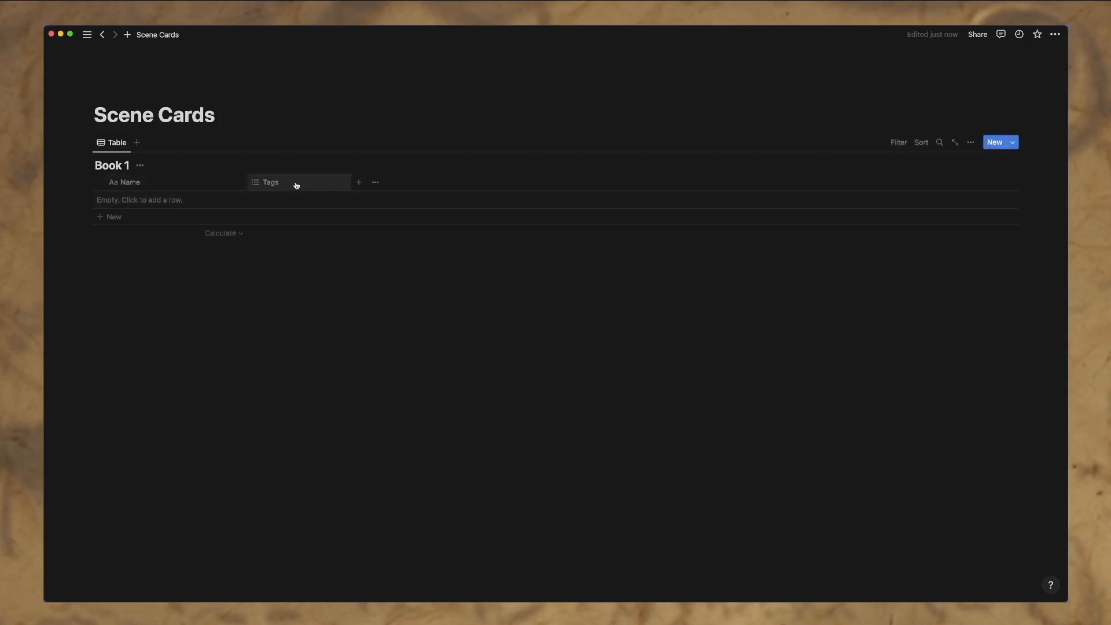
Step: Retitle the Book 1 'Tags' column header as 'POV Character'
left_click(271, 183)
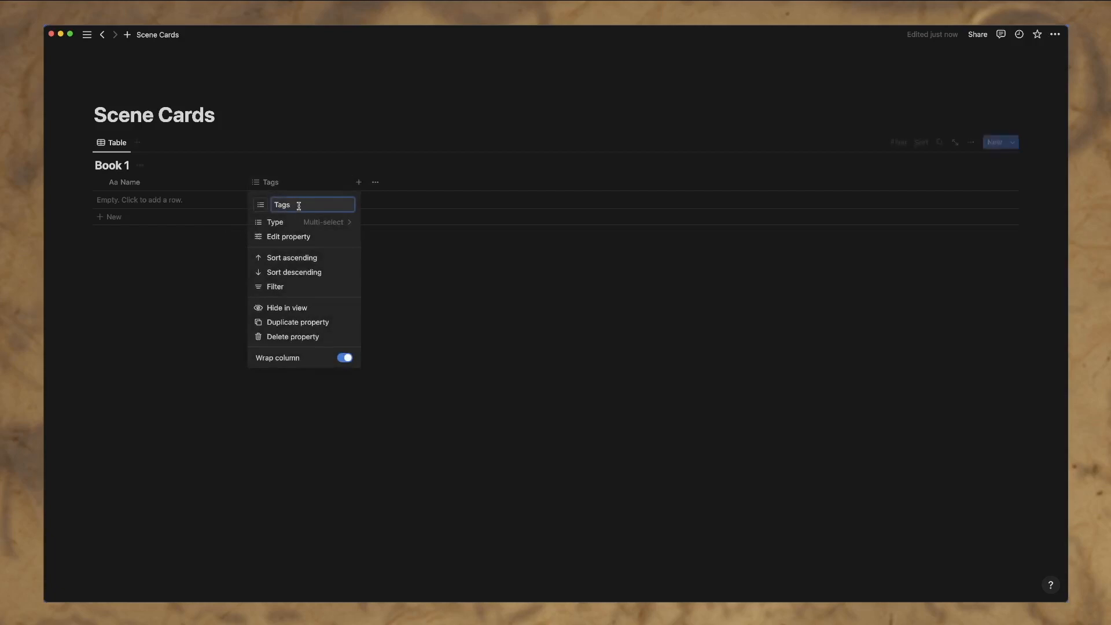
double_click(282, 205)
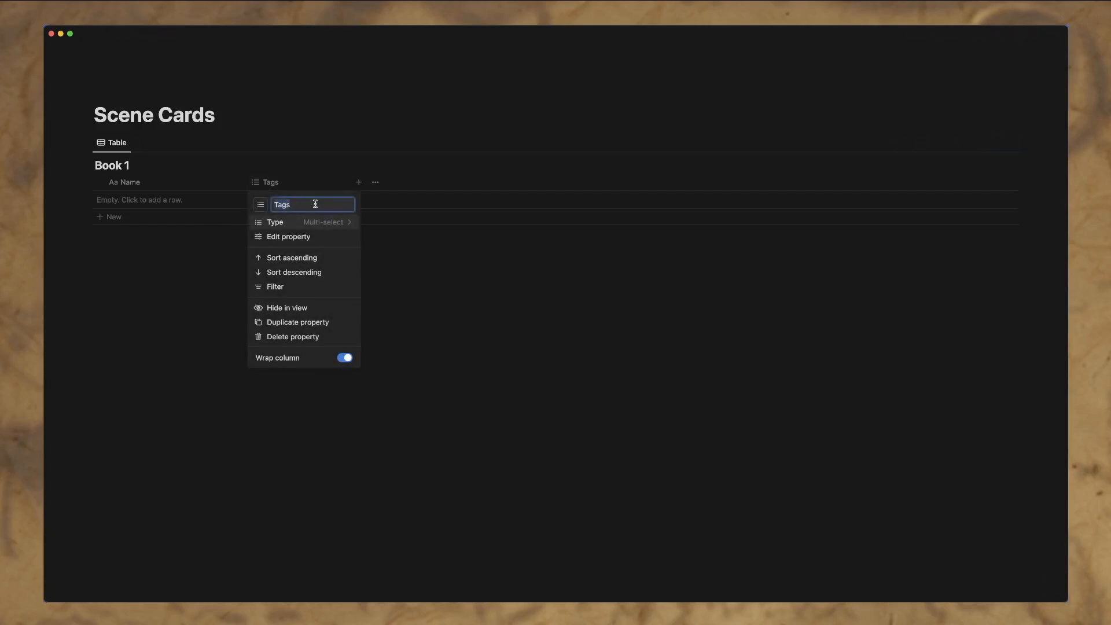
type("POV")
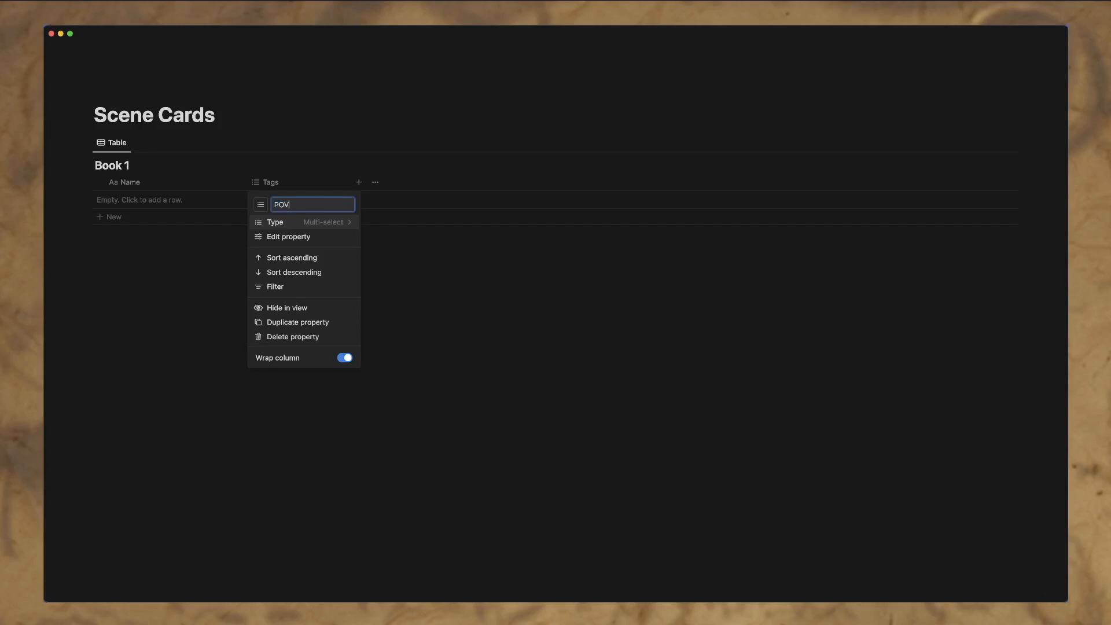
type("Character")
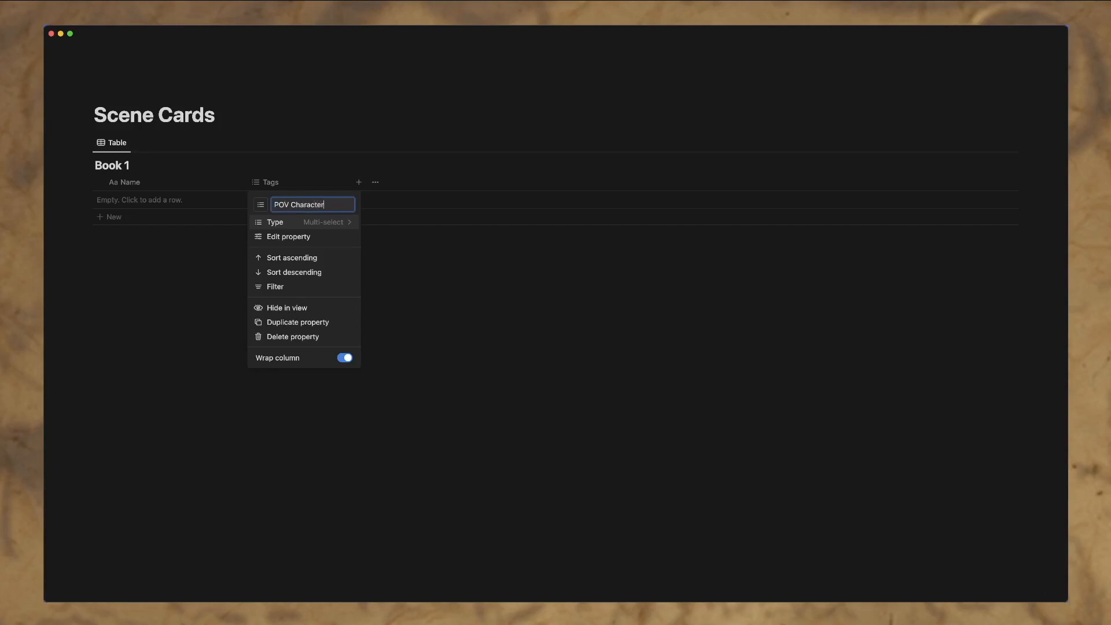
left_click(312, 222)
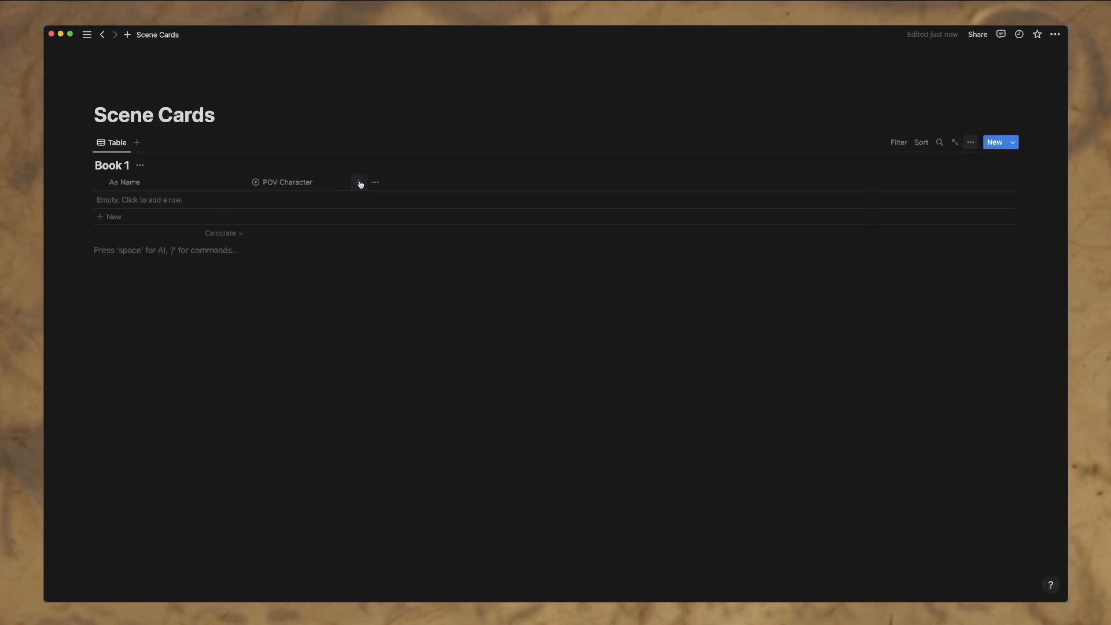
Step: Add text columns 'Set Up' and 'Tension' to the Book 1 table
left_click(359, 183)
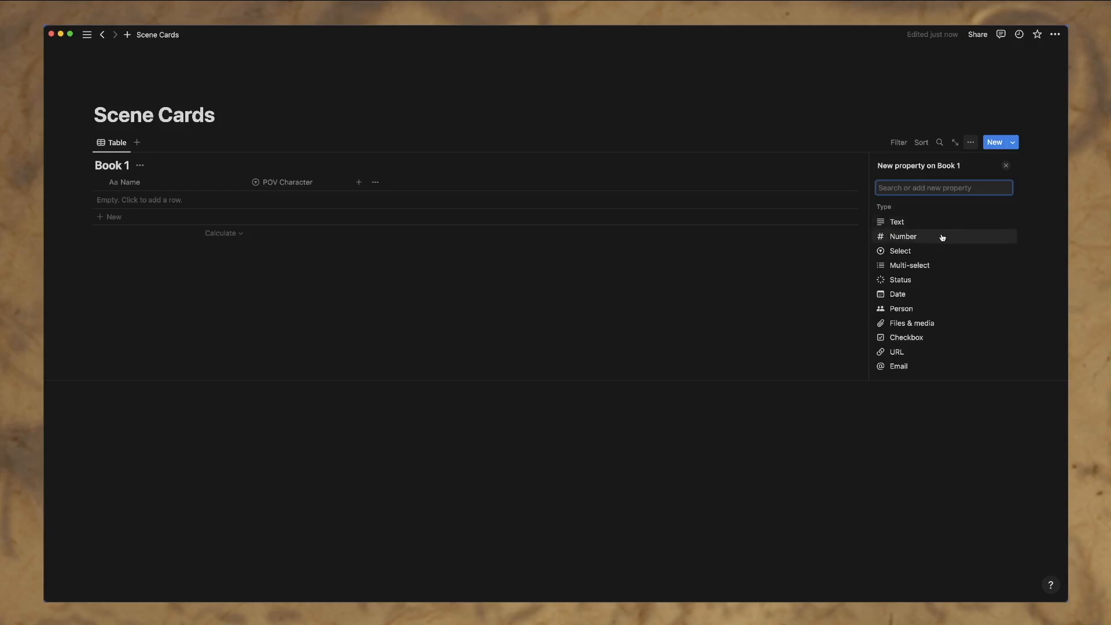
left_click(897, 221)
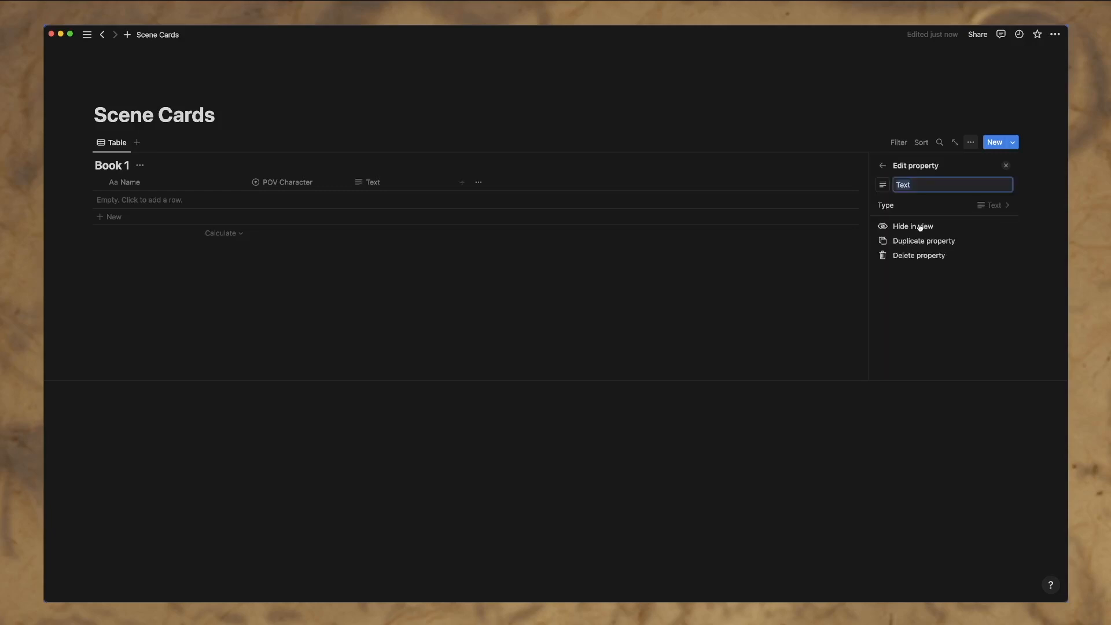
type("S")
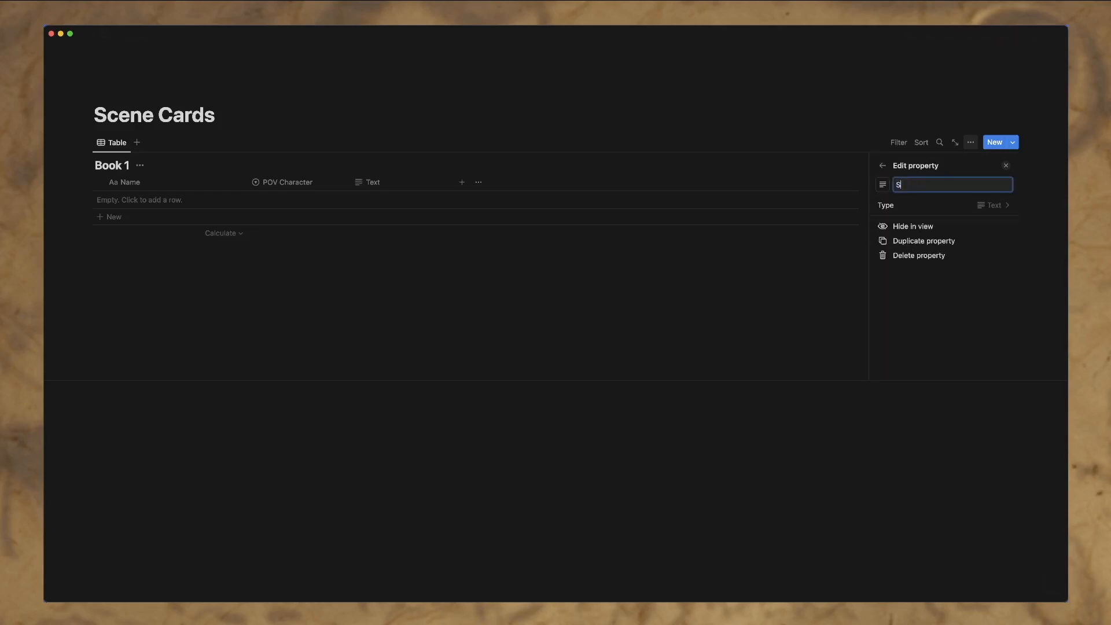
type("et Up")
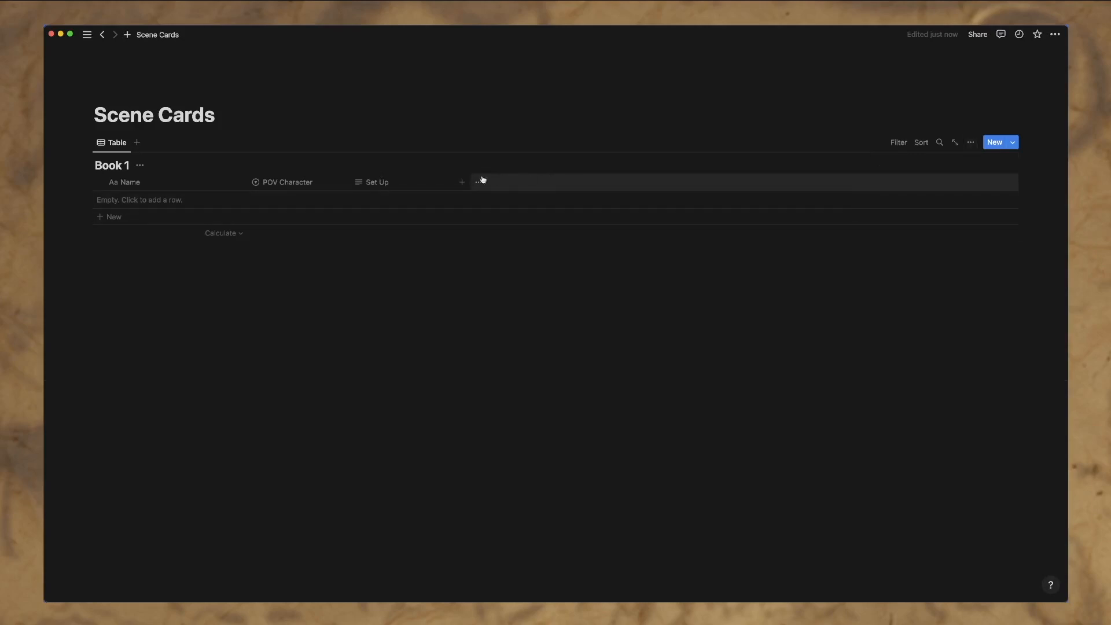
left_click(461, 182)
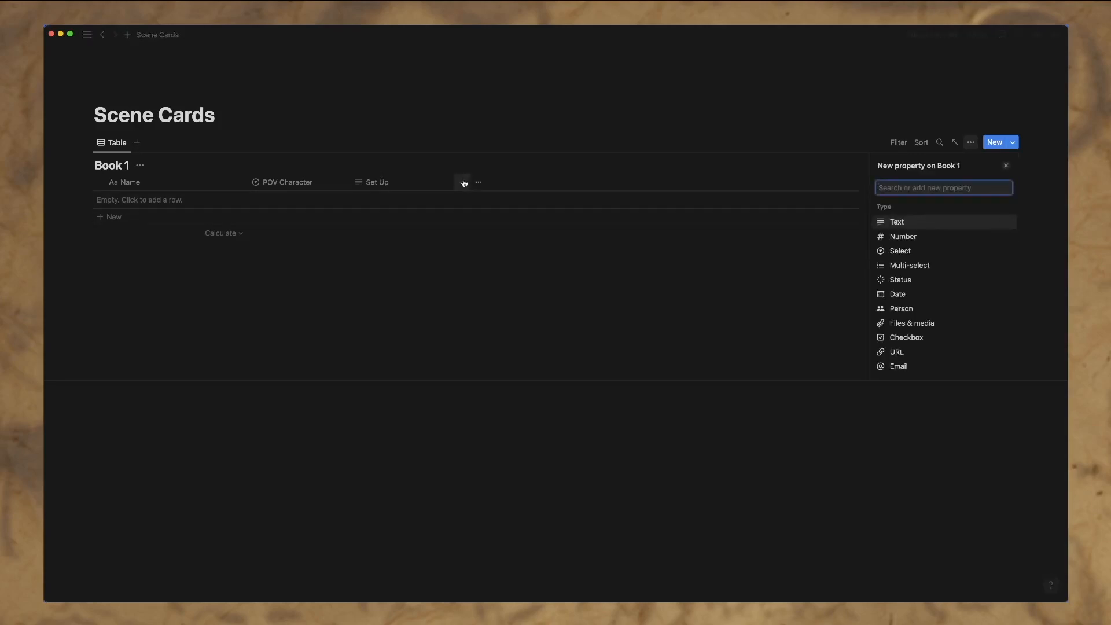
type("Tension")
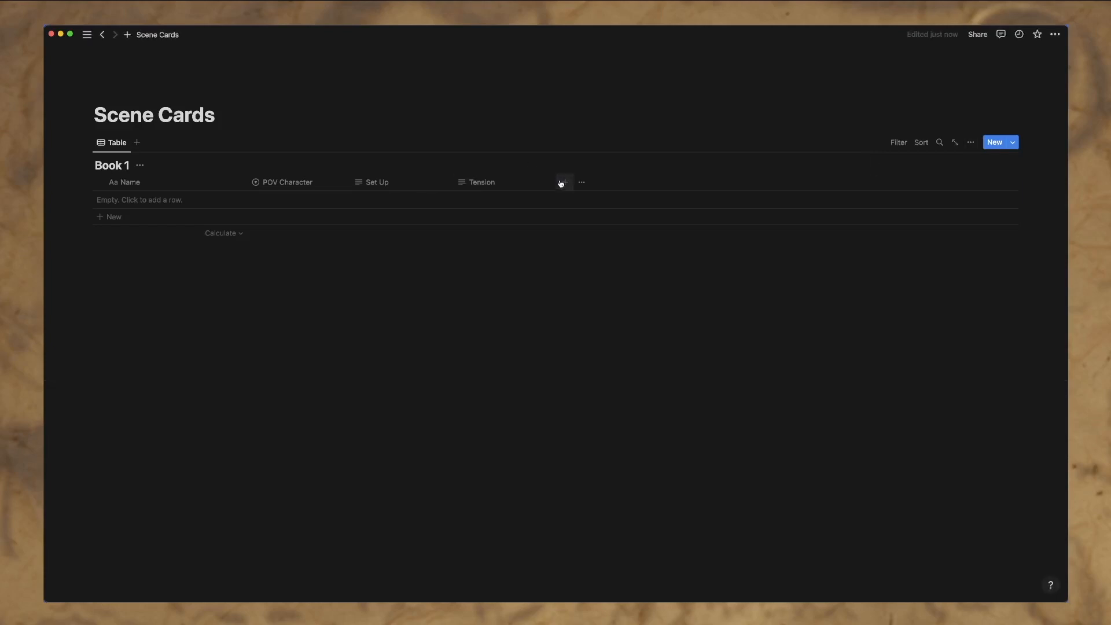
Step: Add text columns 'Crossroads' and 'Decision' to the Book 1 table
left_click(562, 183)
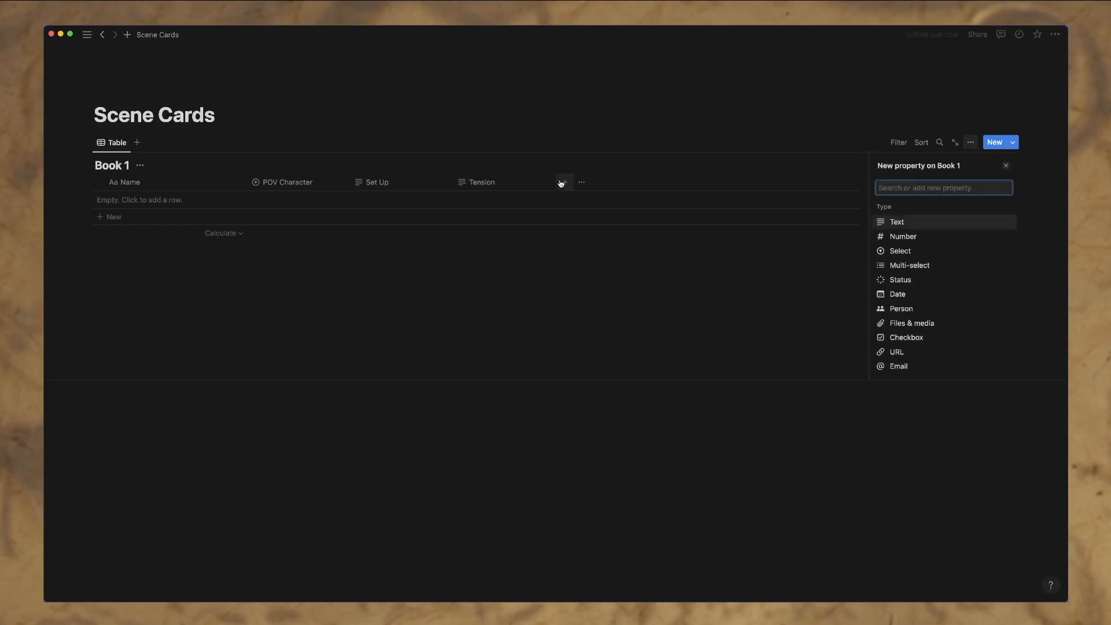
type("Crossroads")
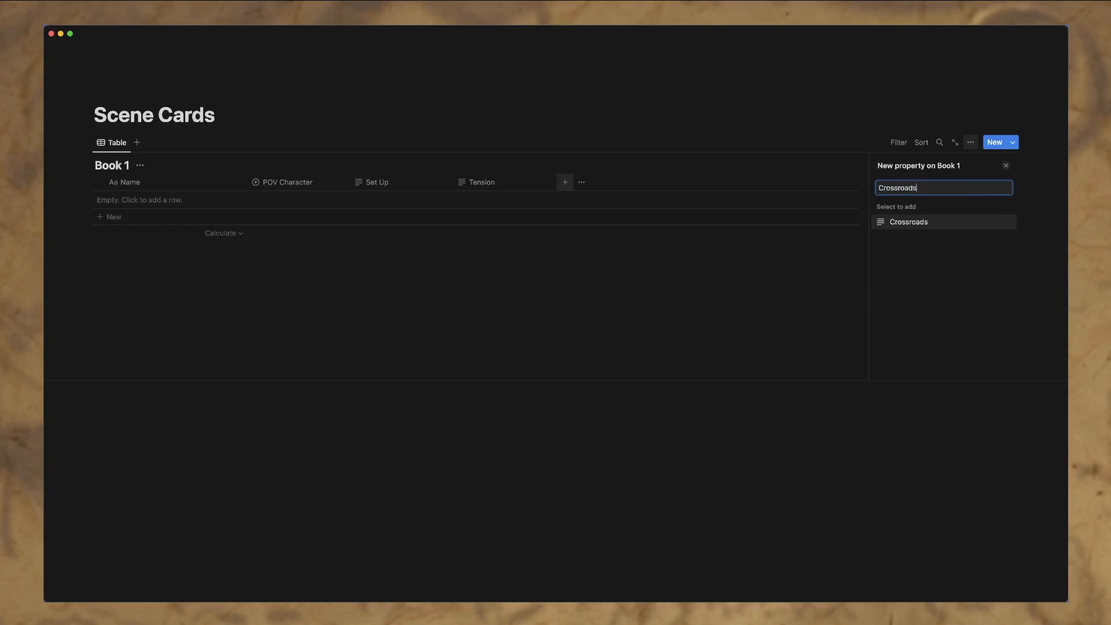
left_click(909, 221)
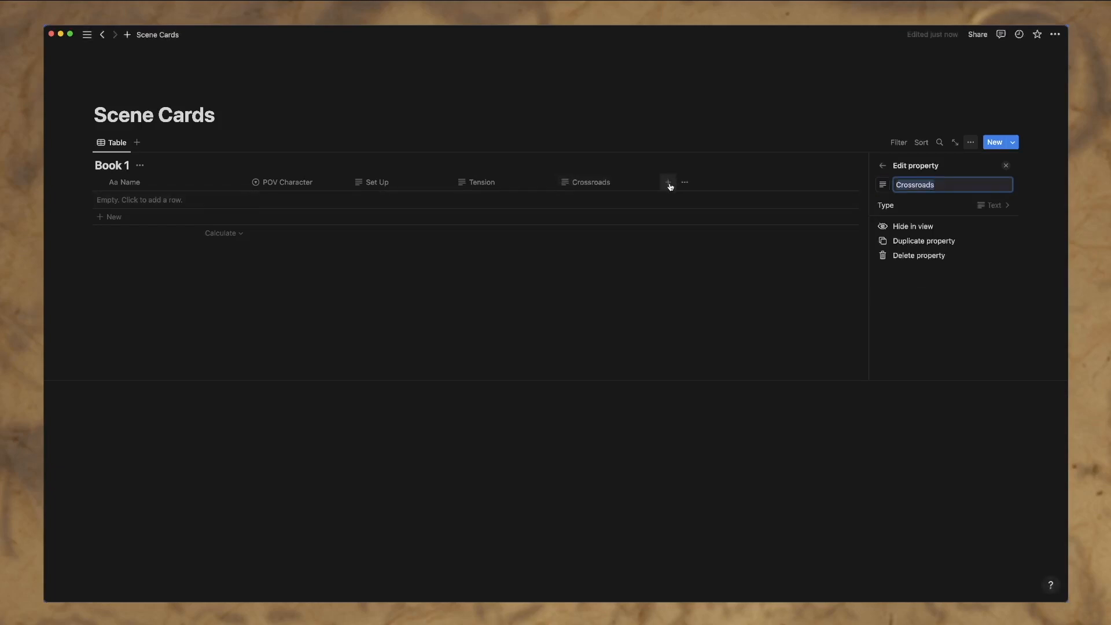
left_click(667, 183)
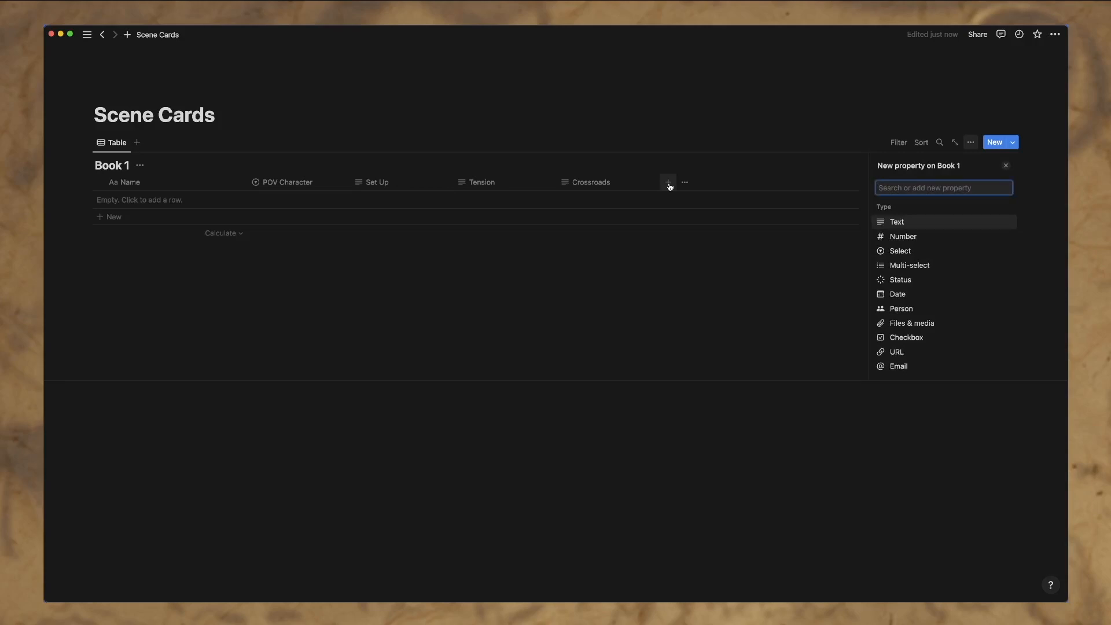
type("Decisi")
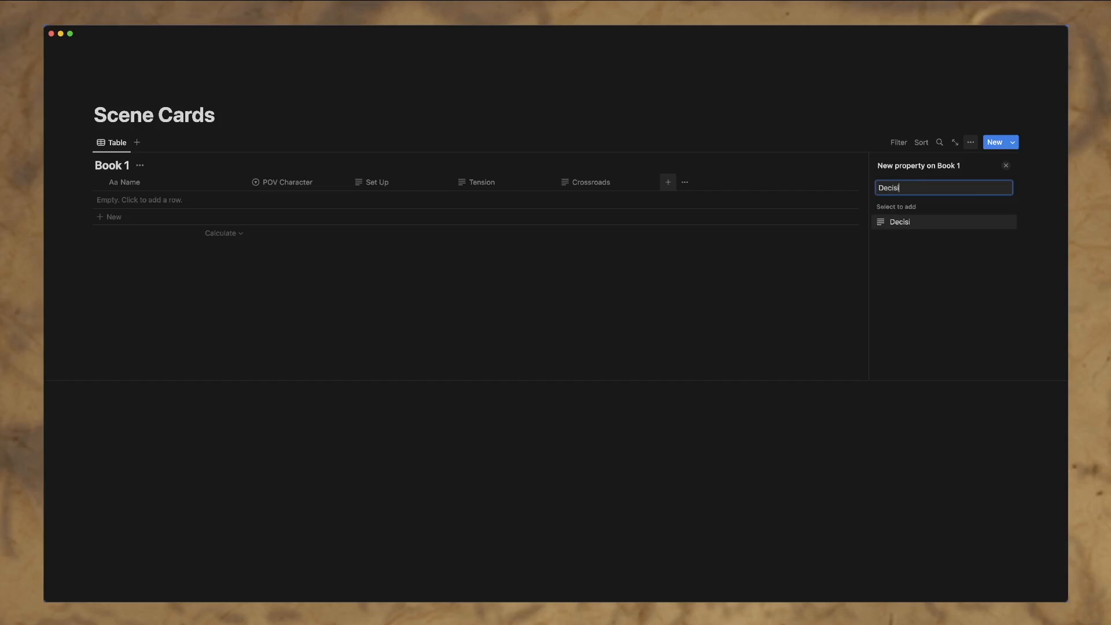
left_click(899, 222)
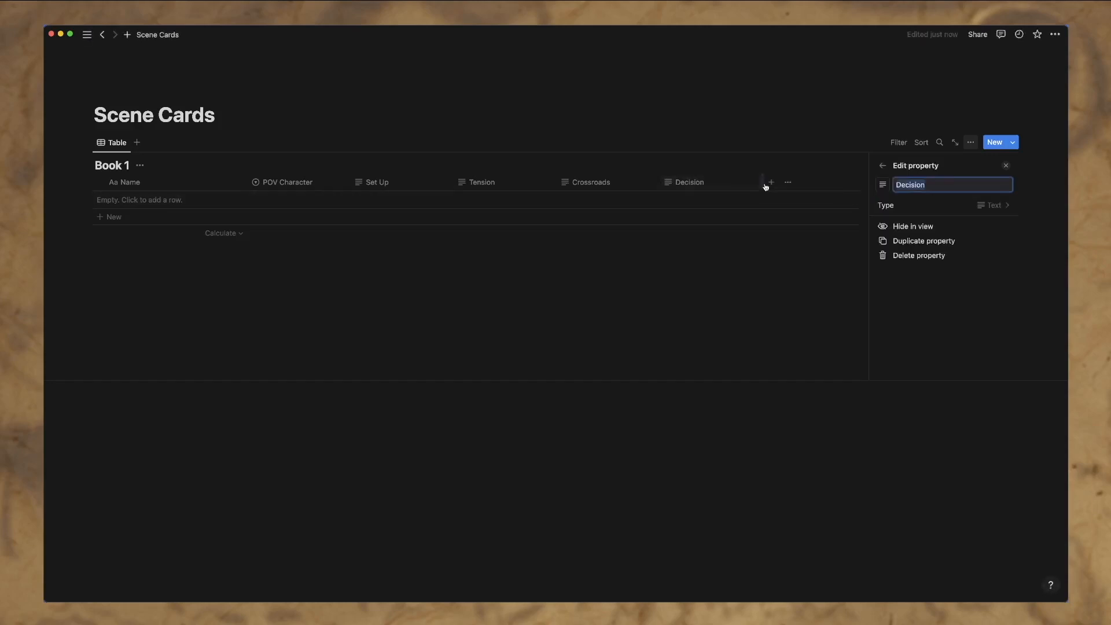
Step: Add an 'Outcome' text property after Decision and close the property panel
left_click(770, 182)
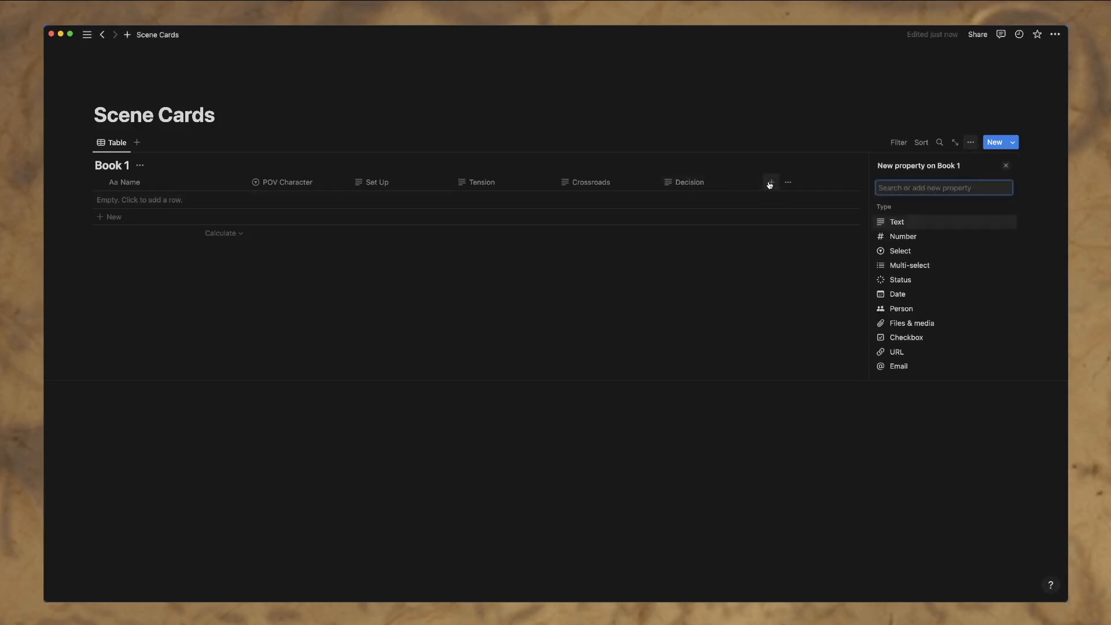
type("Outcome")
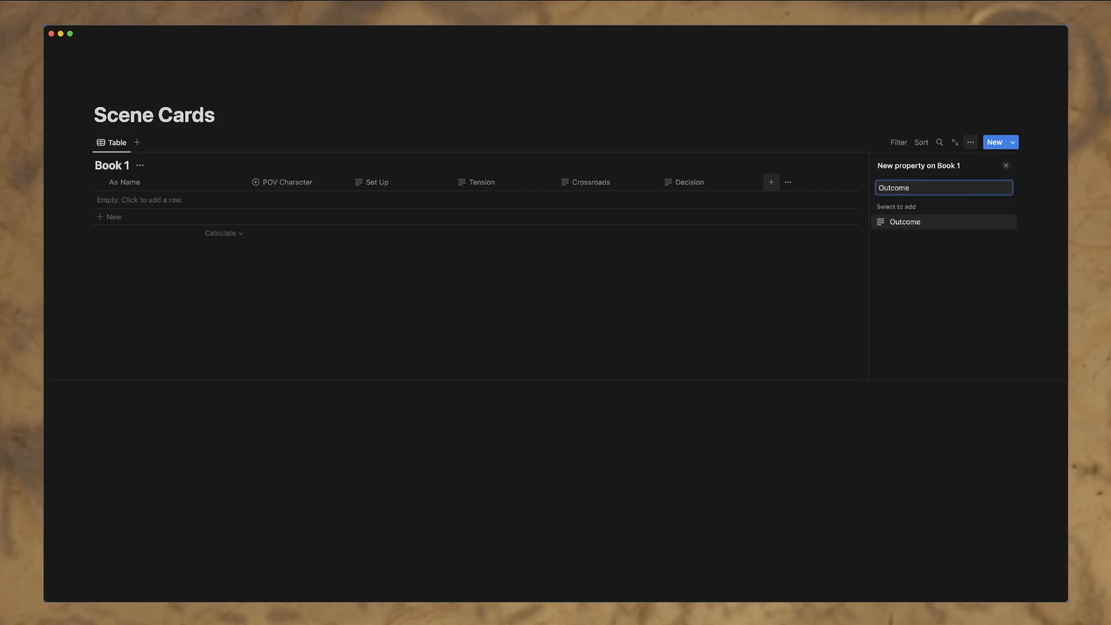
left_click(905, 221)
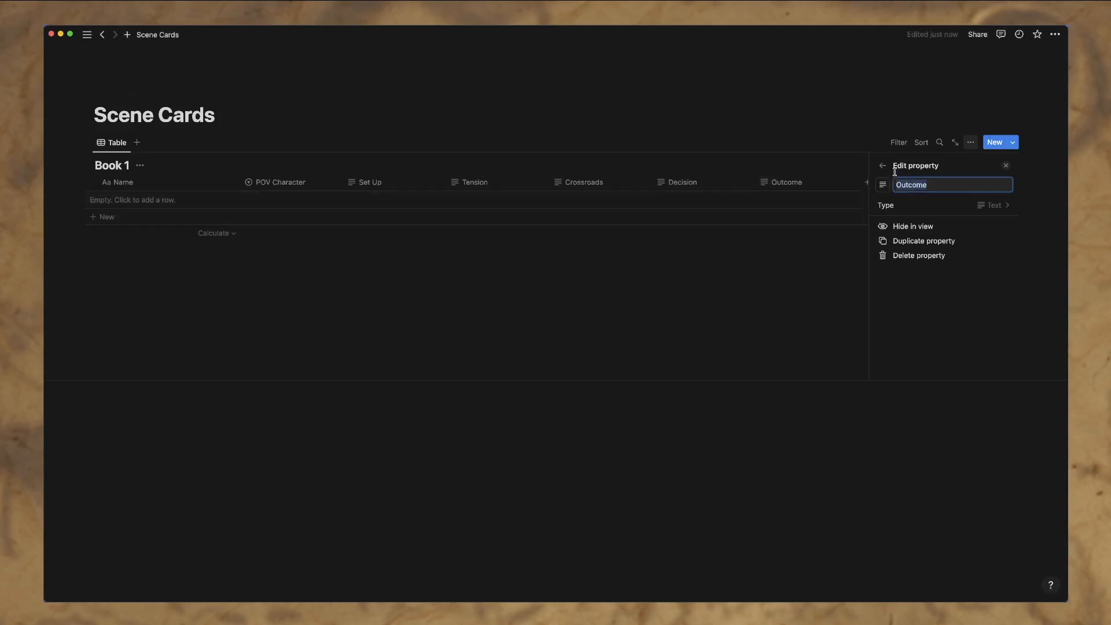
left_click(882, 165)
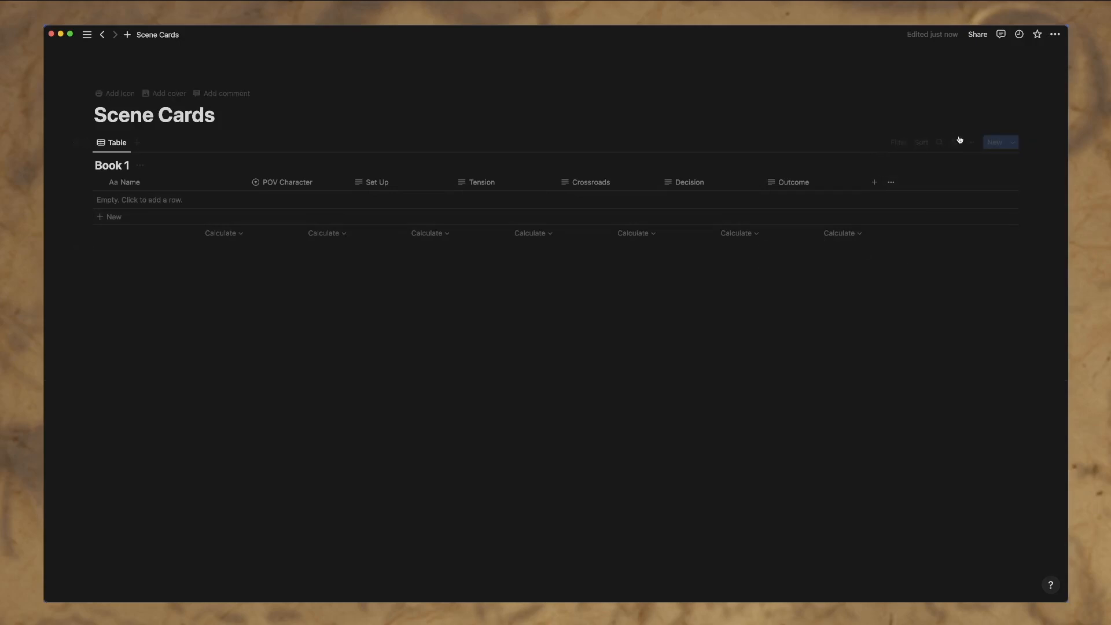
Step: Turn on 'Wrap all columns' in the Book 1 table view layout
left_click(970, 142)
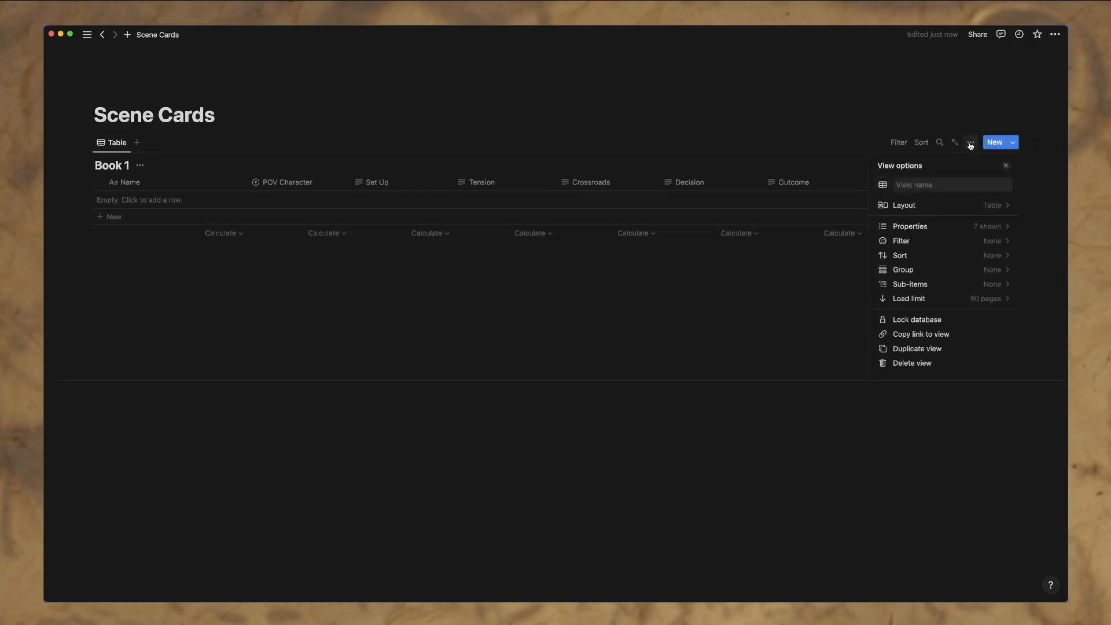
left_click(904, 205)
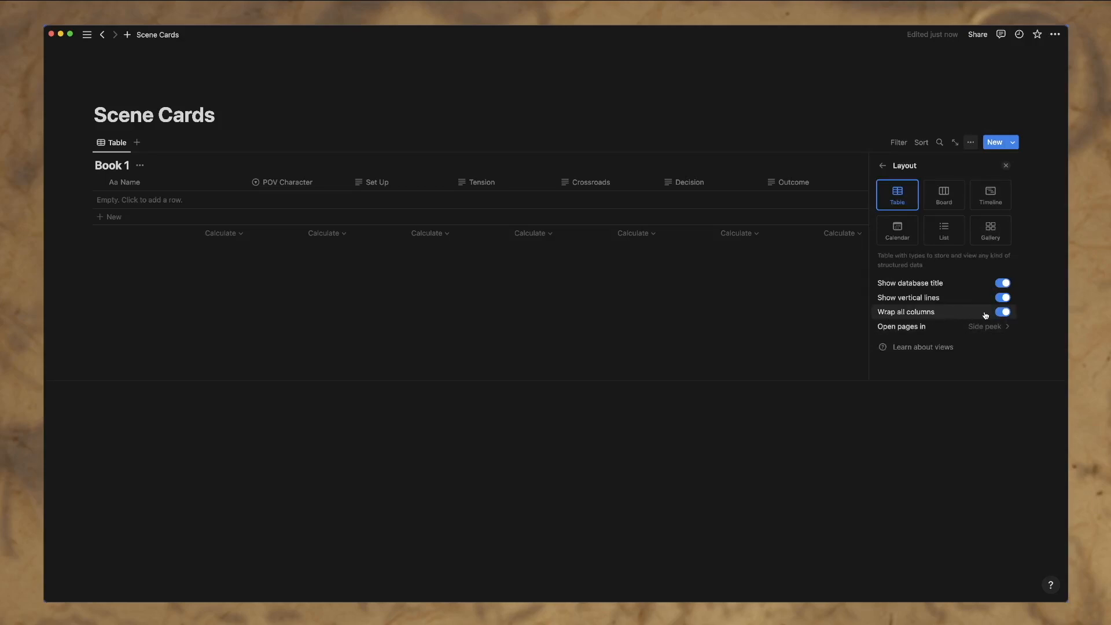
left_click(1002, 312)
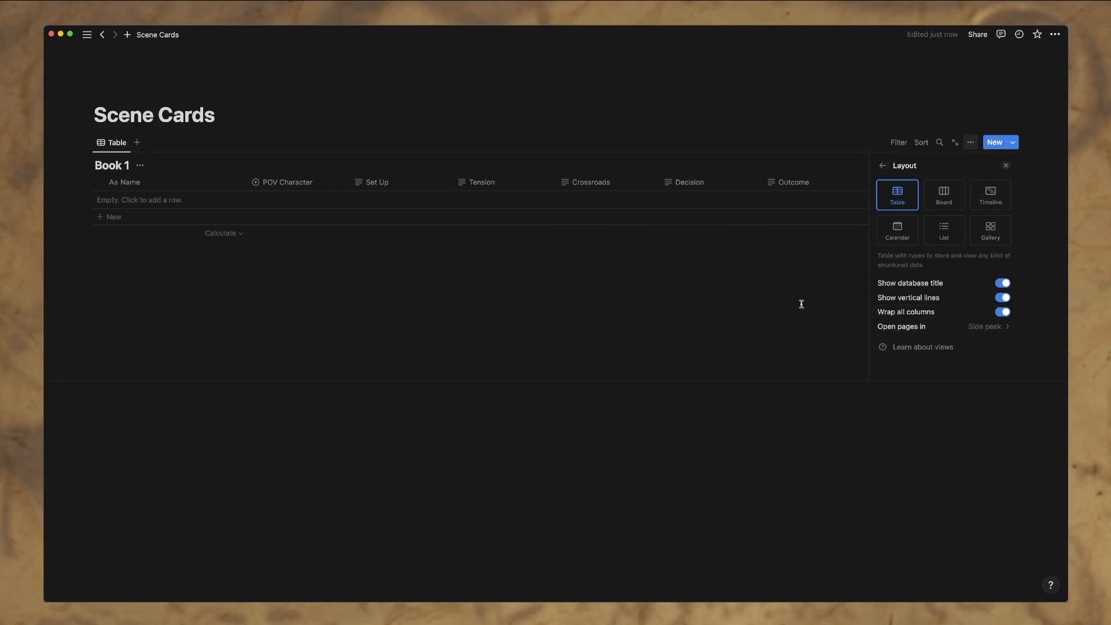
left_click(1006, 164)
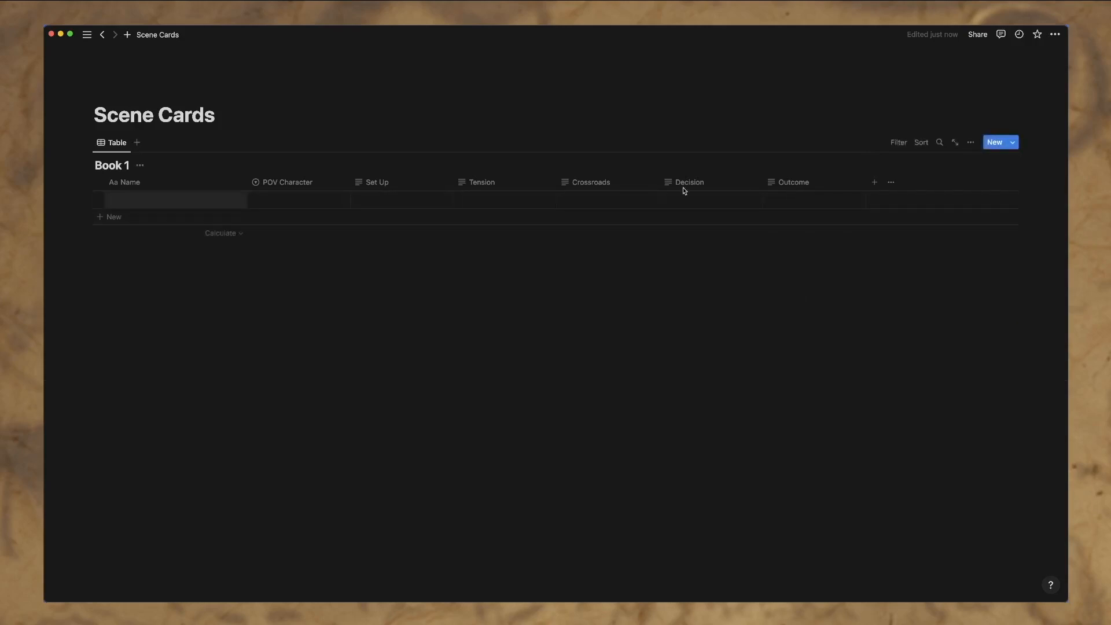
Step: Resize the Set Up column around trial text and retitle the Name column 'Scene Name'
left_click(410, 200)
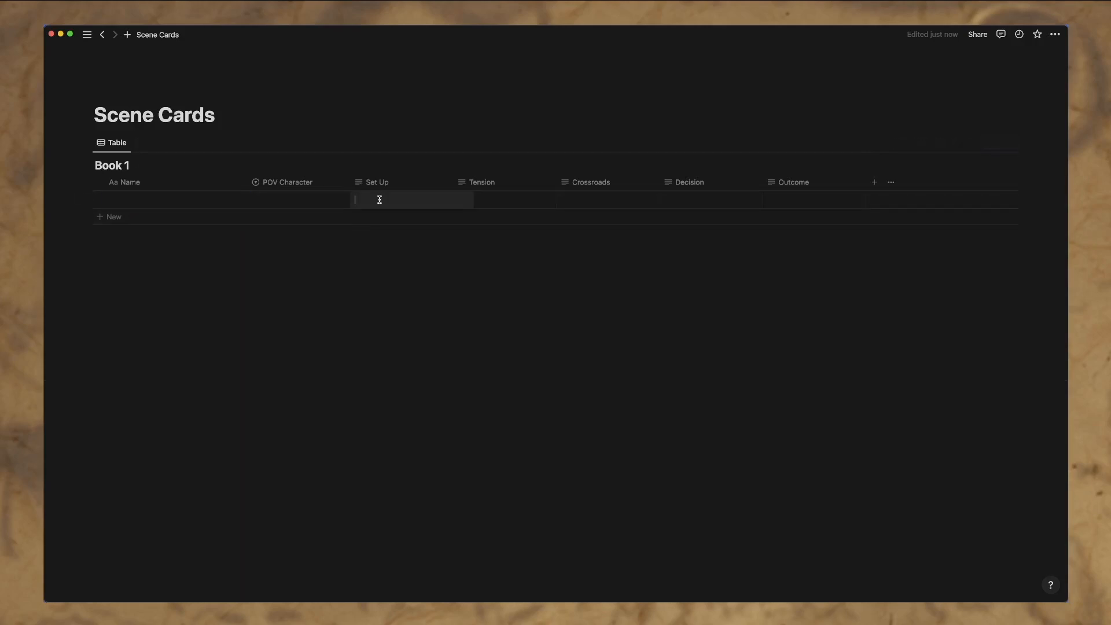
type("This is the s")
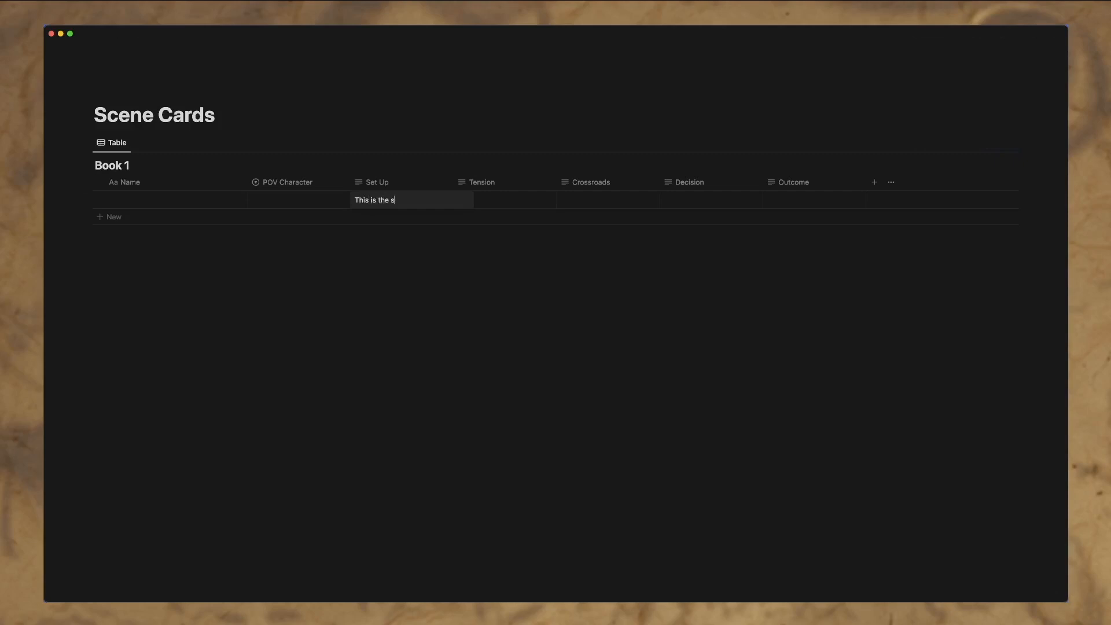
type("et up of the story I like to write")
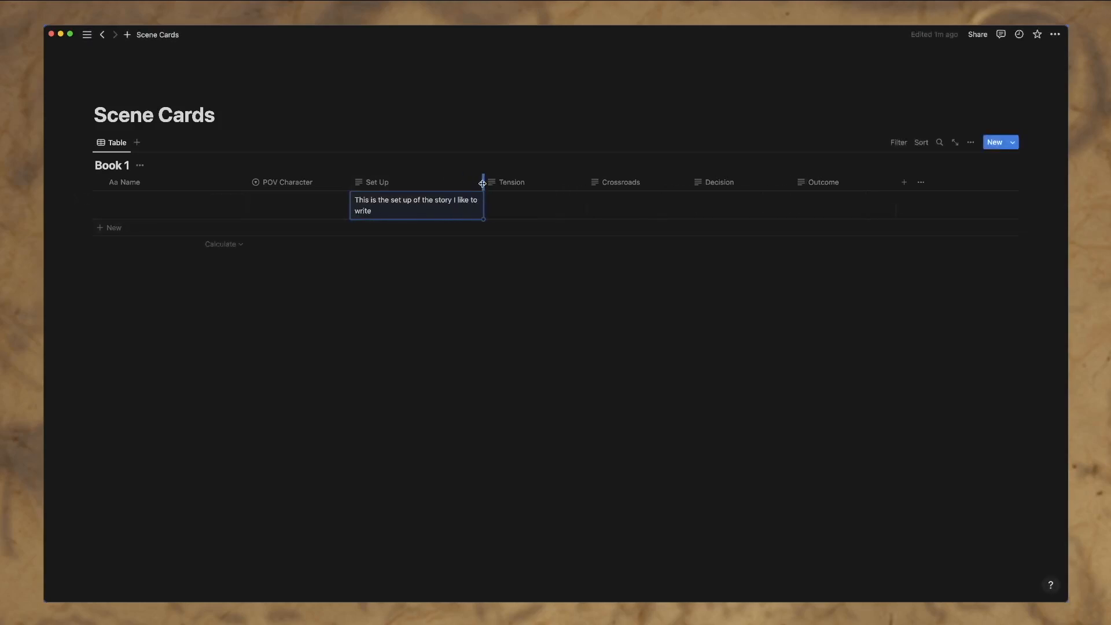
left_click_drag(482, 183, 446, 183)
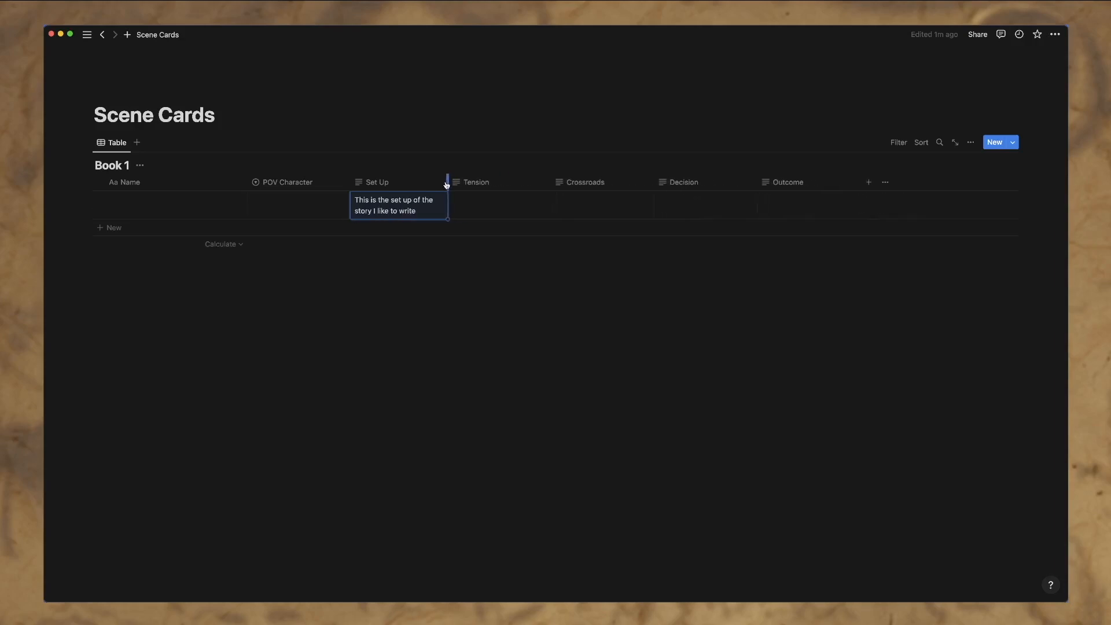
left_click_drag(448, 182, 459, 182)
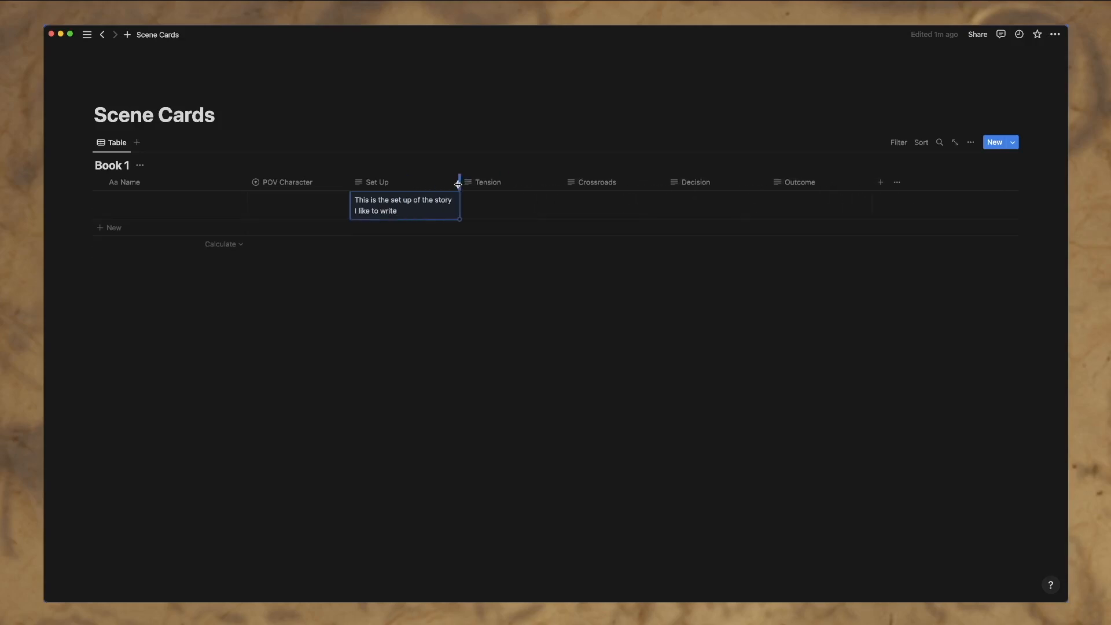
mouse_move(423, 215)
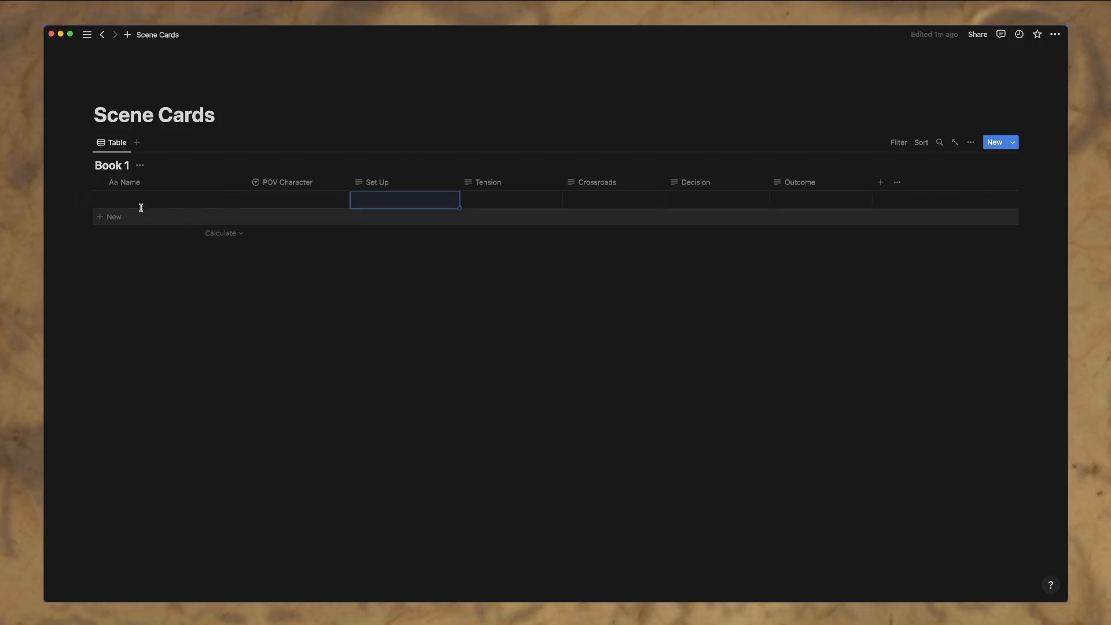
left_click(126, 182)
type("Scene ")
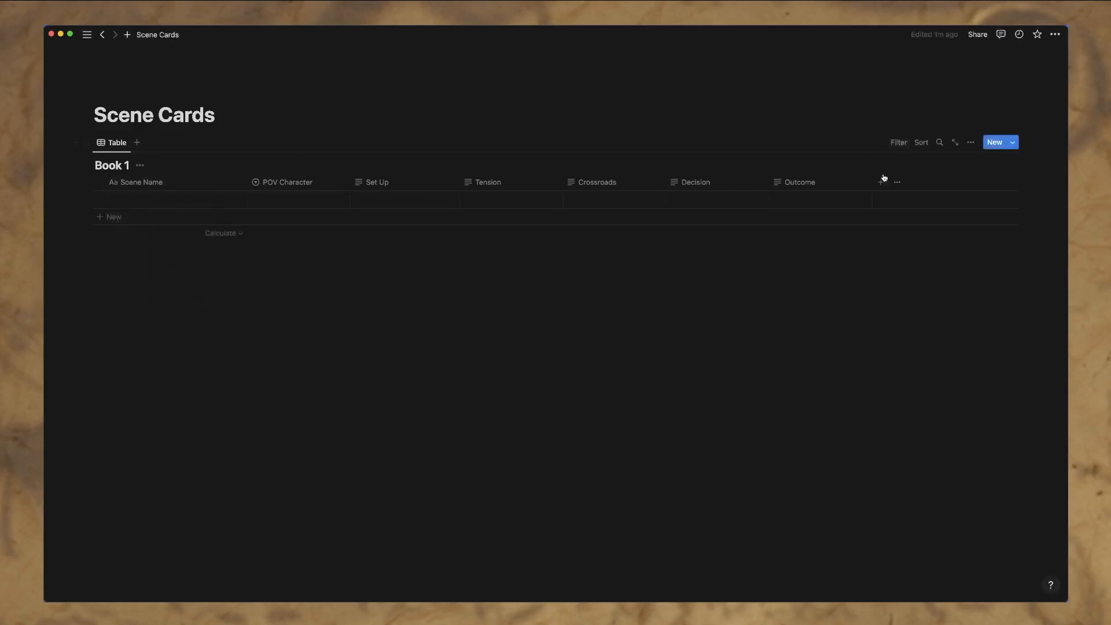
left_click(970, 142)
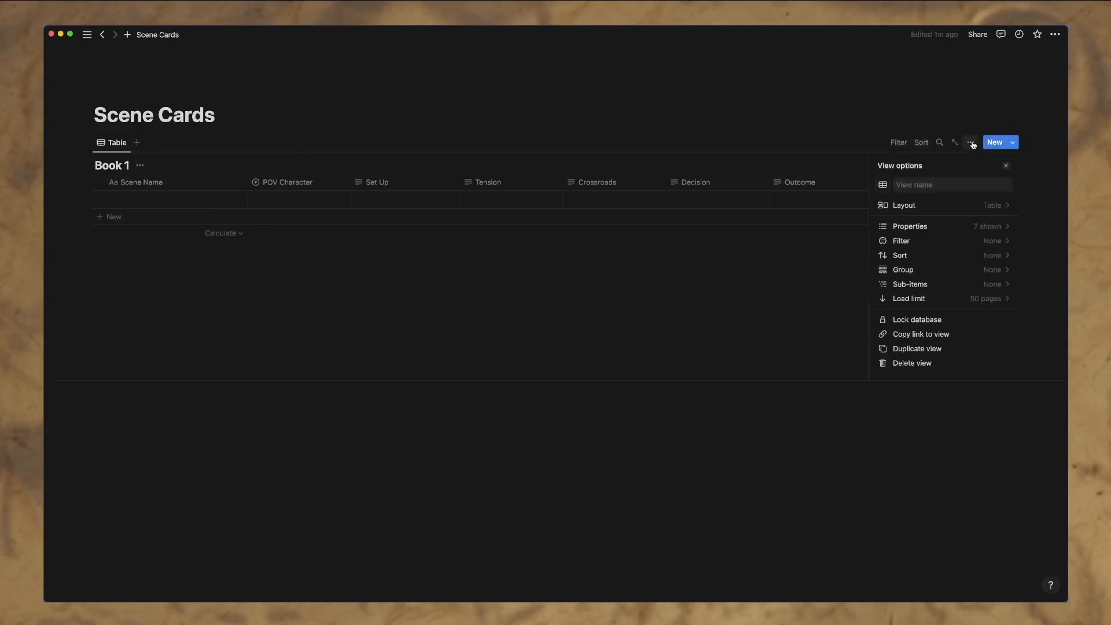
Step: Create a multi-select property 'Supporting Characters' from the view's Properties list
left_click(910, 226)
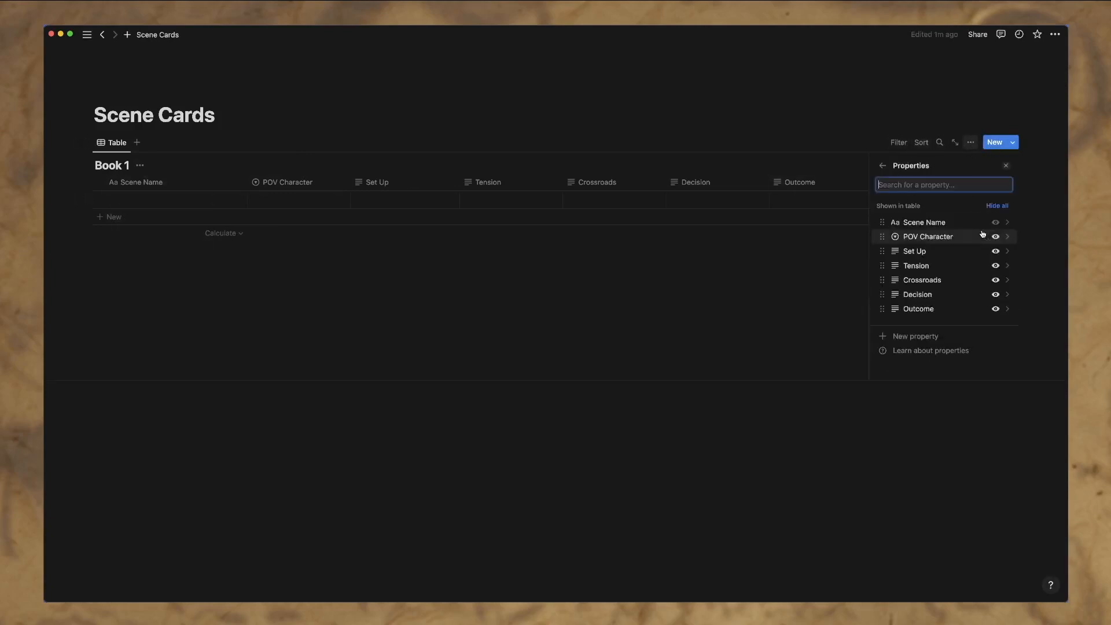
left_click(915, 336)
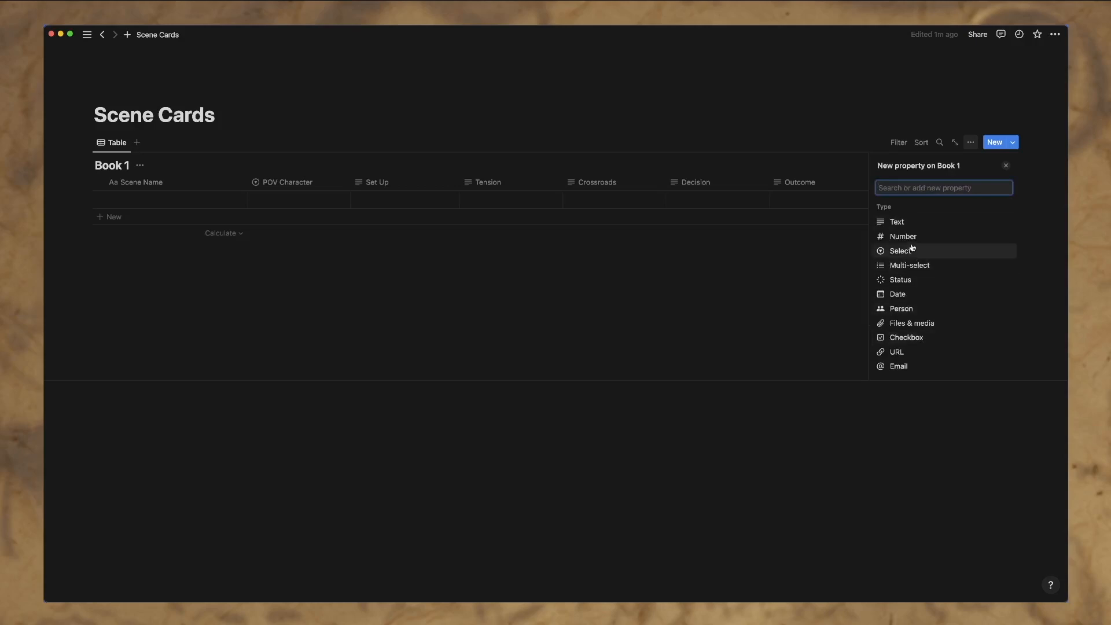
left_click(909, 265)
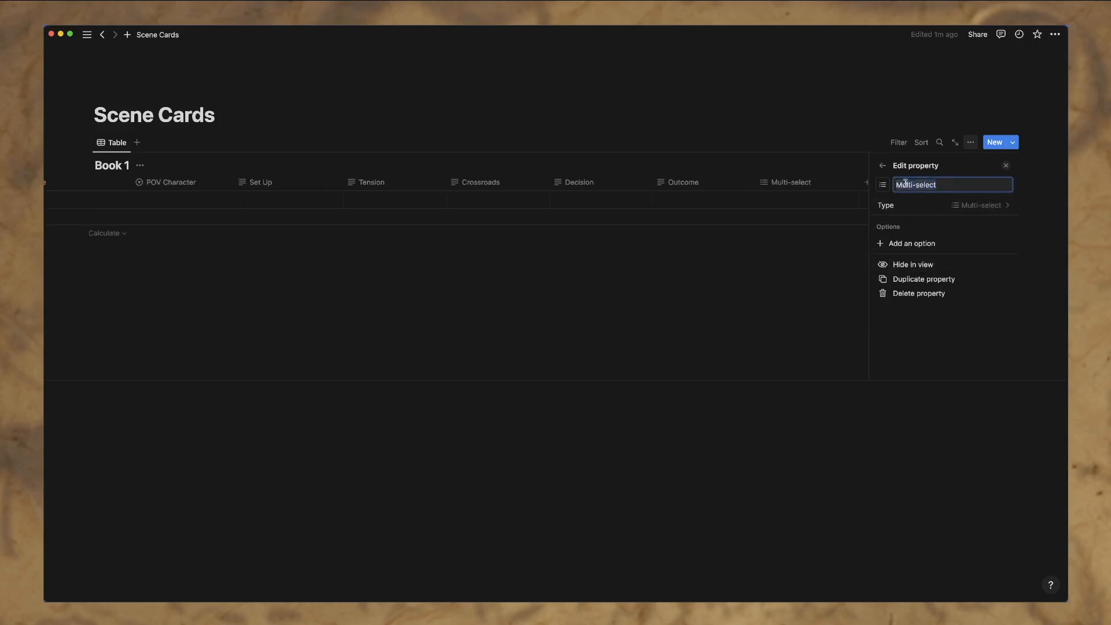
type("Supporting Characters")
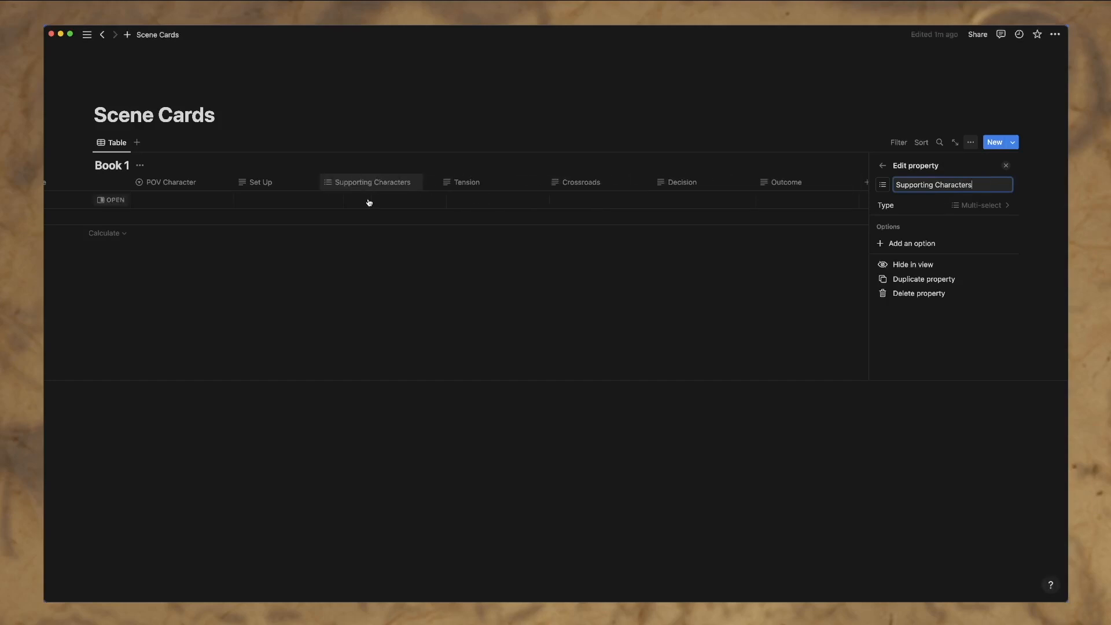
left_click(1006, 165)
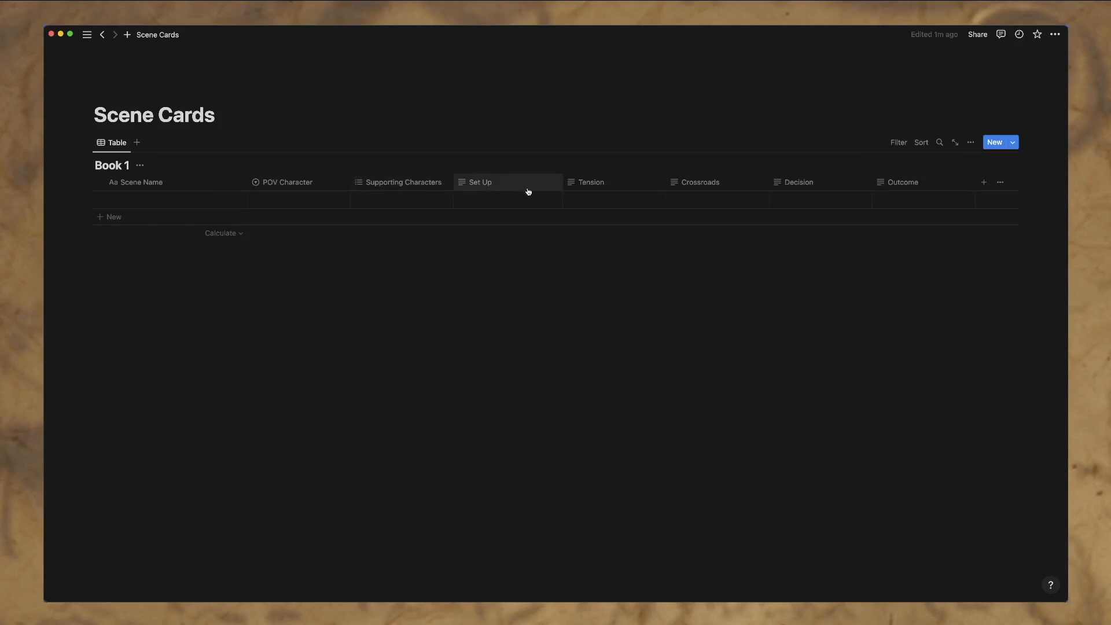
mouse_move(298, 182)
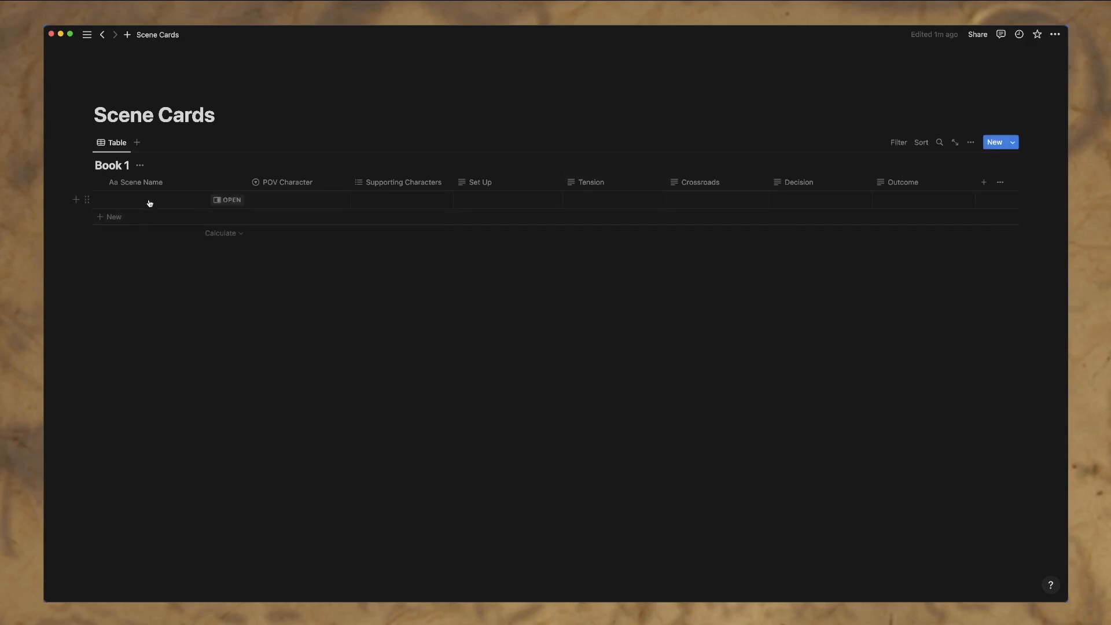
Step: Enter 'Scene 1' through 'Scene 5' as the Scene Name of five rows
type("Scene 1")
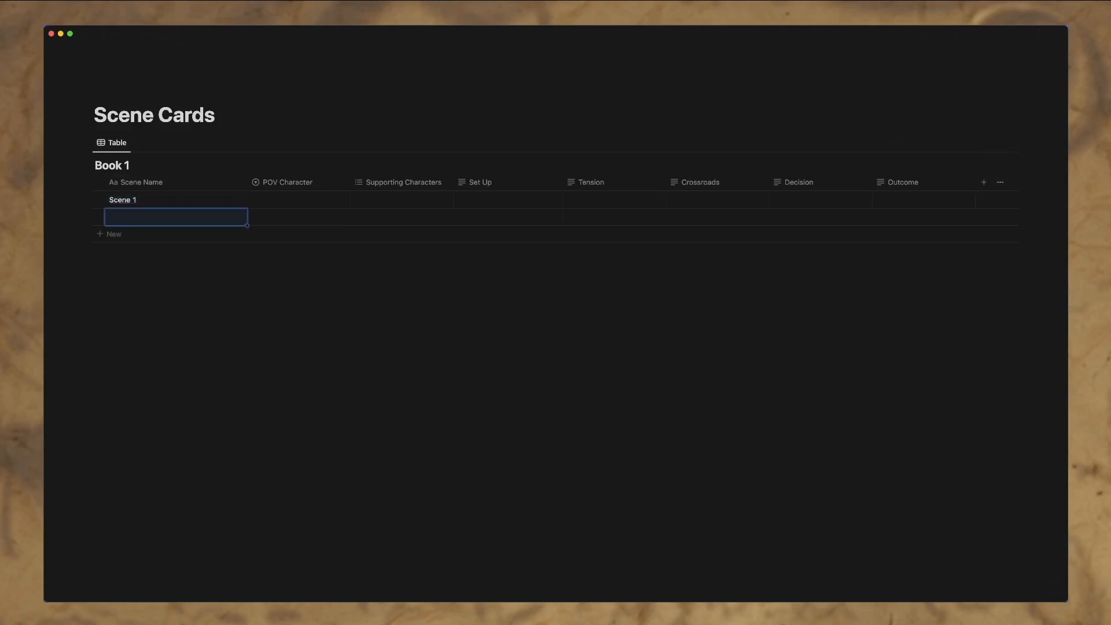
type("Scene 2")
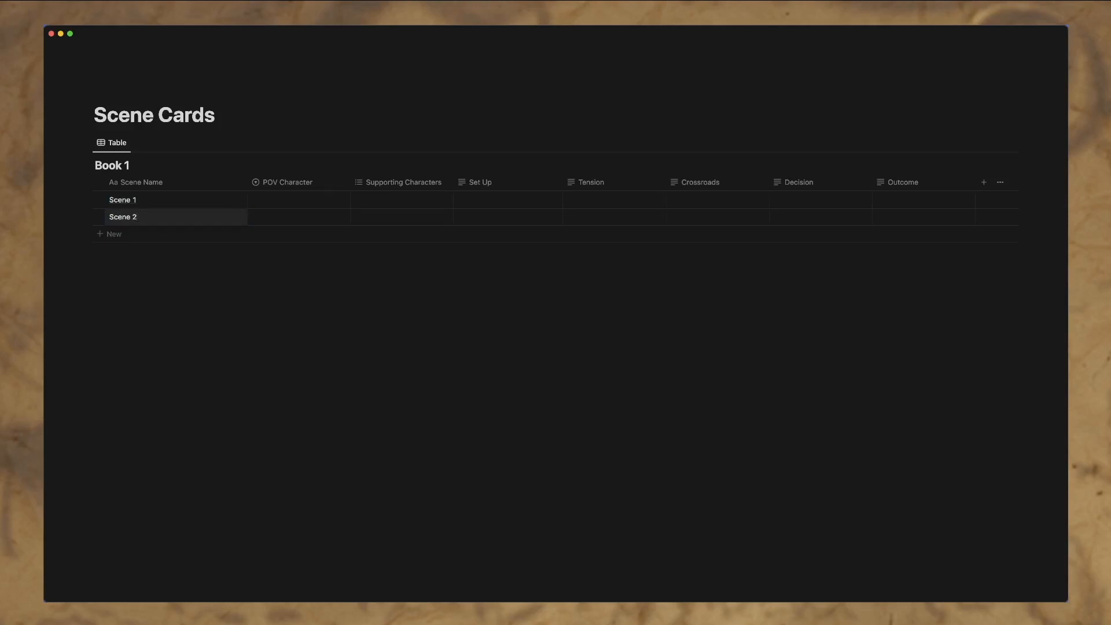
type("Scene")
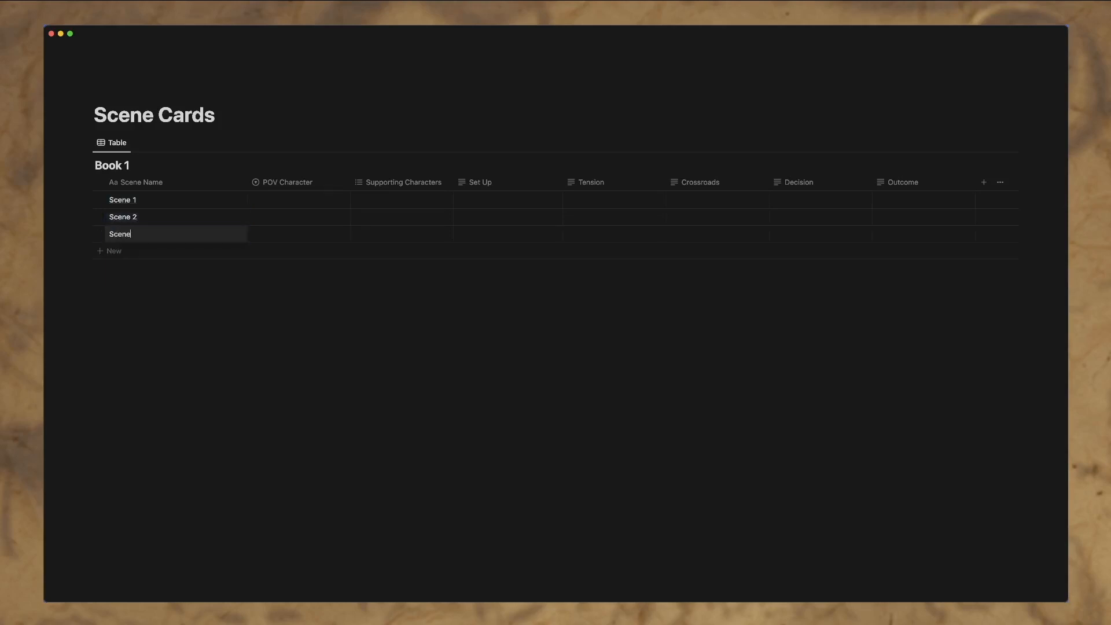
type("3")
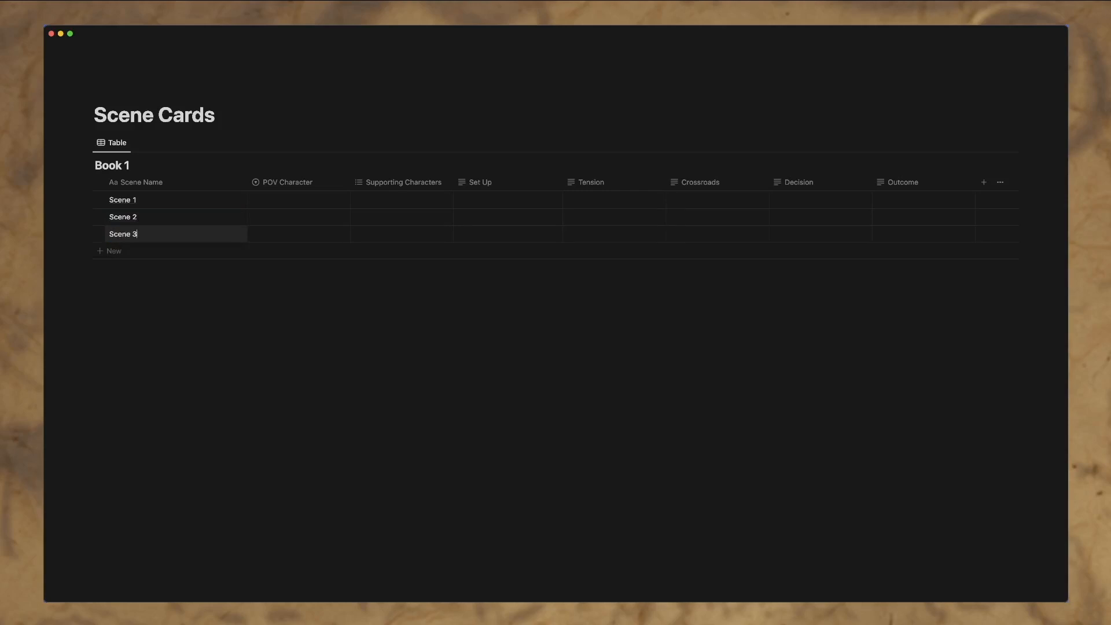
type("Sce")
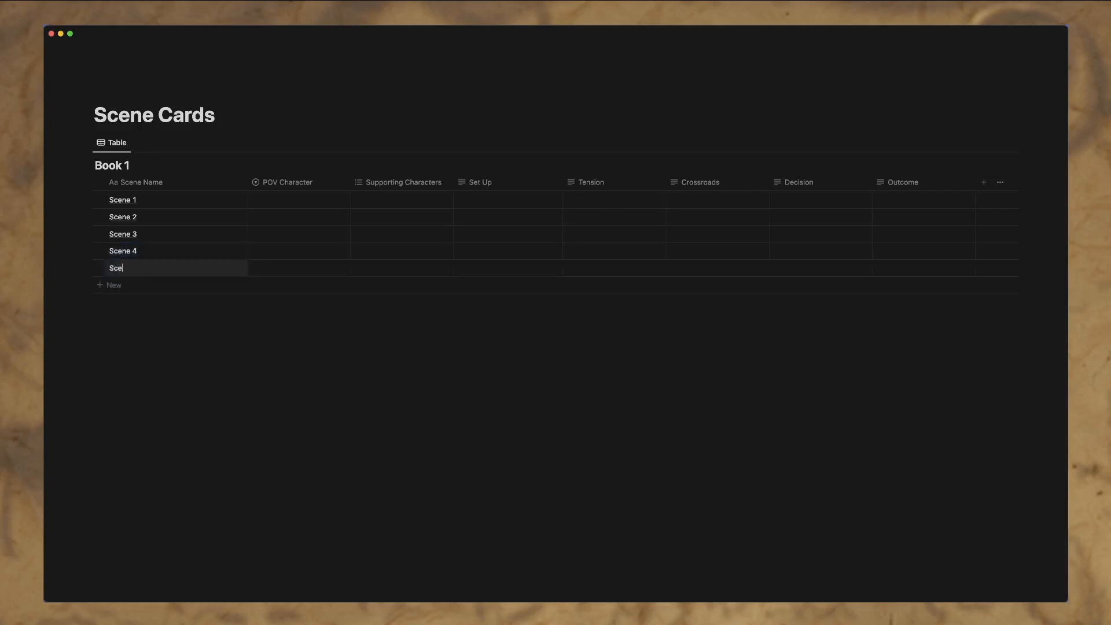
type("ne 5")
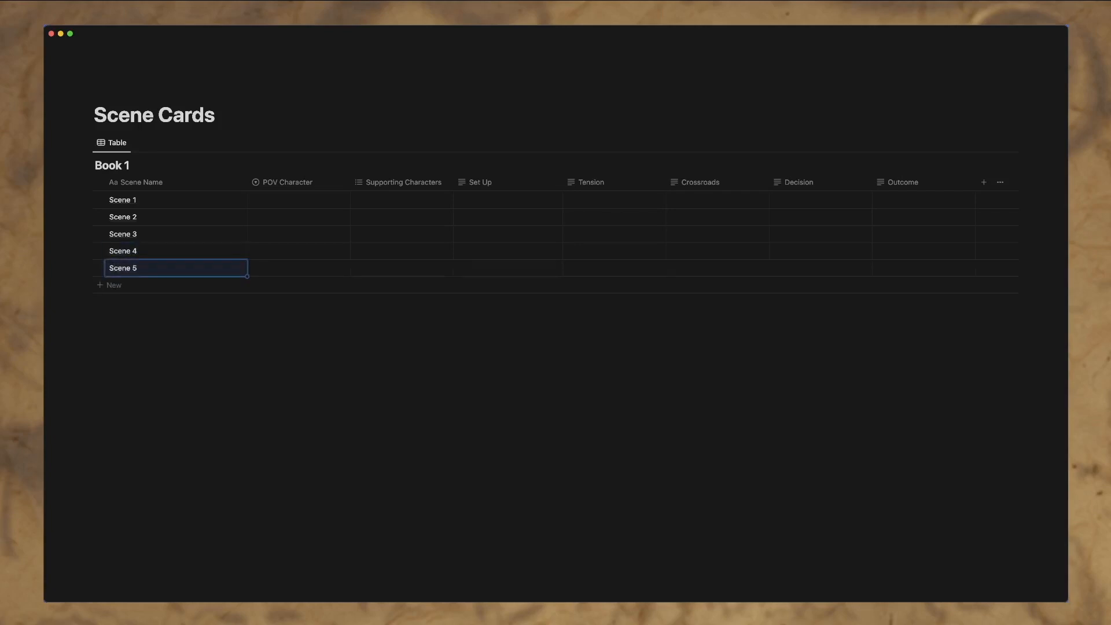
Step: Tag POV Character: Character 1 for Scenes 1, 2, 4; Character 2 for 3; Character 3 for 5
left_click(298, 200)
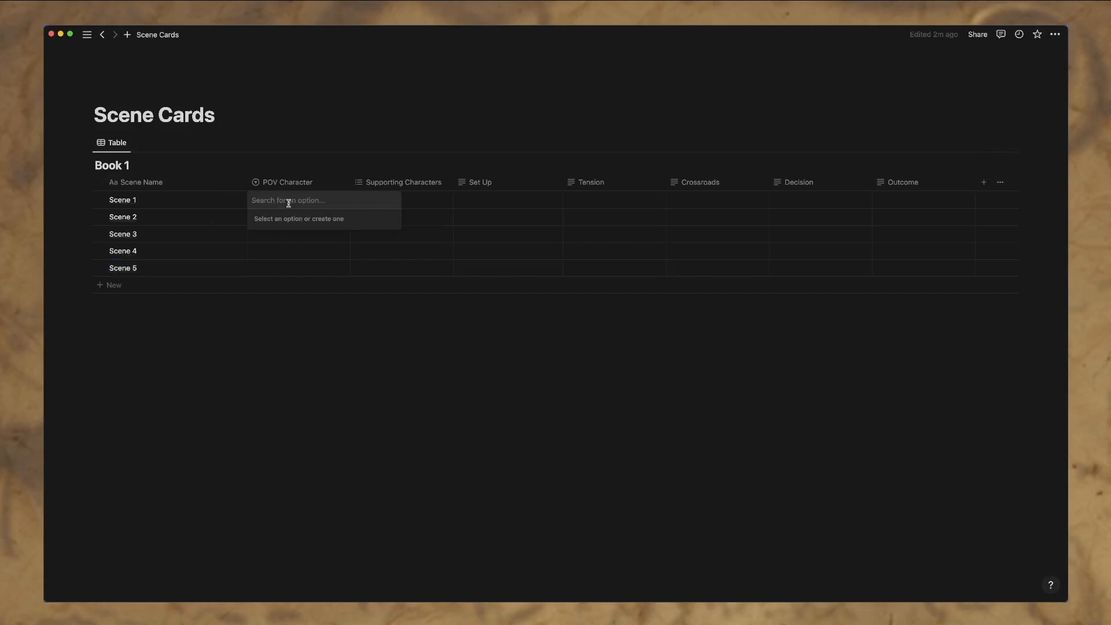
type("Character")
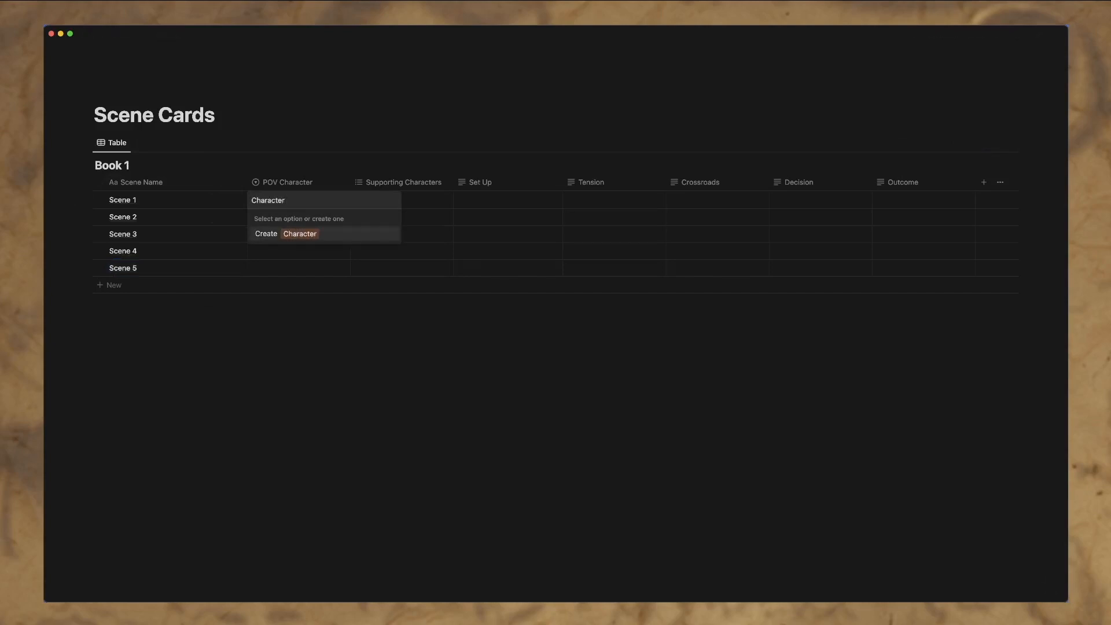
type("Ch")
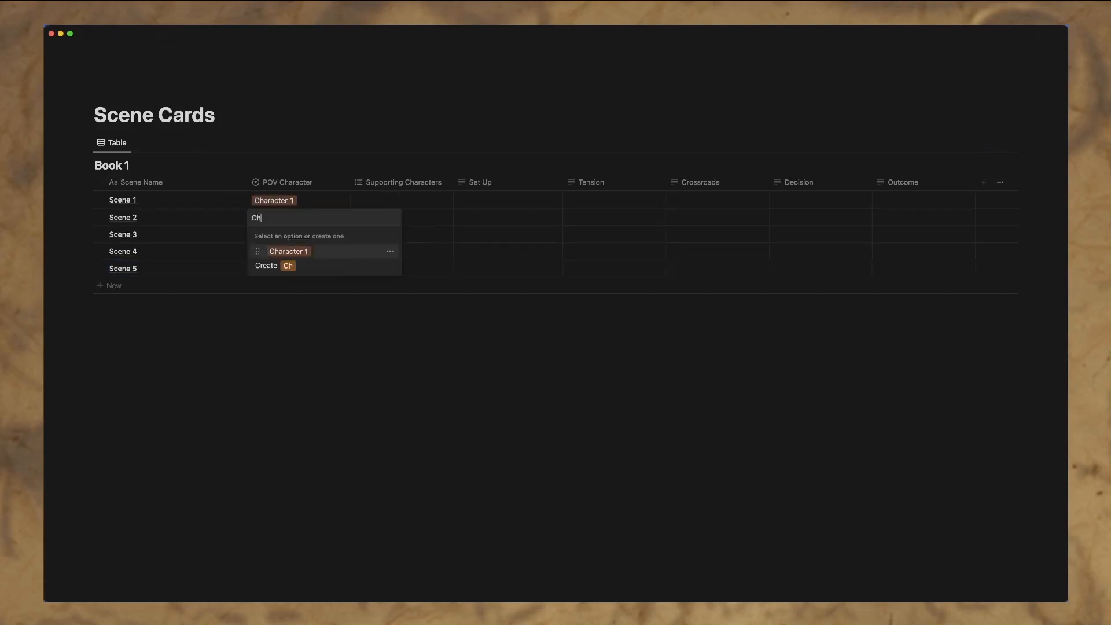
left_click(288, 251)
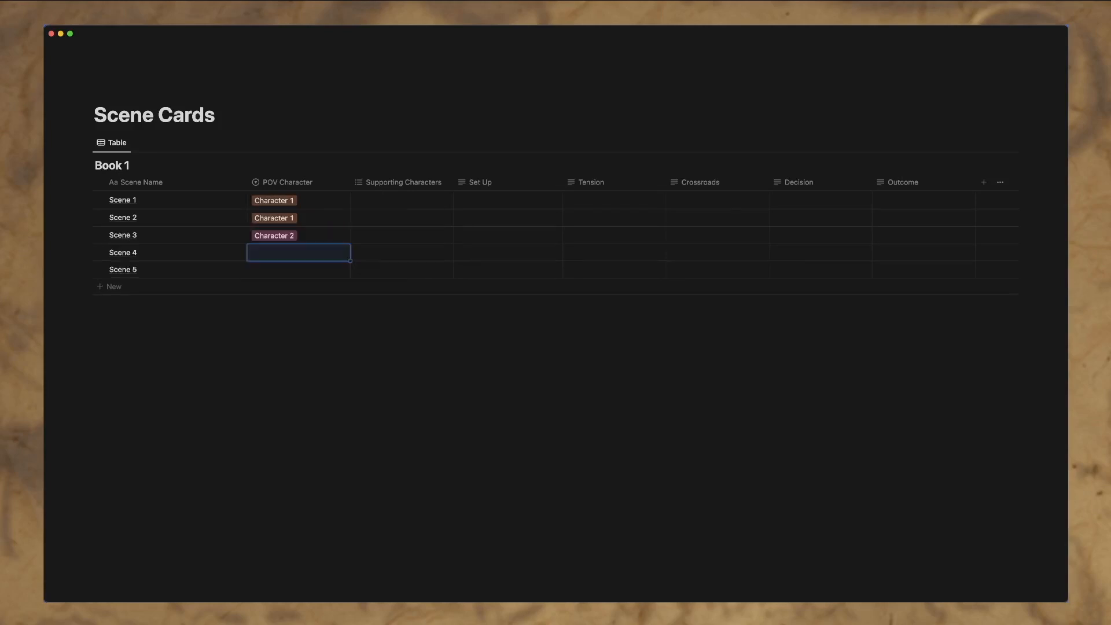
type("Character")
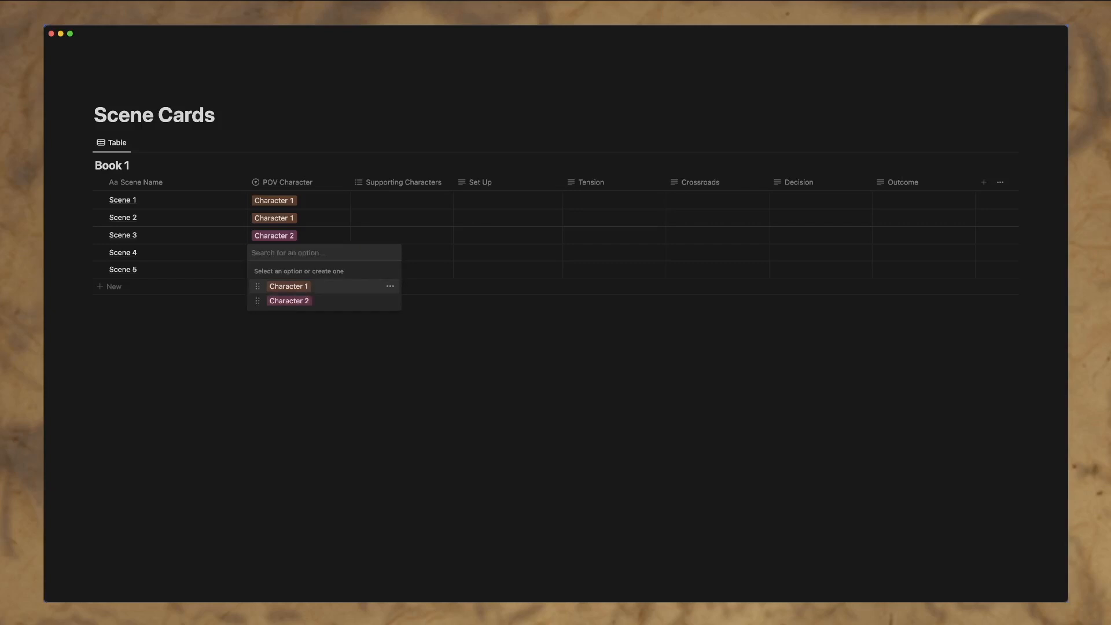
left_click(288, 286)
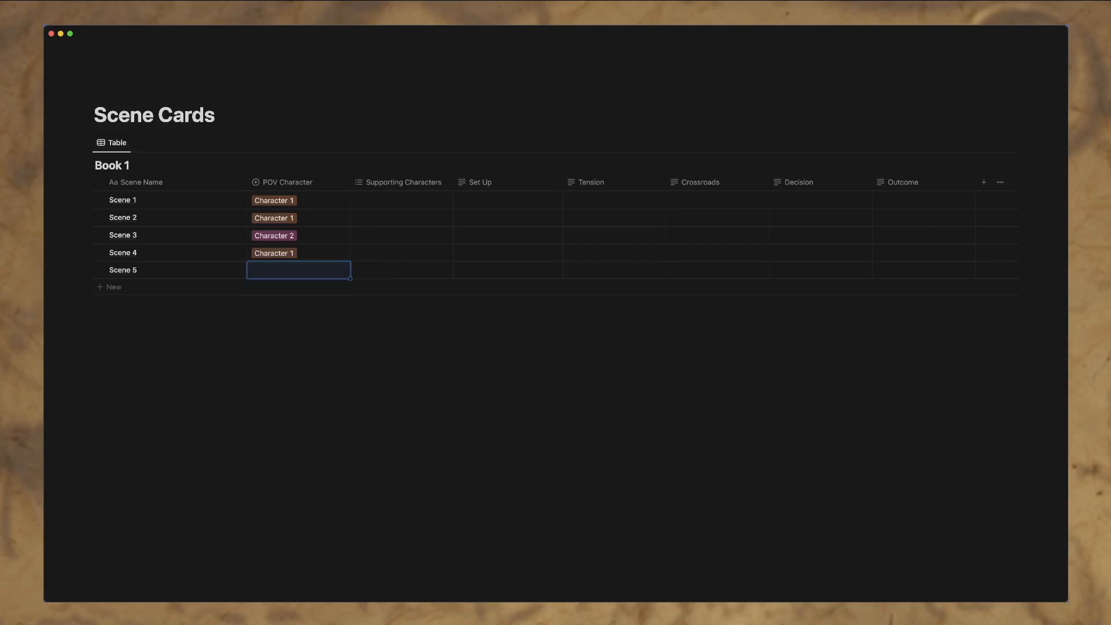
type("Character 3")
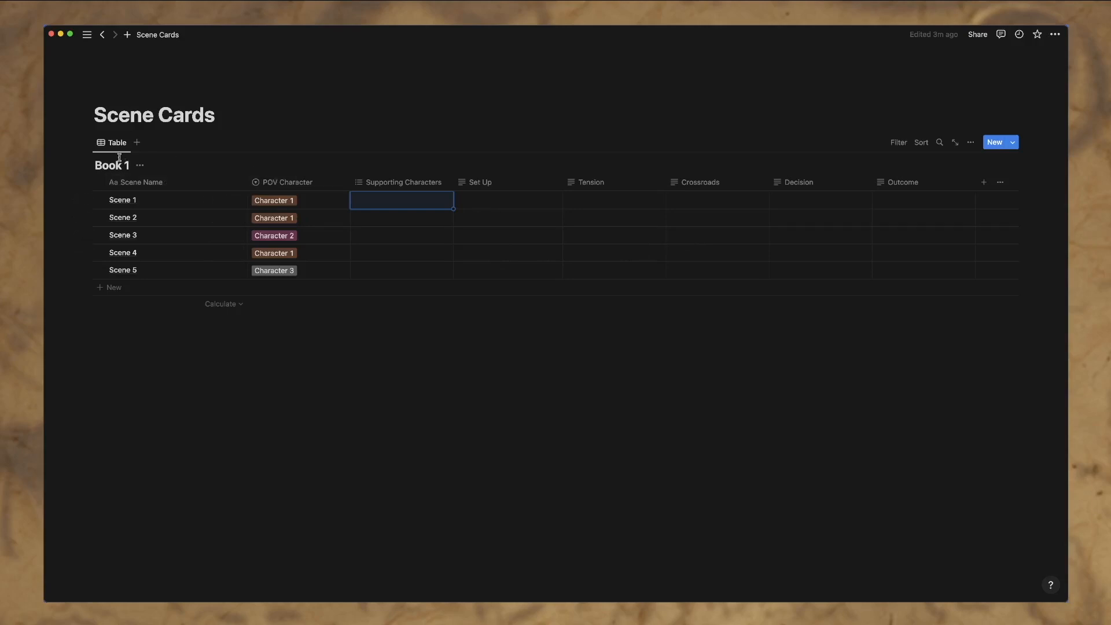
mouse_move(467, 156)
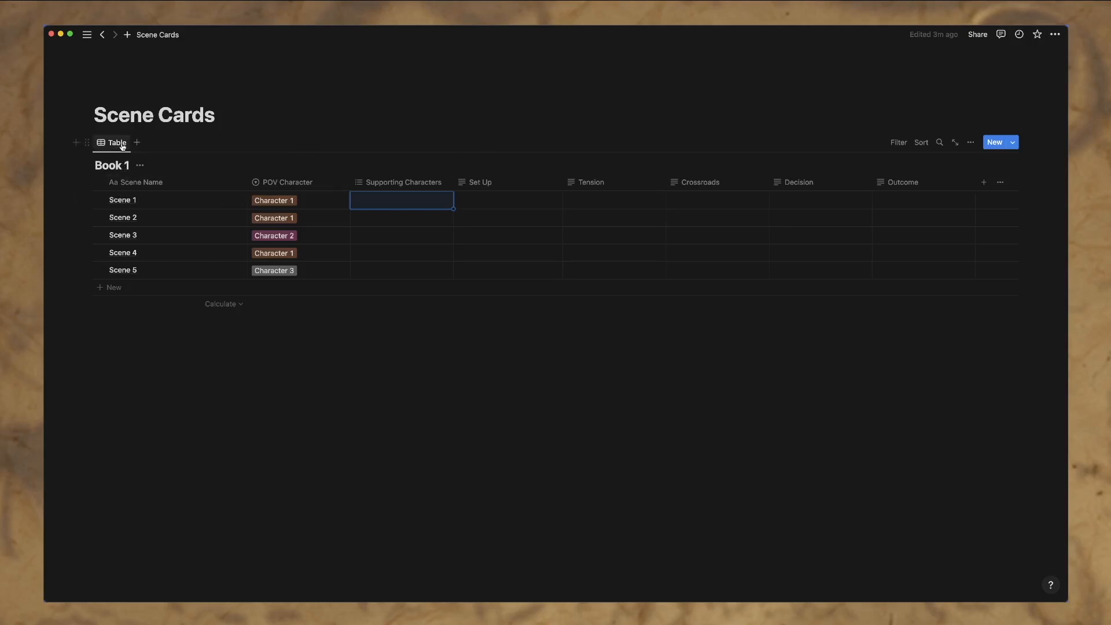
mouse_move(140, 205)
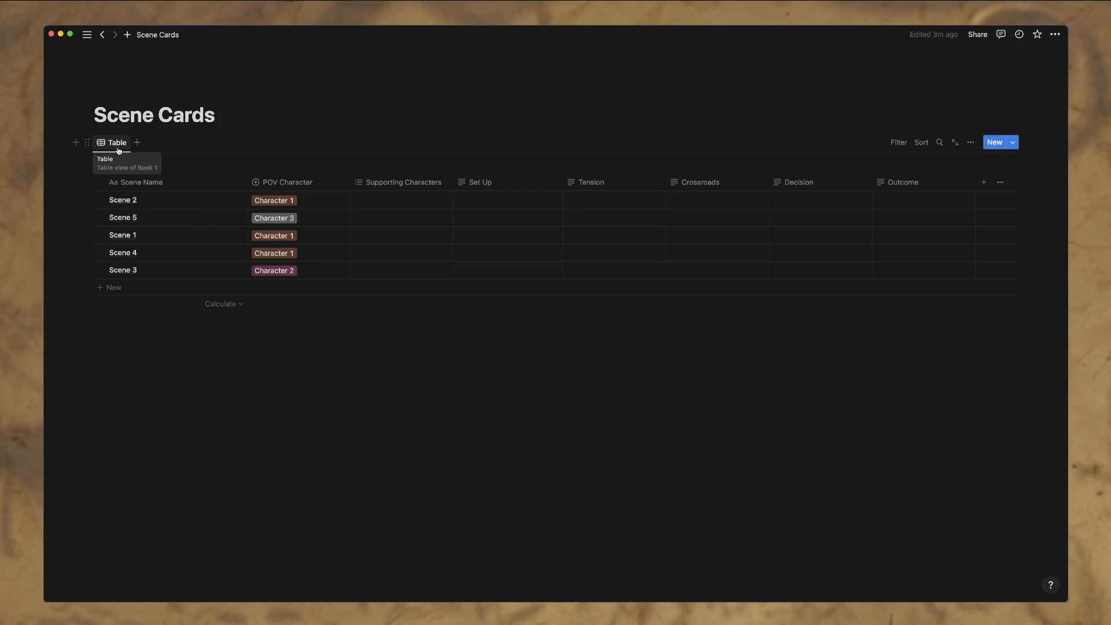
Step: Duplicate the table view, rename the copy 'Notecards', and switch its layout to Gallery
left_click(117, 142)
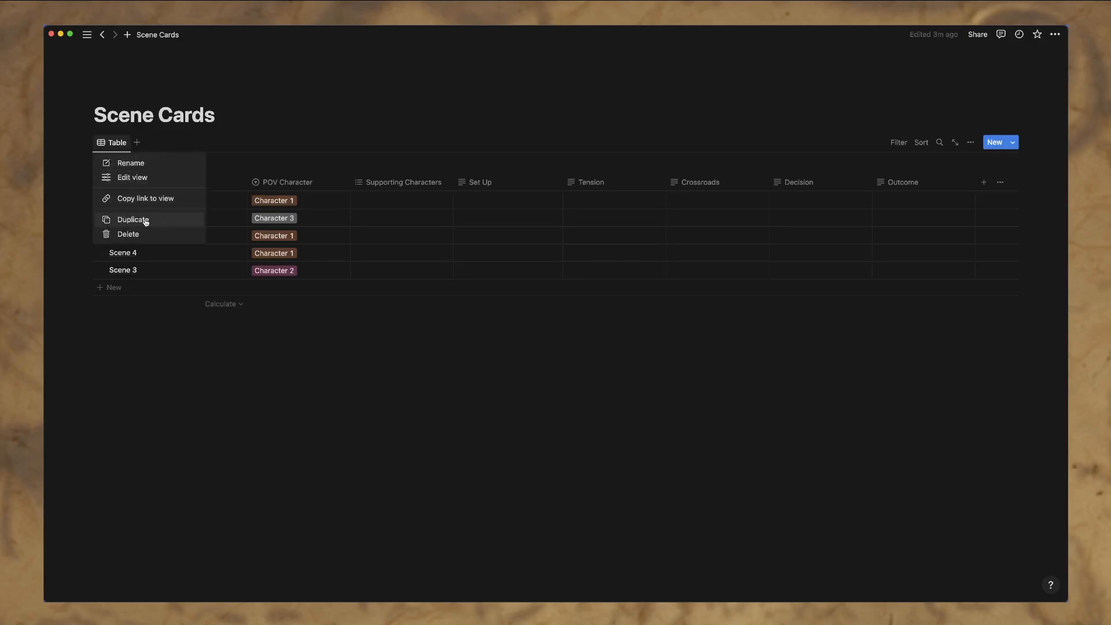
left_click(133, 219)
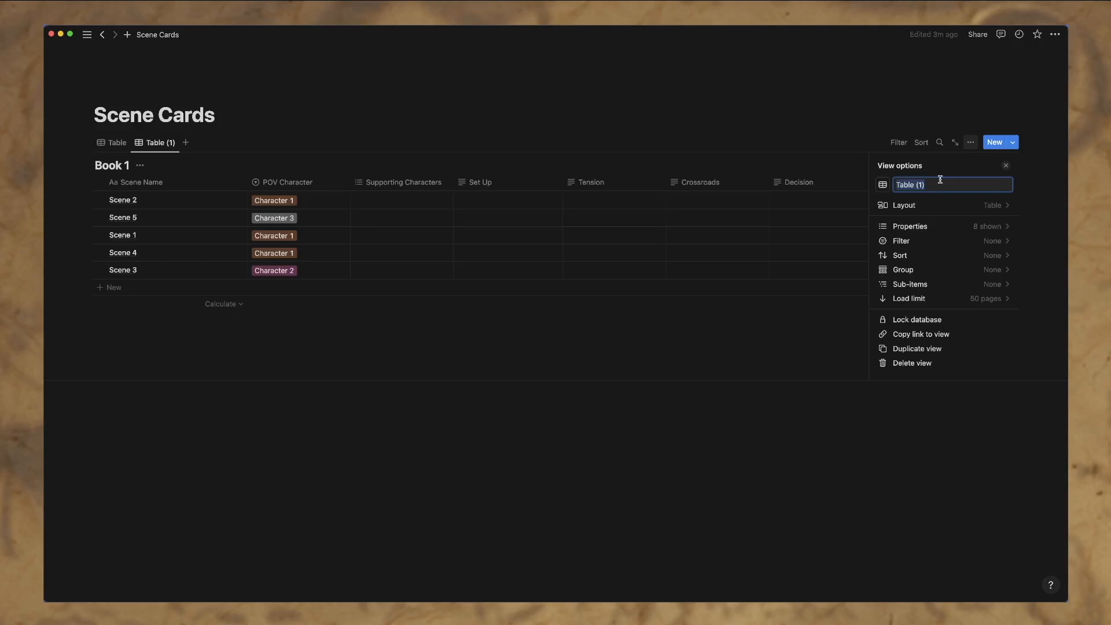
type("Gal")
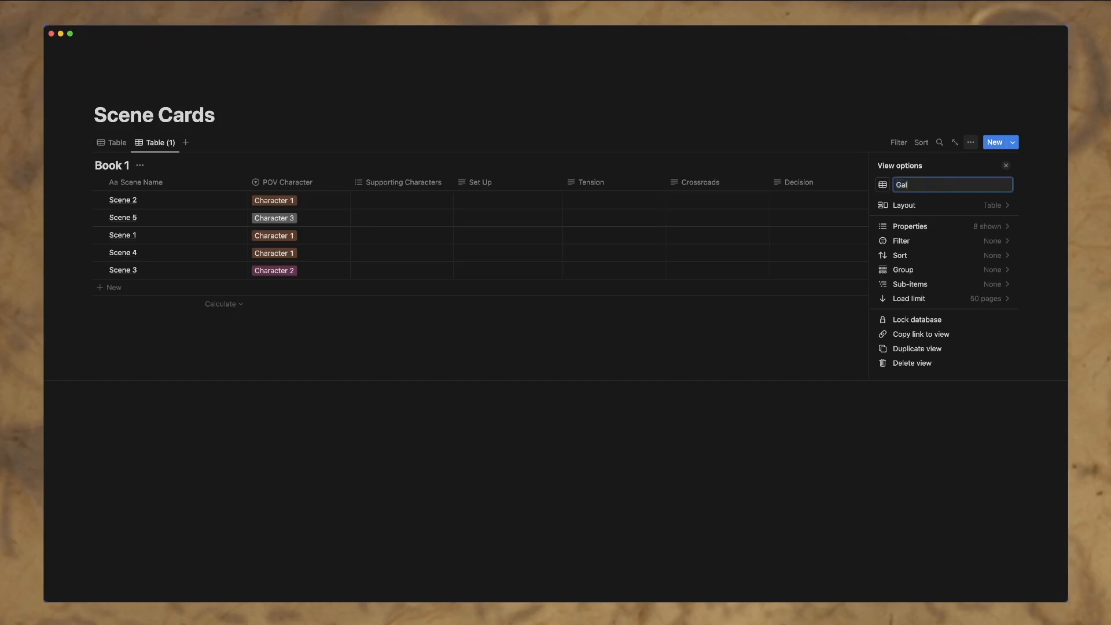
type("N")
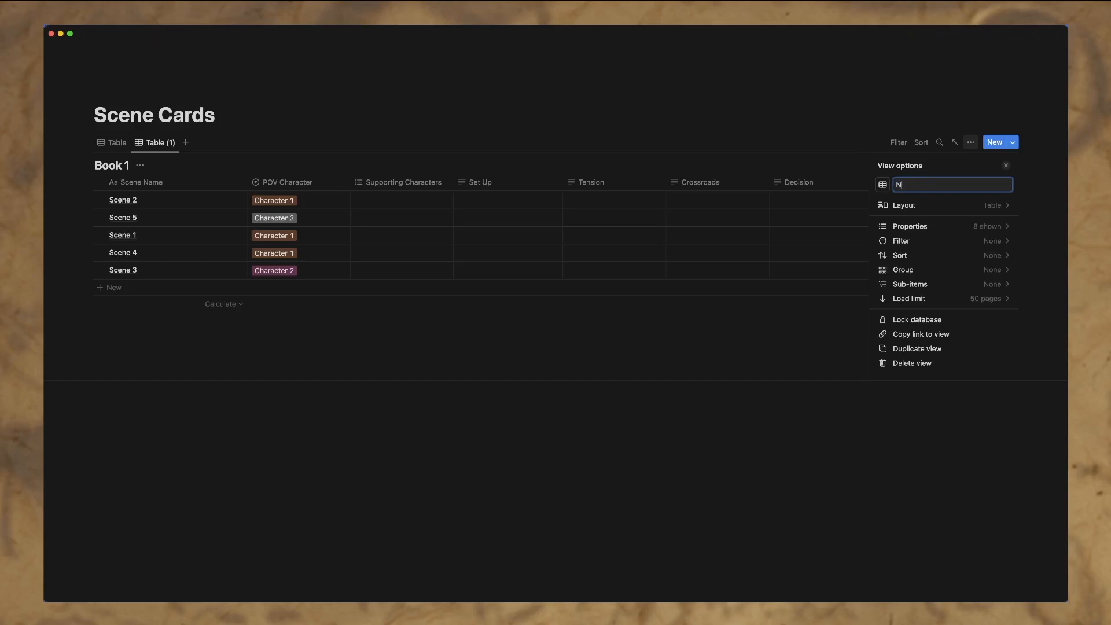
type("otecards")
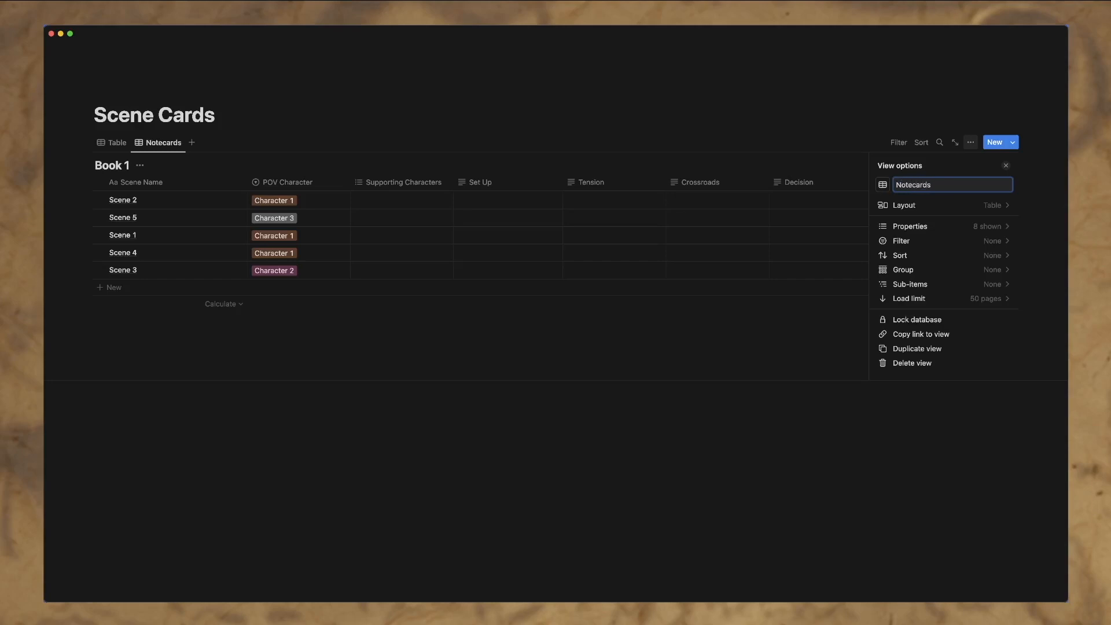
left_click(905, 205)
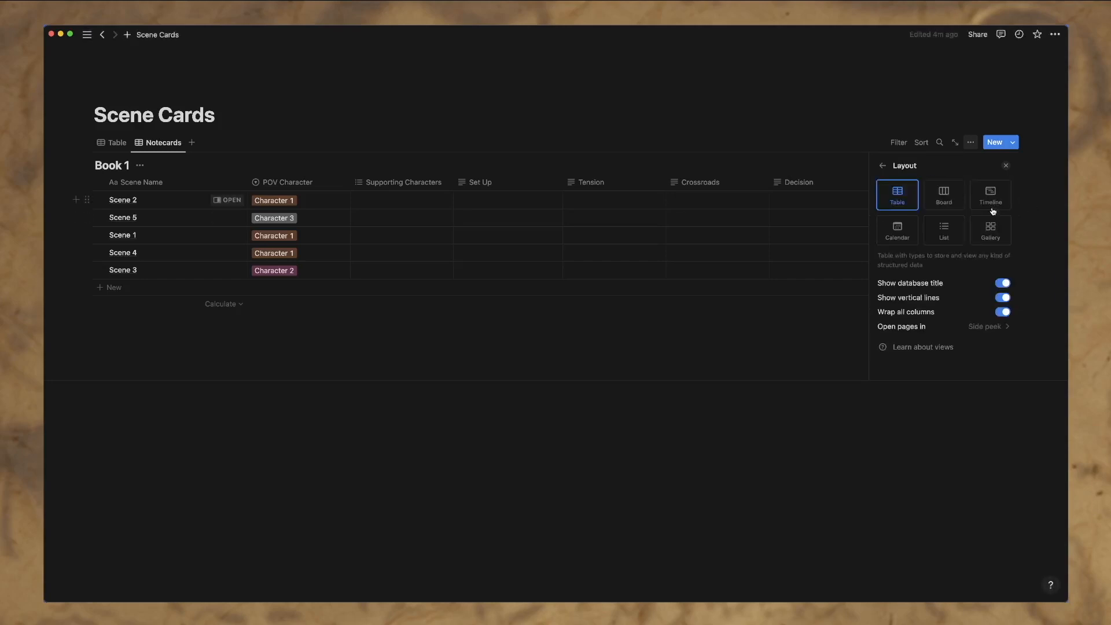
left_click(989, 229)
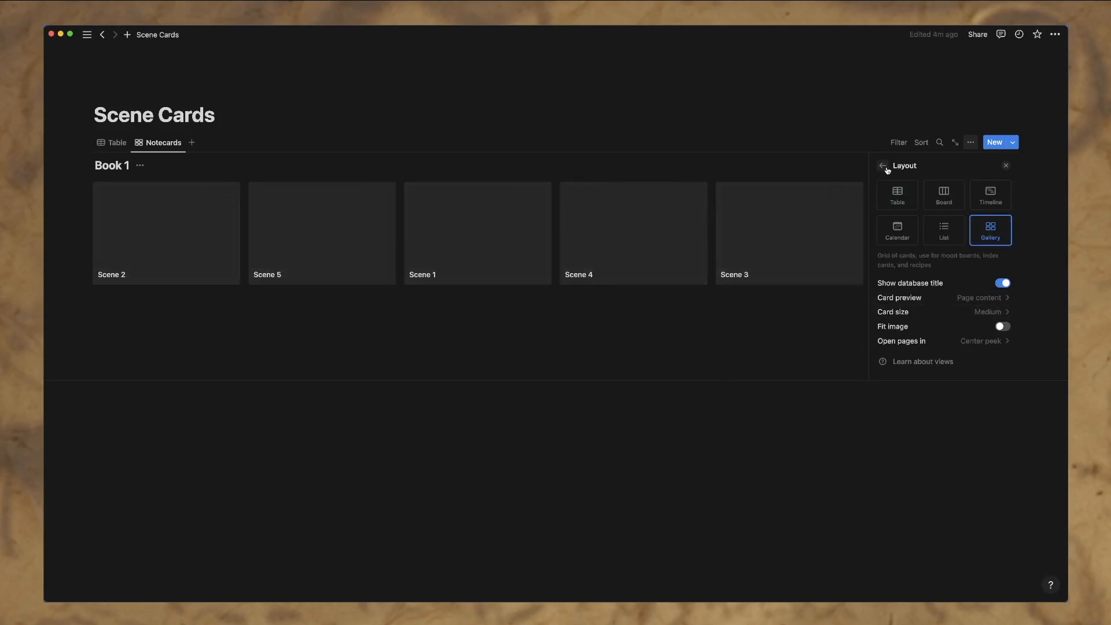
left_click(884, 166)
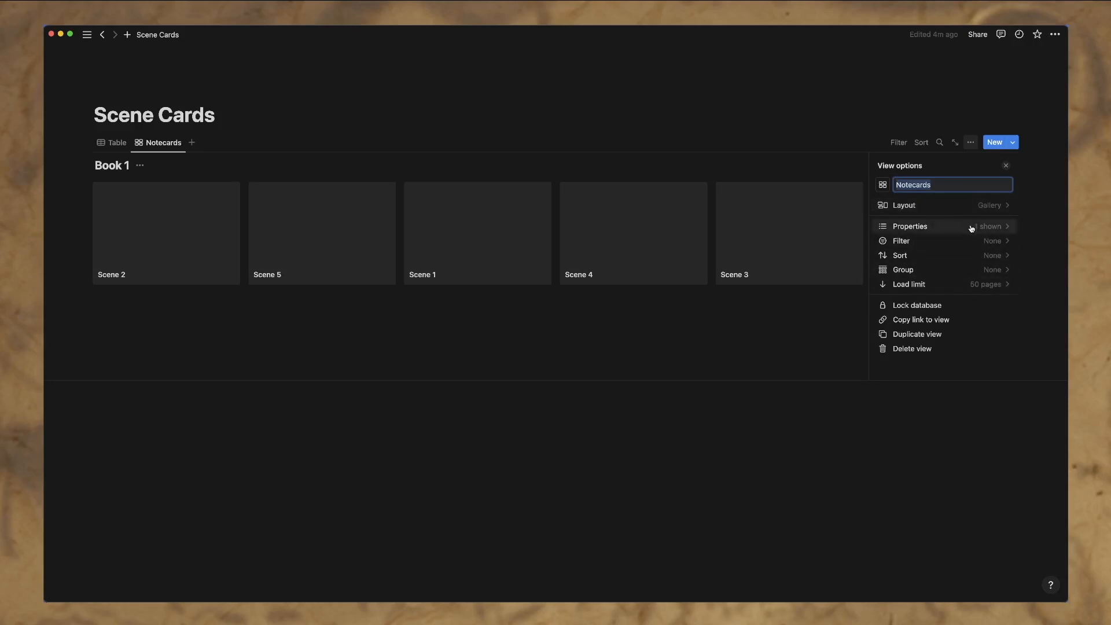
Step: Show Supporting Characters on the cards and add a new 'Overview' text property
left_click(910, 225)
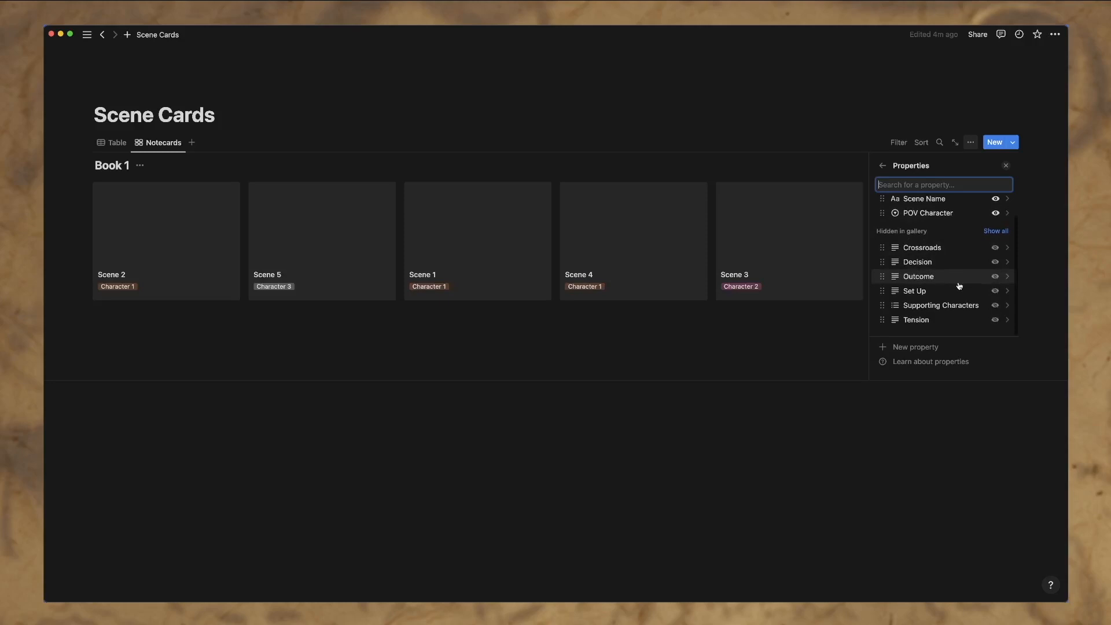
mouse_move(987, 299)
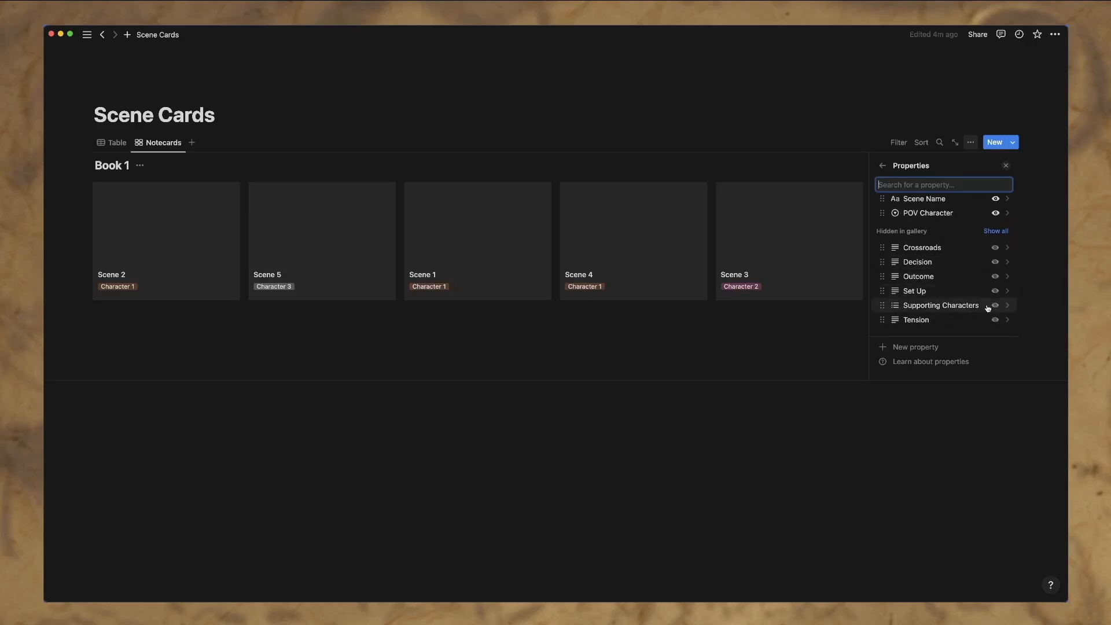
left_click(995, 305)
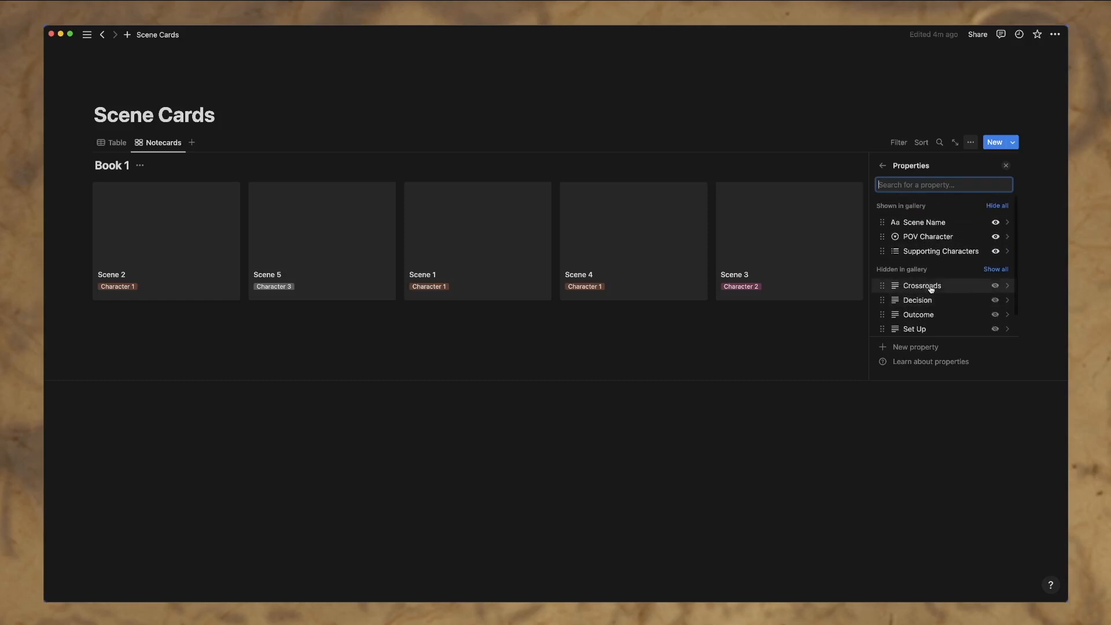
left_click(915, 347)
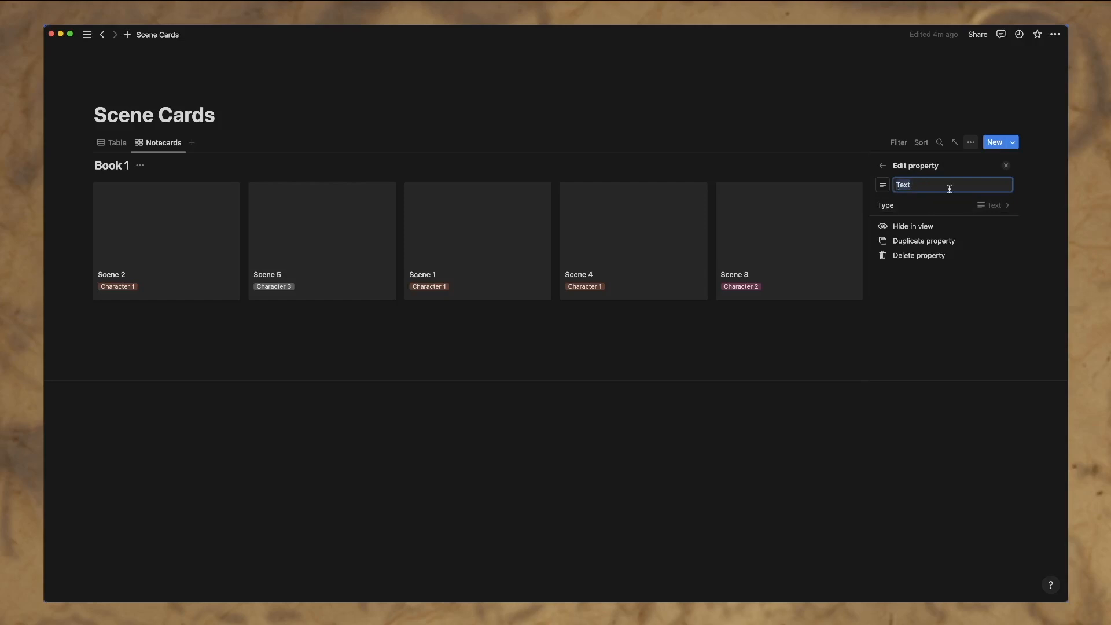
type("OPver")
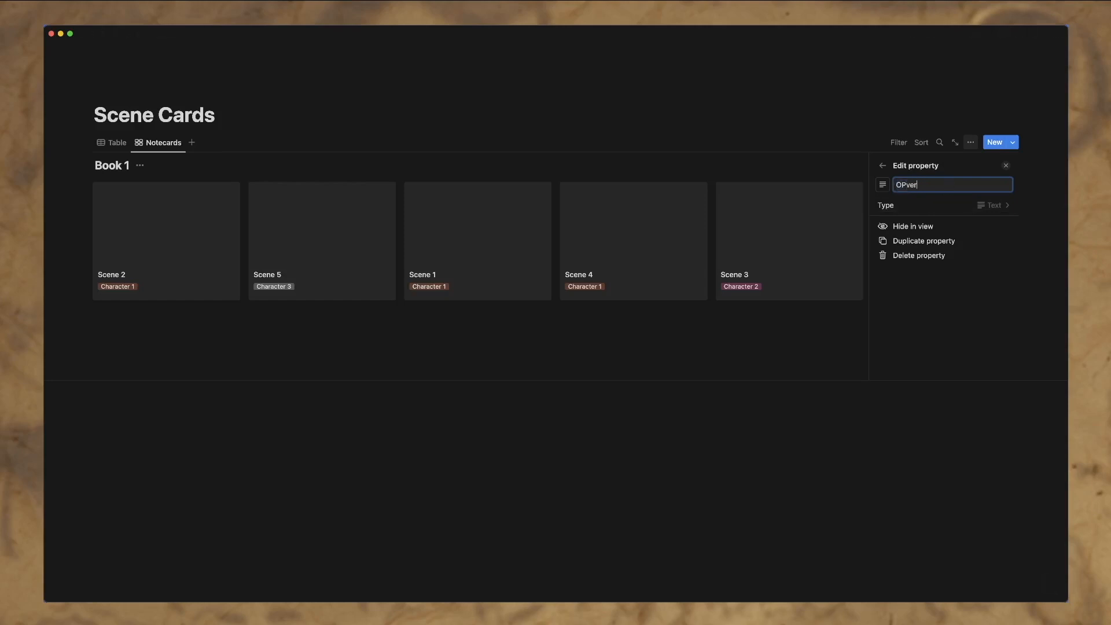
type("Overview")
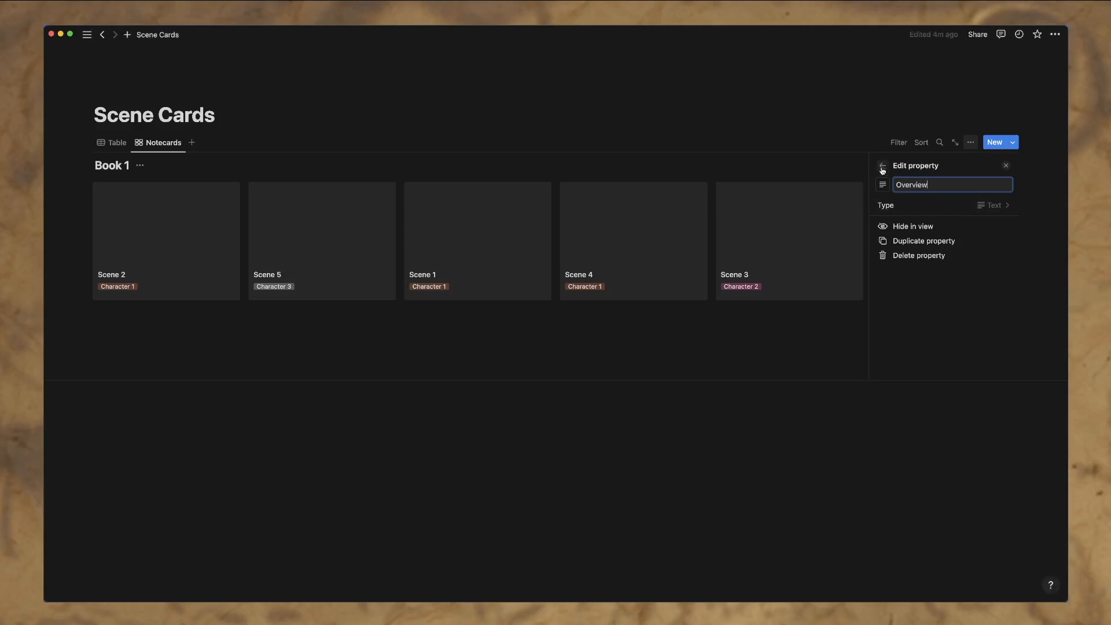
left_click(882, 168)
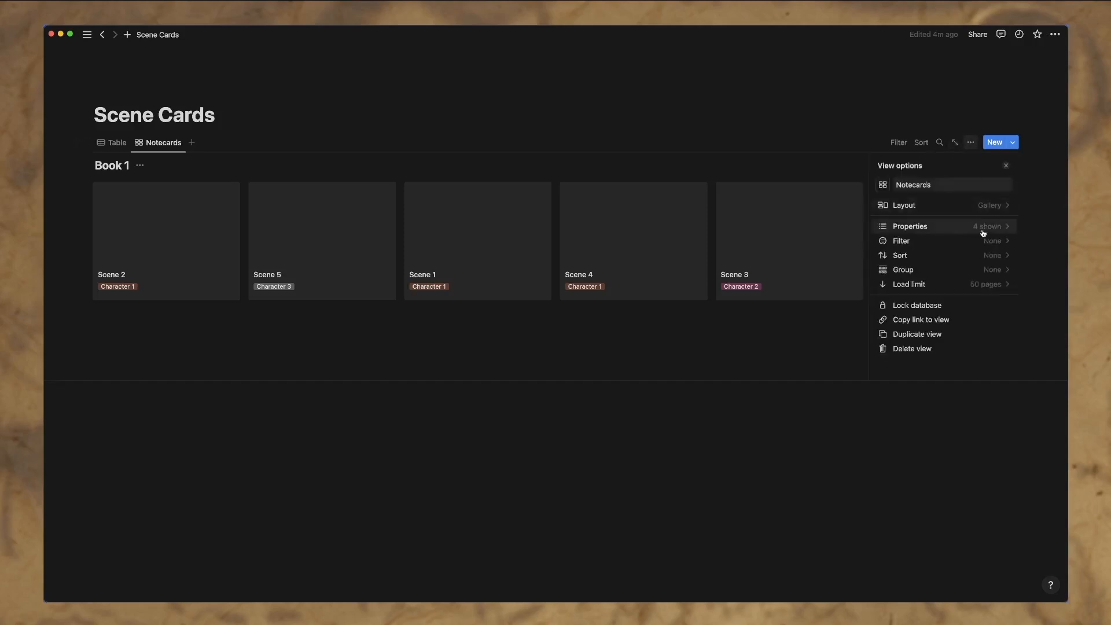
Step: Move Overview directly below Scene Name in the card properties list
left_click(910, 225)
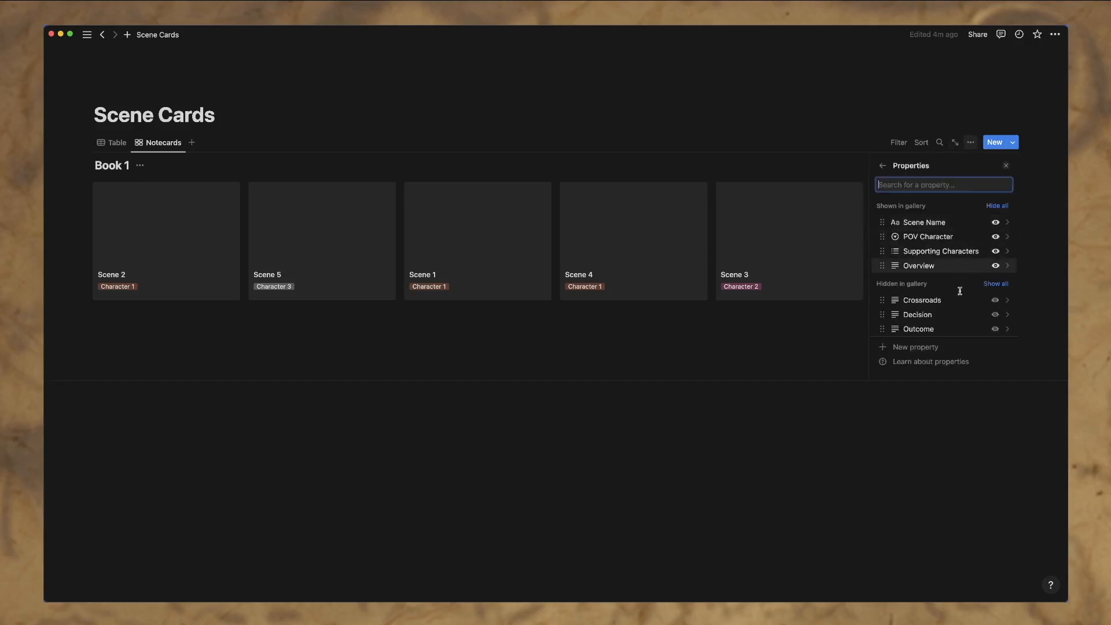
left_click_drag(919, 265, 919, 236)
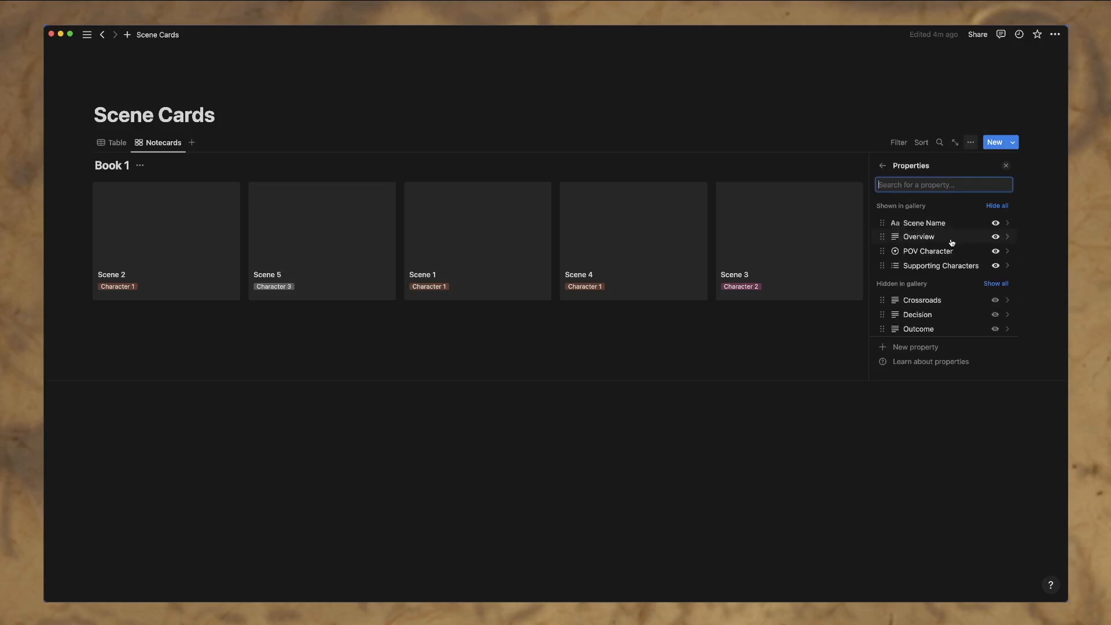
left_click(1006, 165)
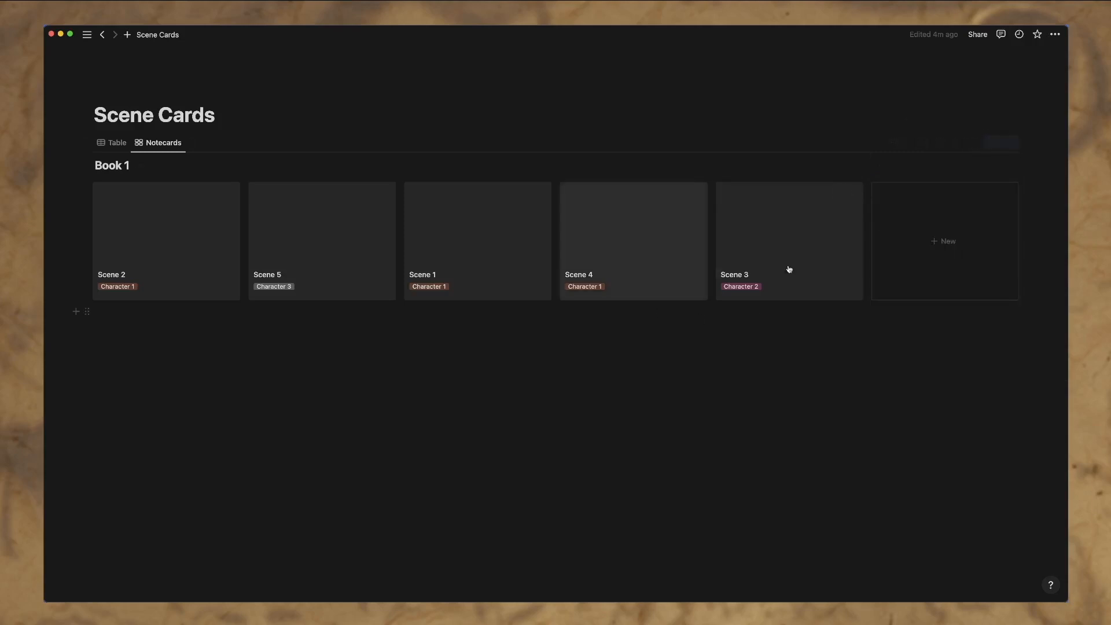
left_click(971, 143)
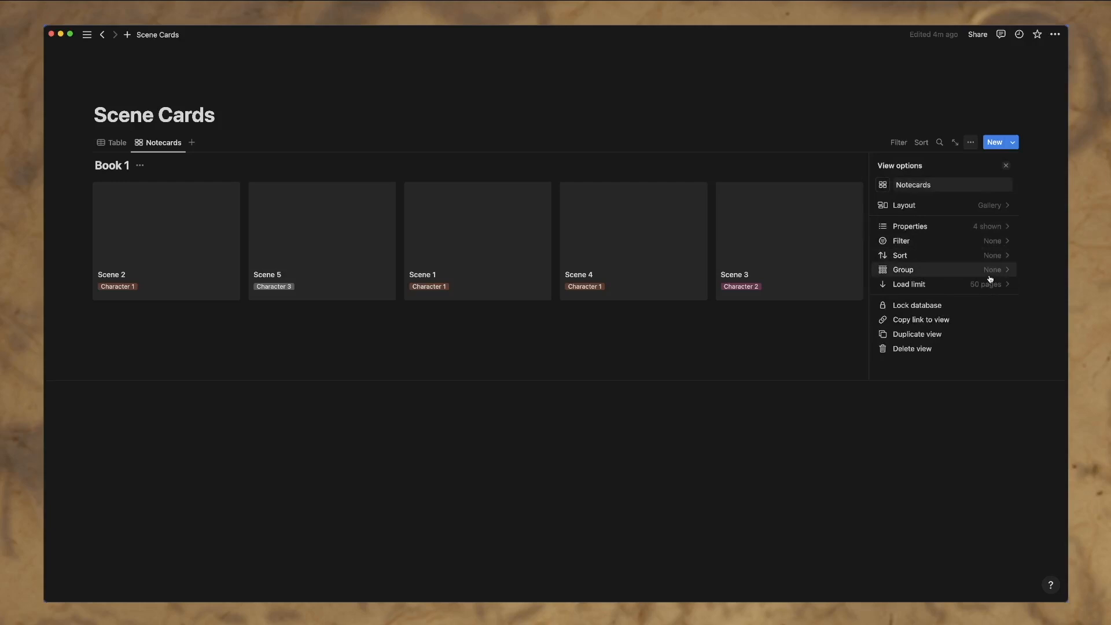
Step: Set the Notecards gallery's card size to Large in the layout settings
left_click(903, 205)
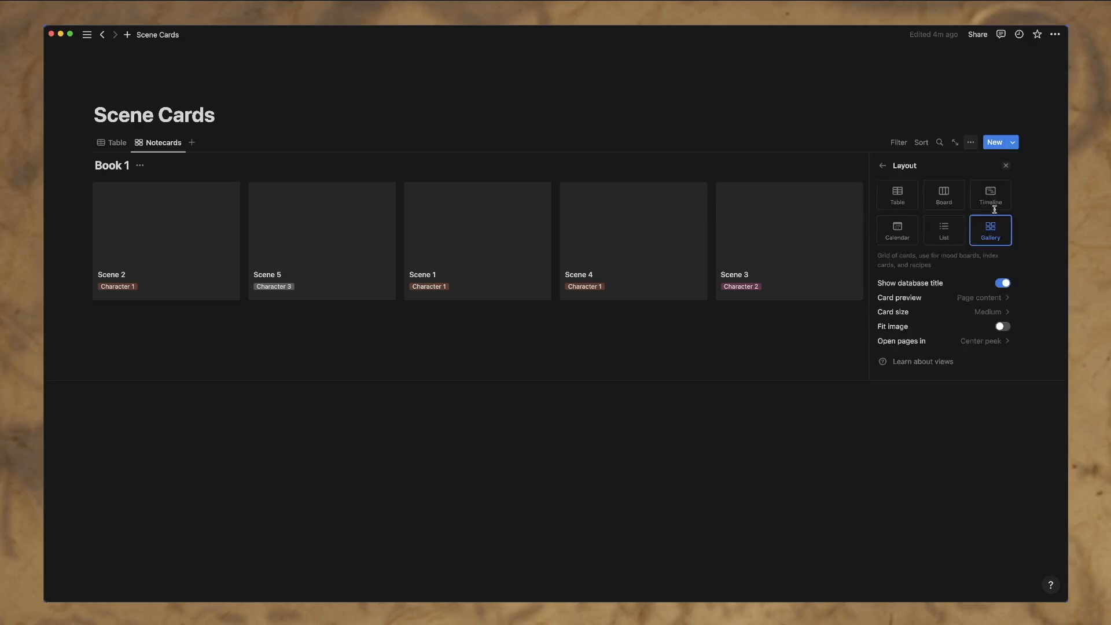
left_click(986, 312)
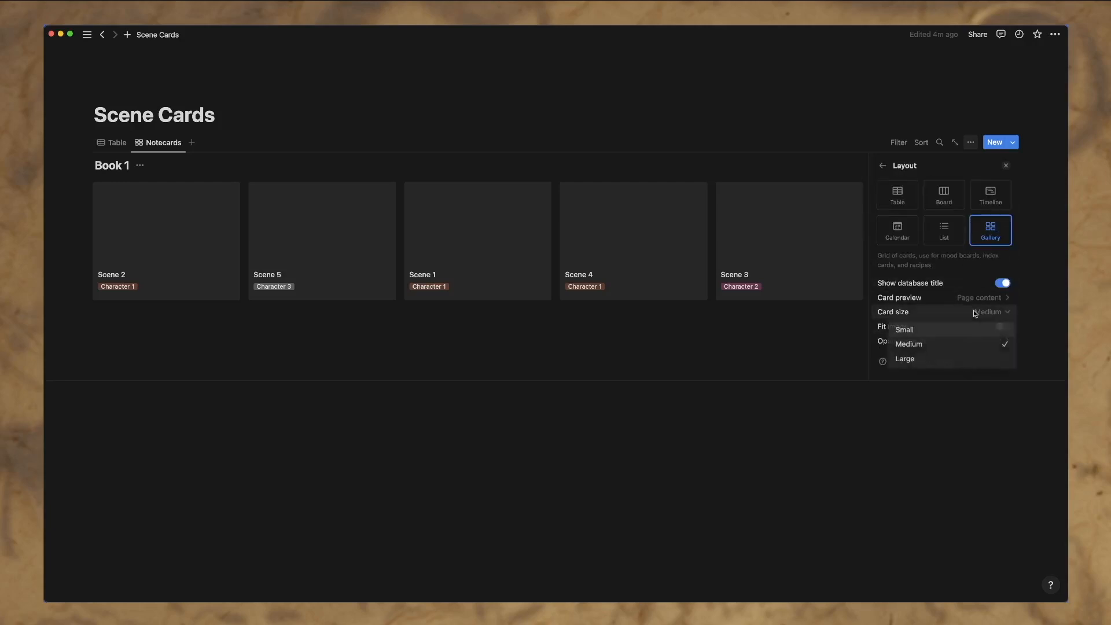
left_click(905, 359)
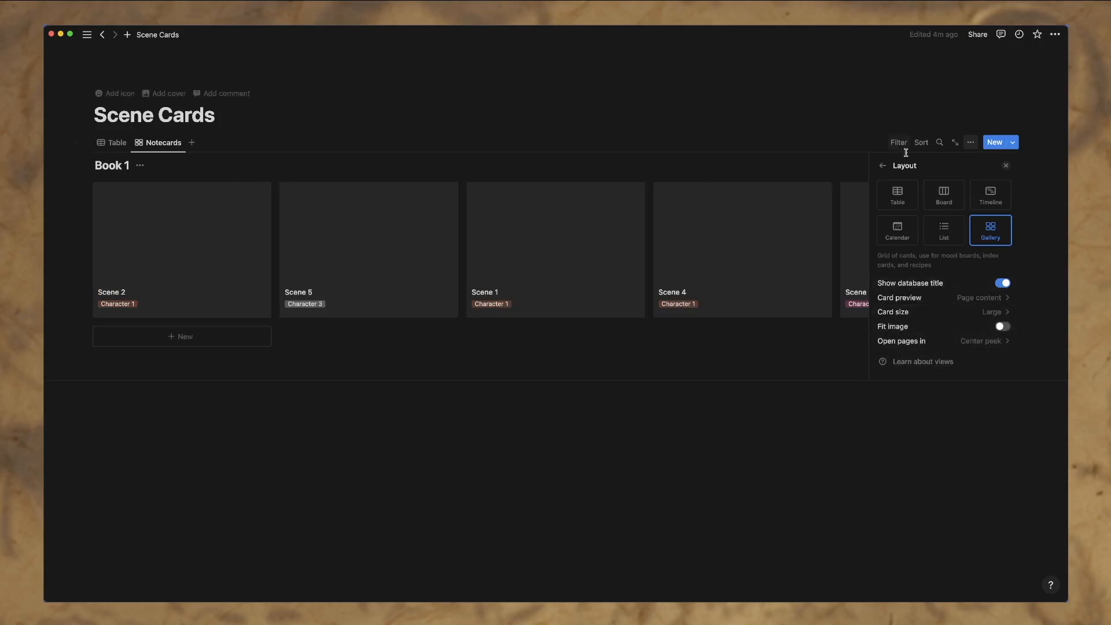
left_click(1006, 165)
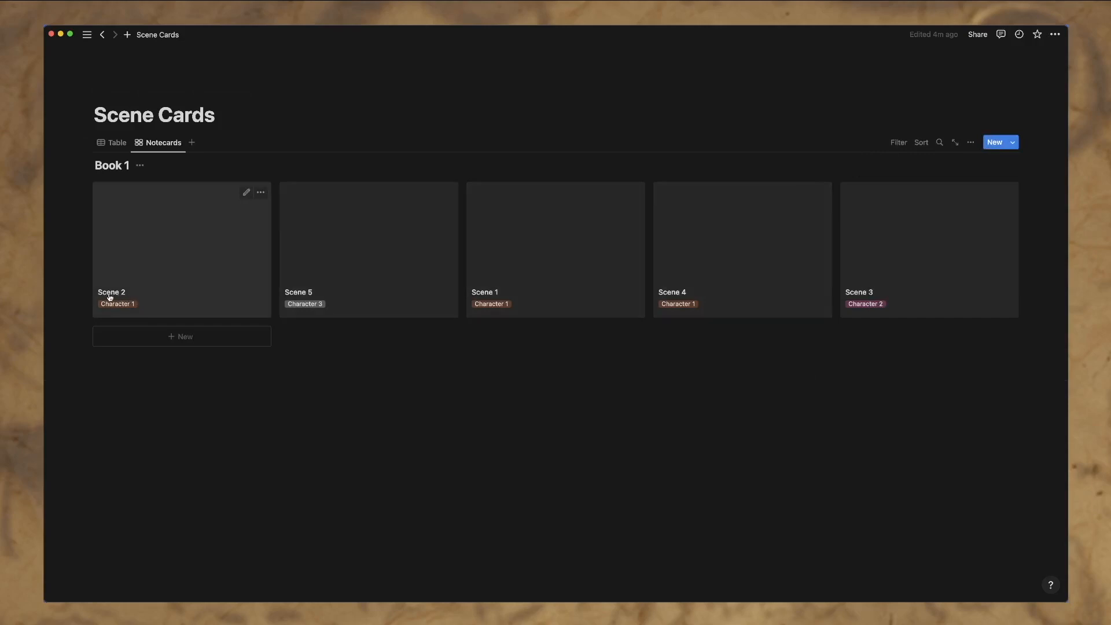
mouse_move(169, 282)
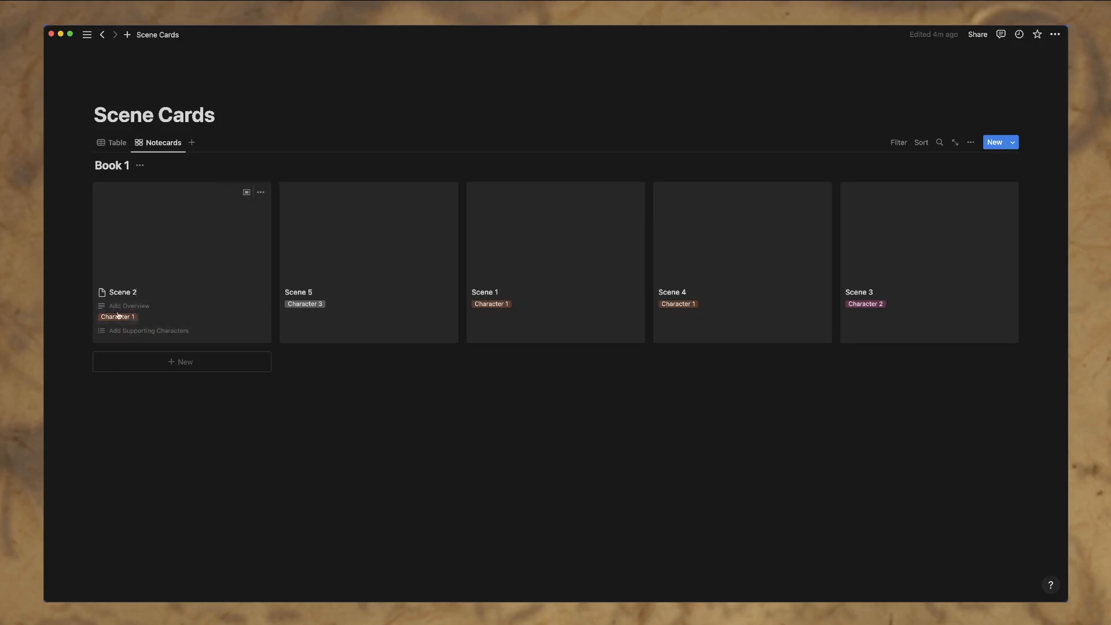
Step: Write the Scene 2 card's overview, 'This is the Overview of S…'
left_click(128, 306)
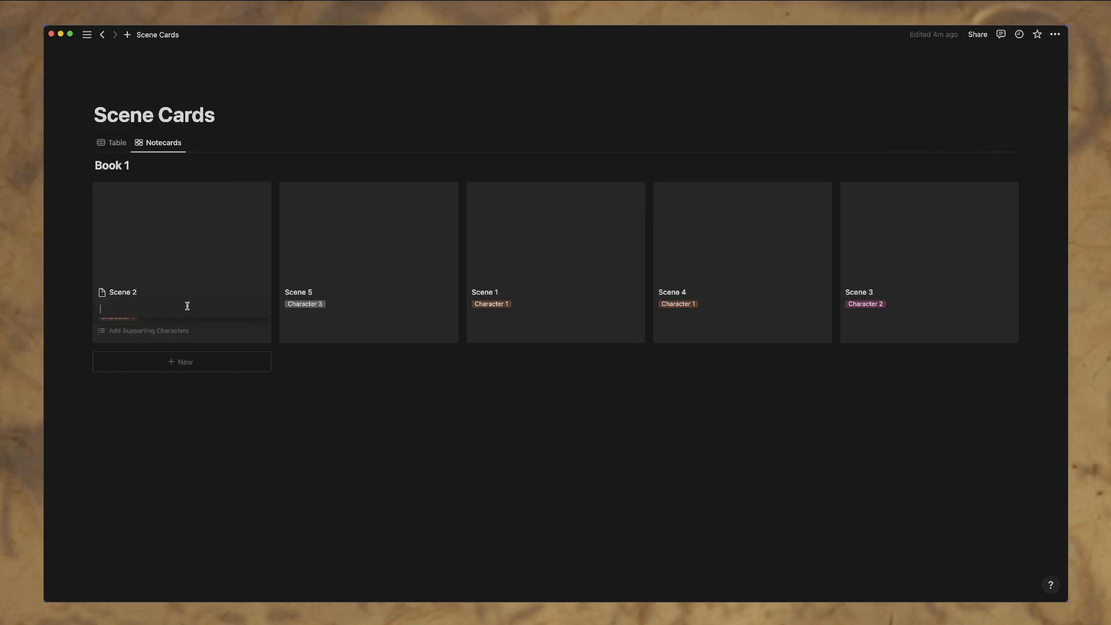
type("This is the Ov")
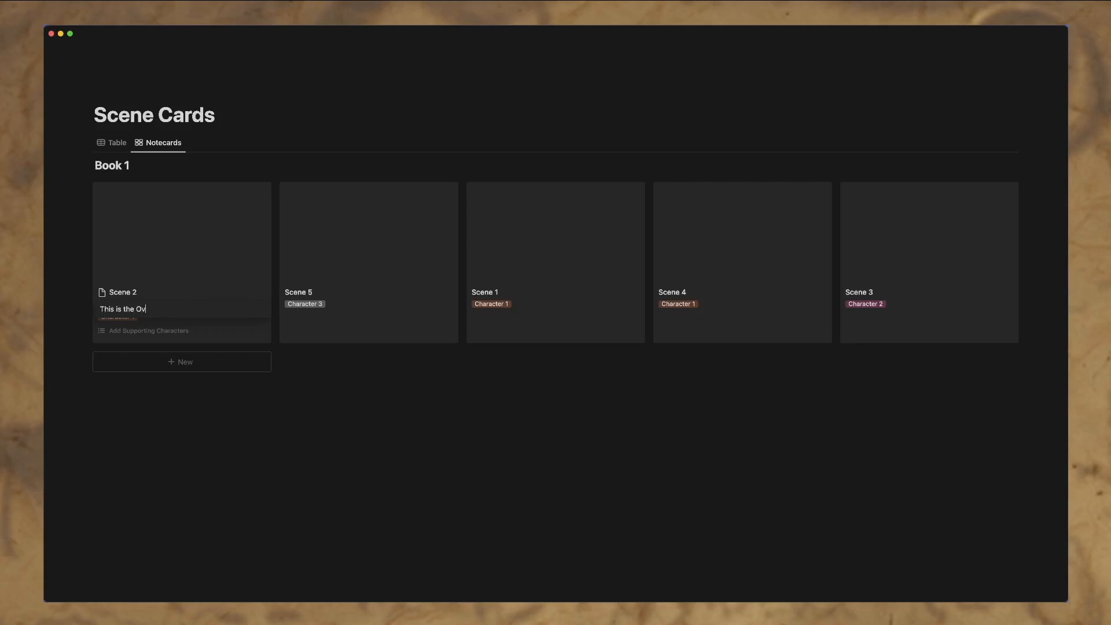
type("erview of Scene 2")
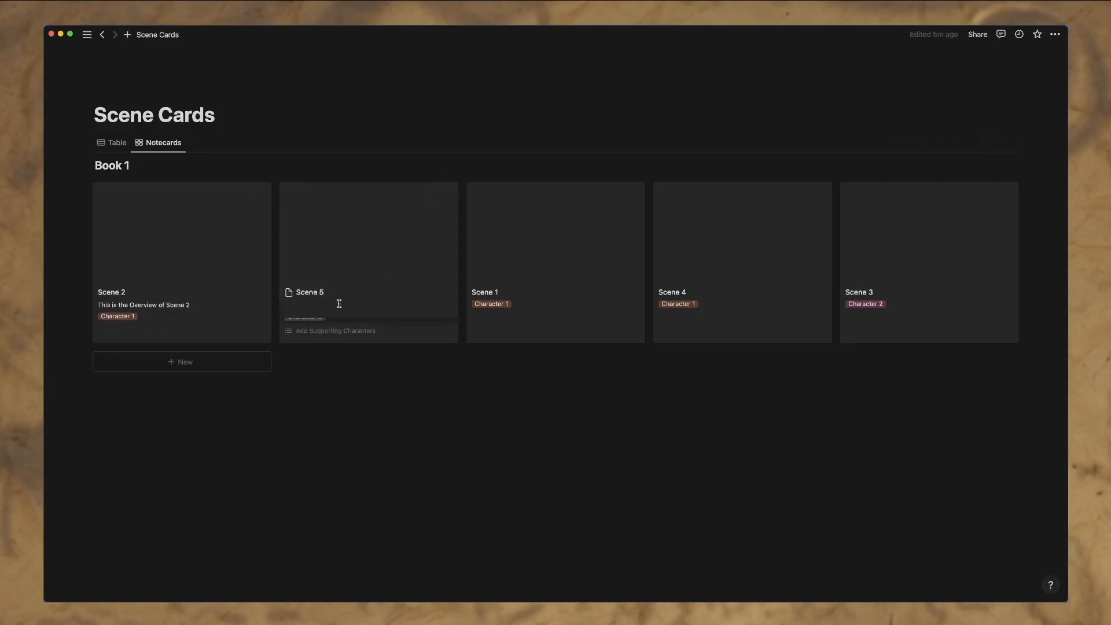
Step: Write the Scene 5 card's overview, 'This is where the main character is running a…'
type("This is")
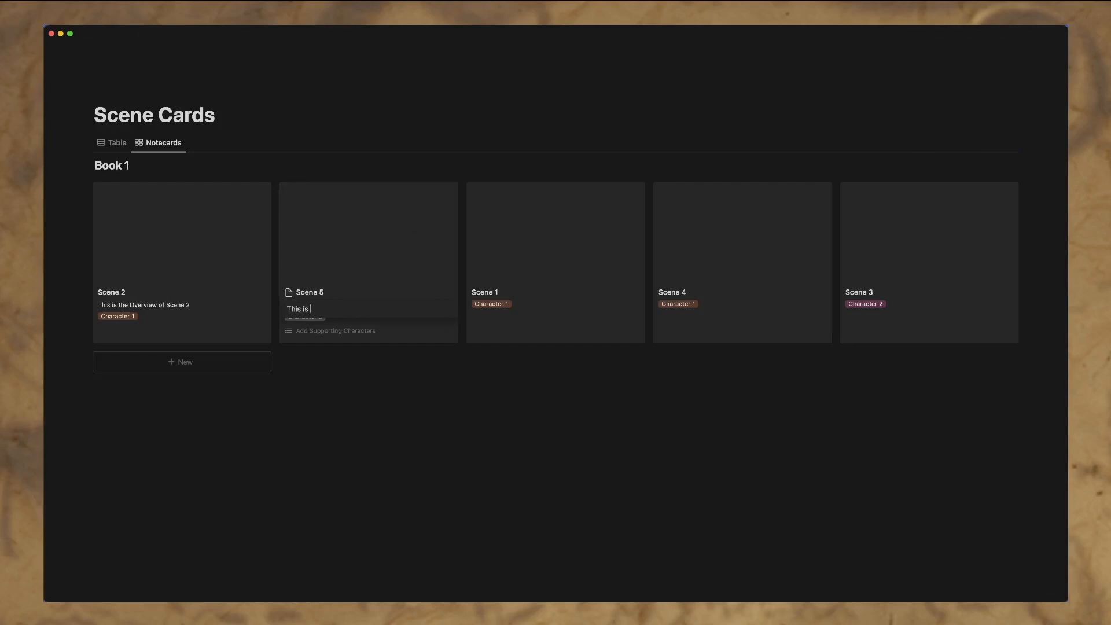
type("w")
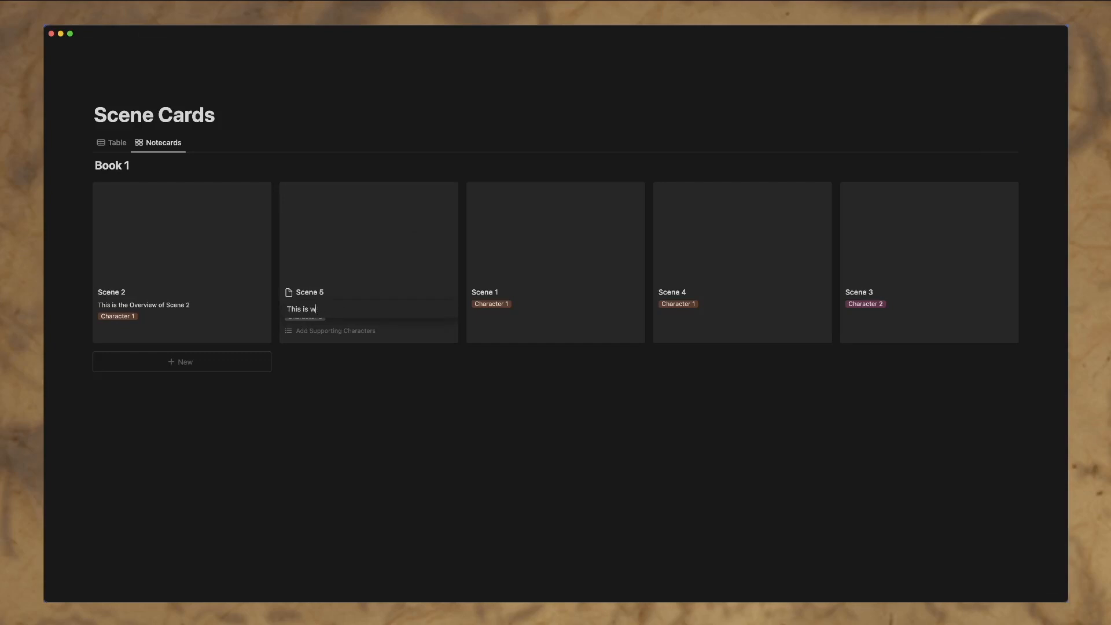
type("here the main ch")
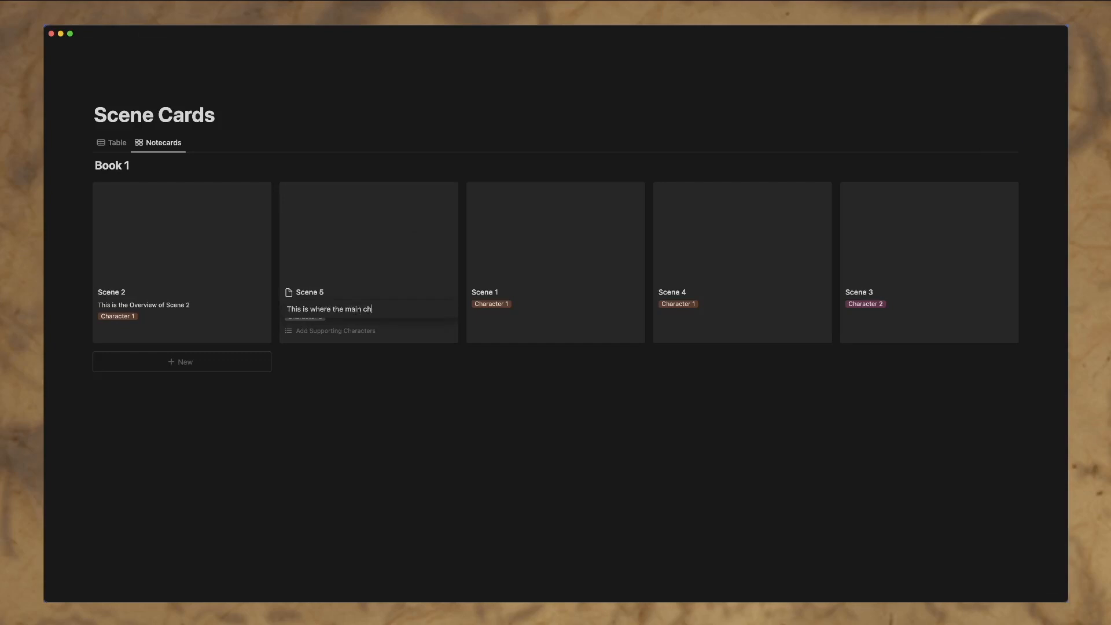
type("aracter is")
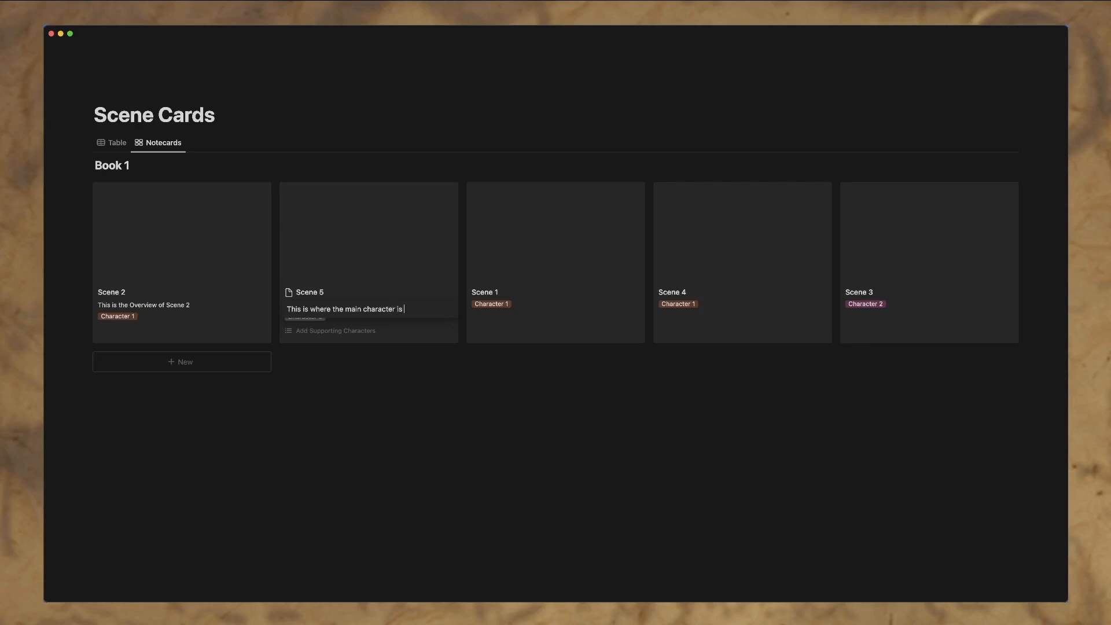
type("running away.")
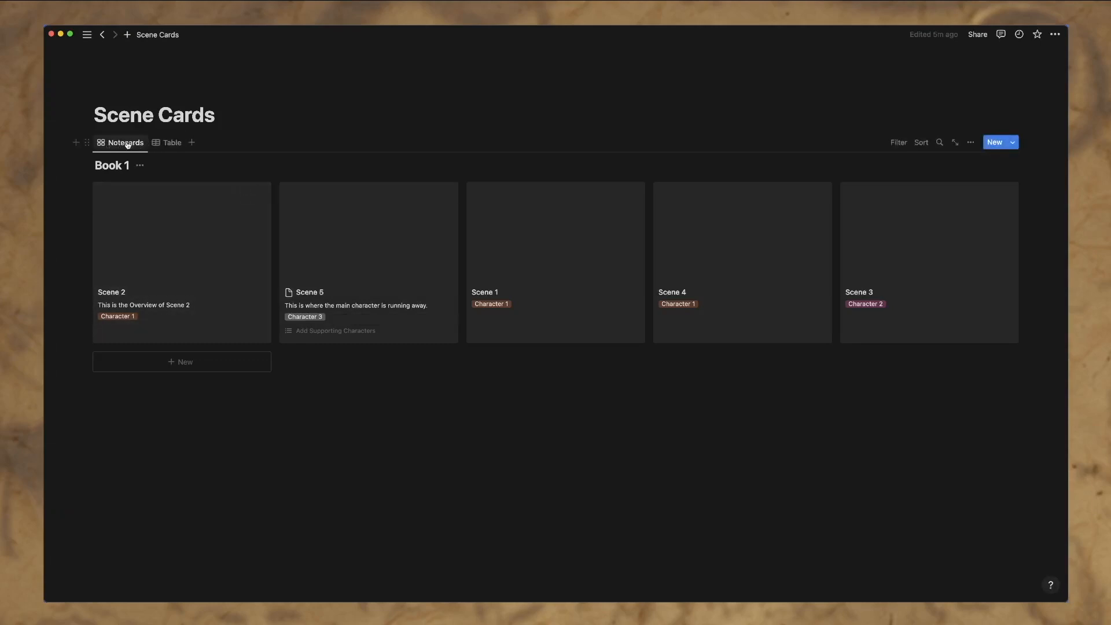
Step: Rename the Notecards view to Brainstorm and the table to Details, then duplicate Details
left_click(970, 143)
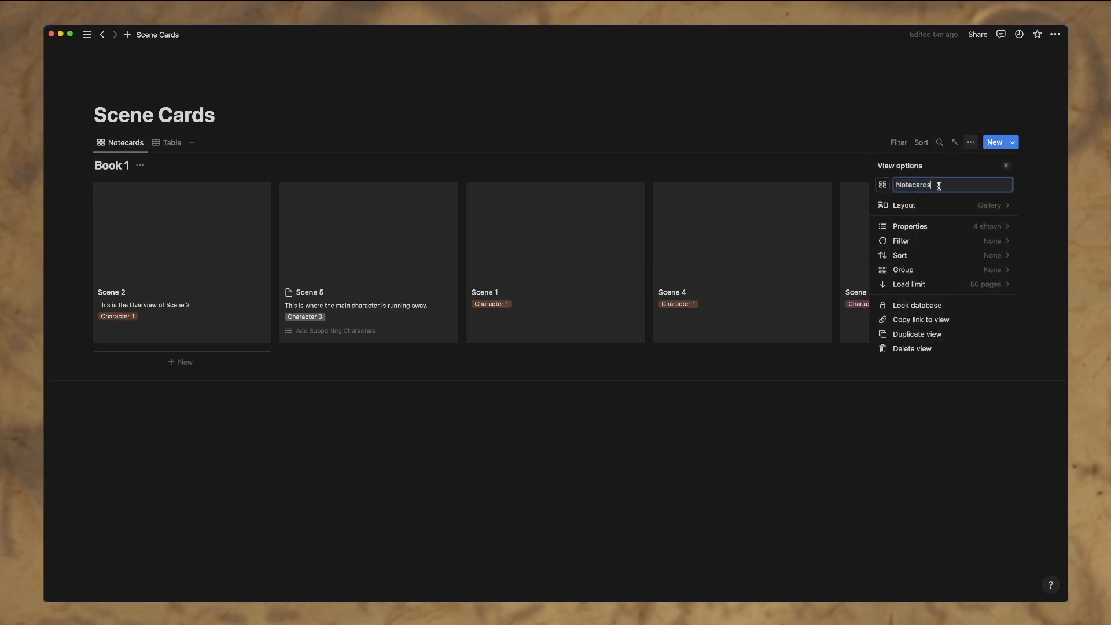
type("Brainstorm")
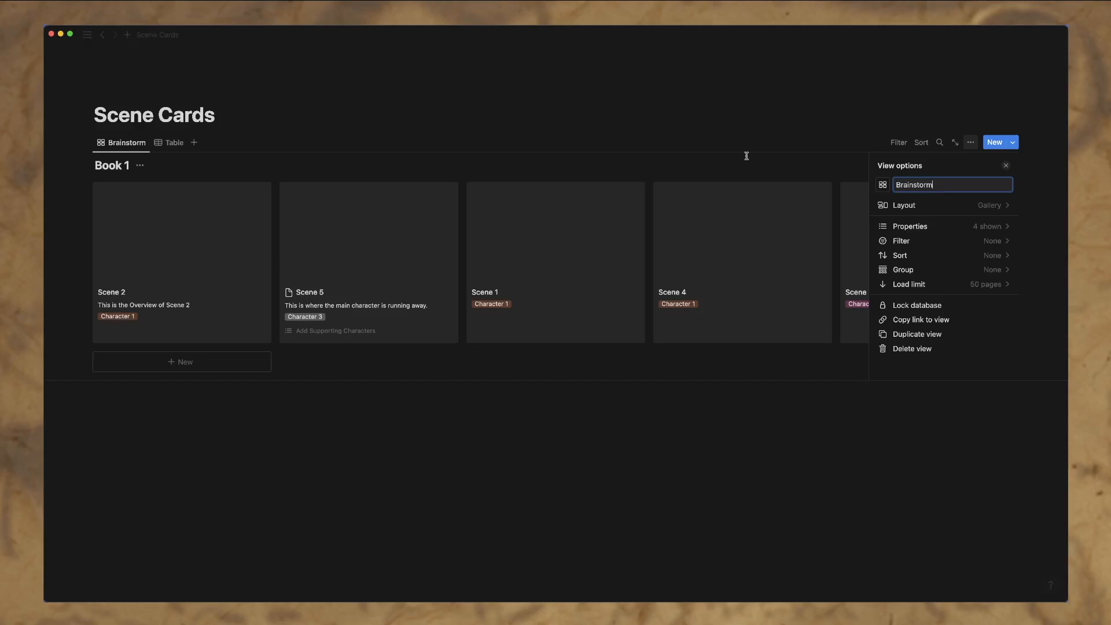
left_click(173, 142)
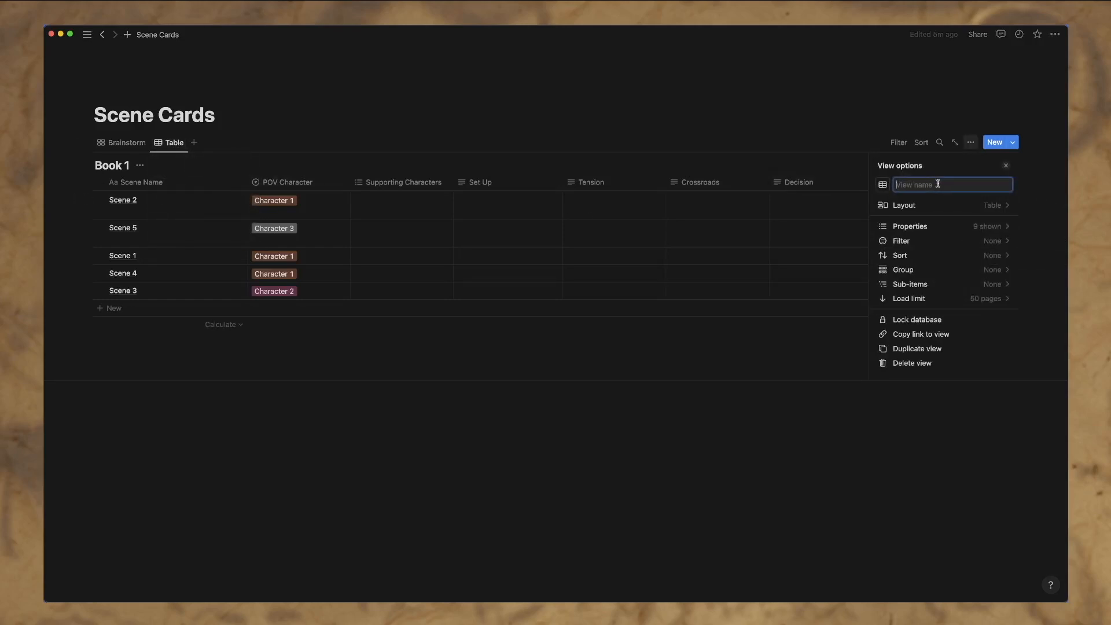
type("Details")
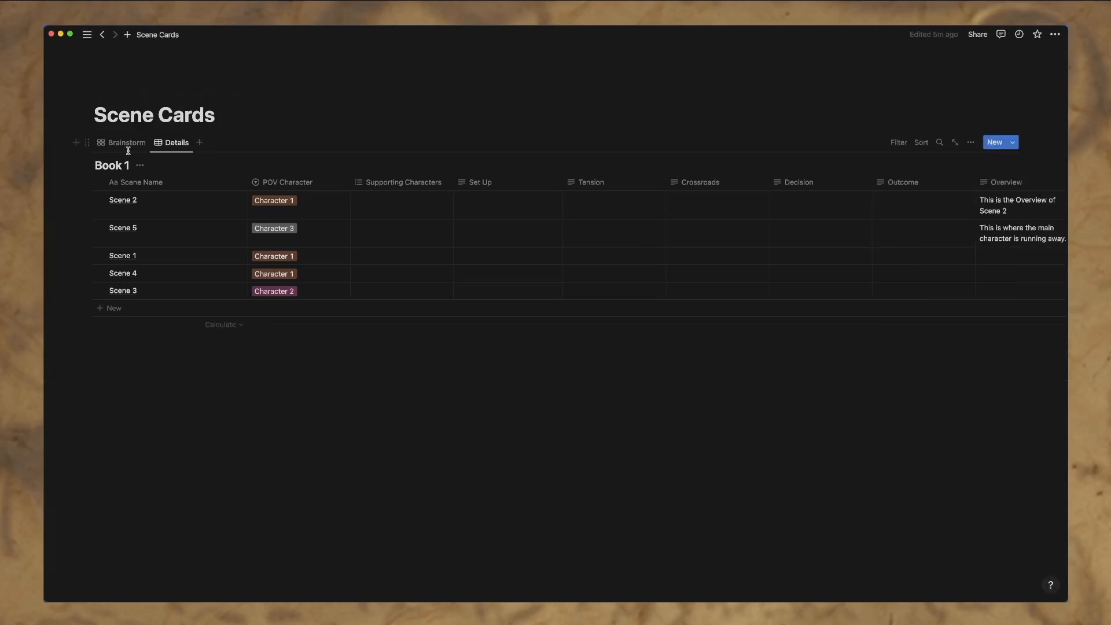
left_click(126, 142)
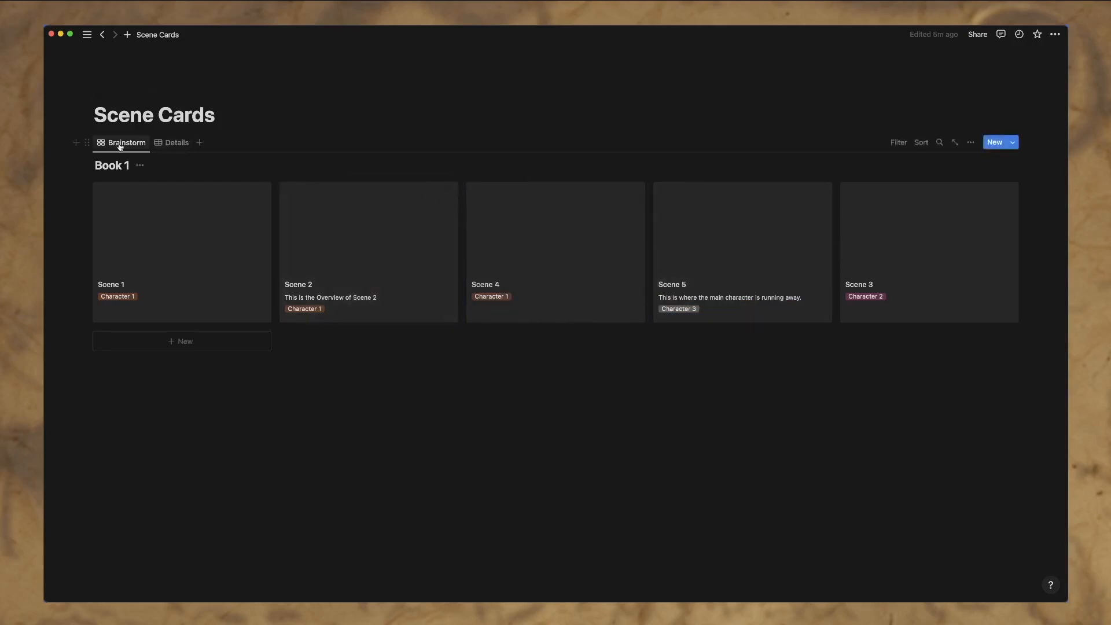
left_click(176, 142)
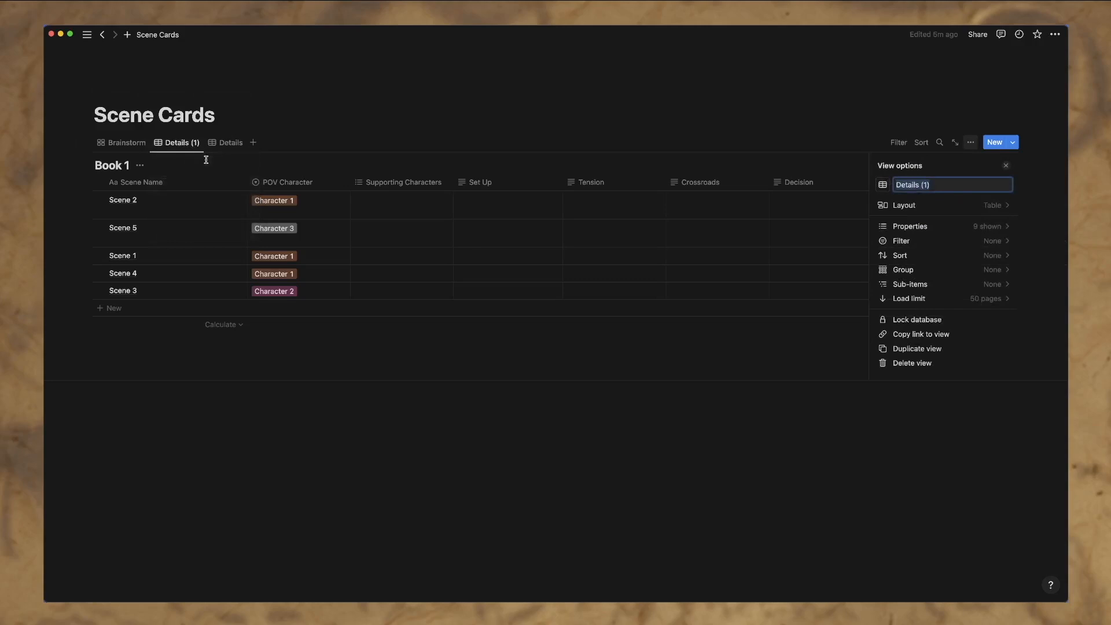
Step: Name the duplicated view General and hide the Overview column in Details
type("General")
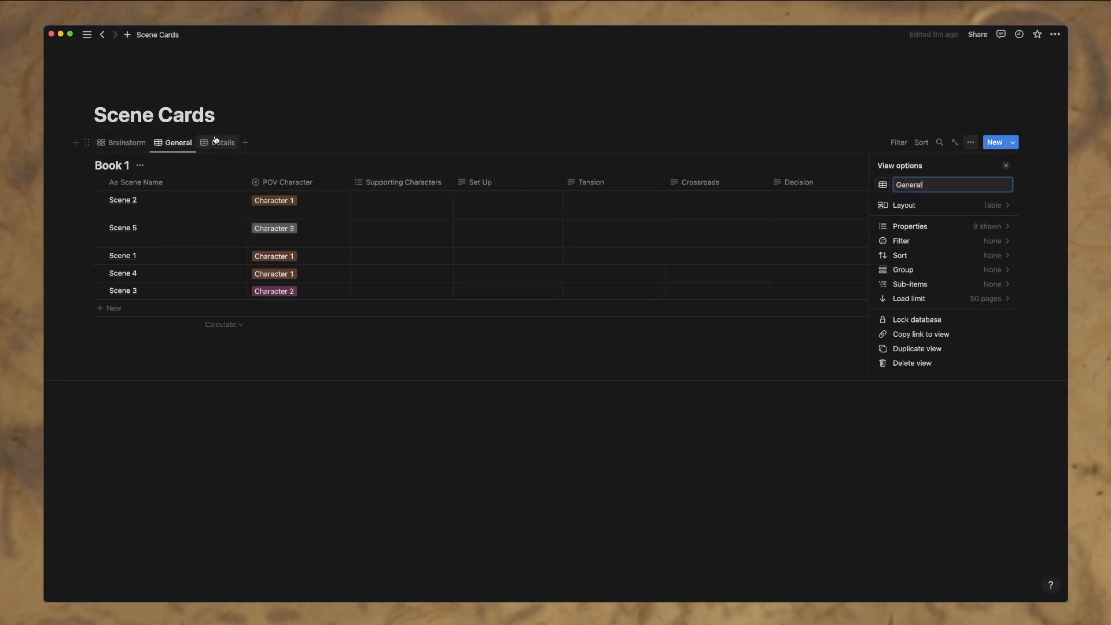
left_click(224, 142)
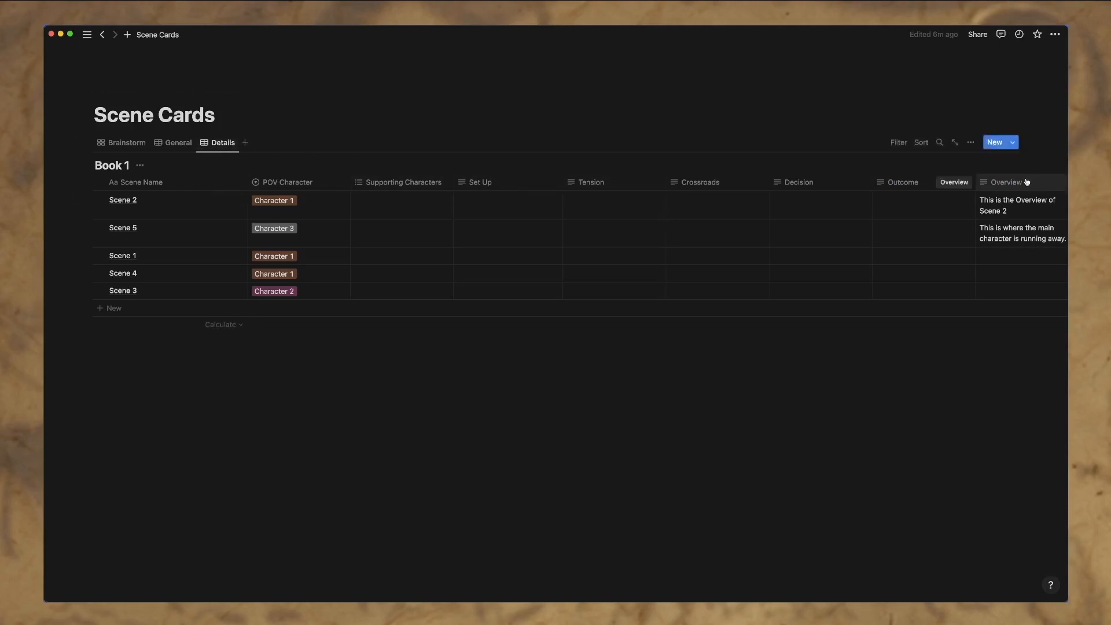
left_click(1006, 182)
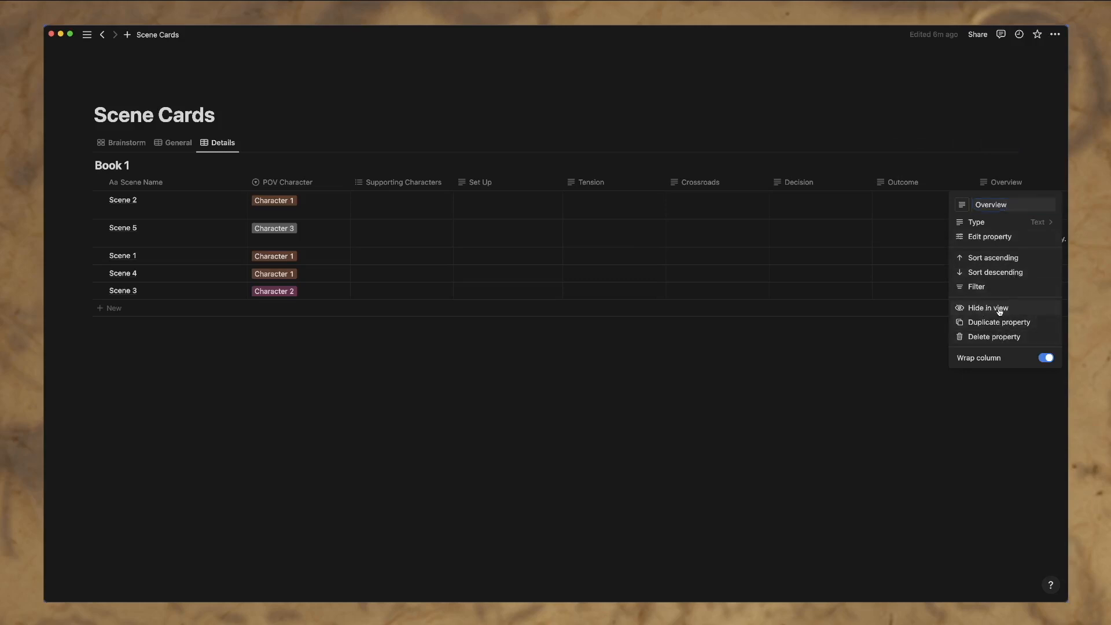
left_click(988, 307)
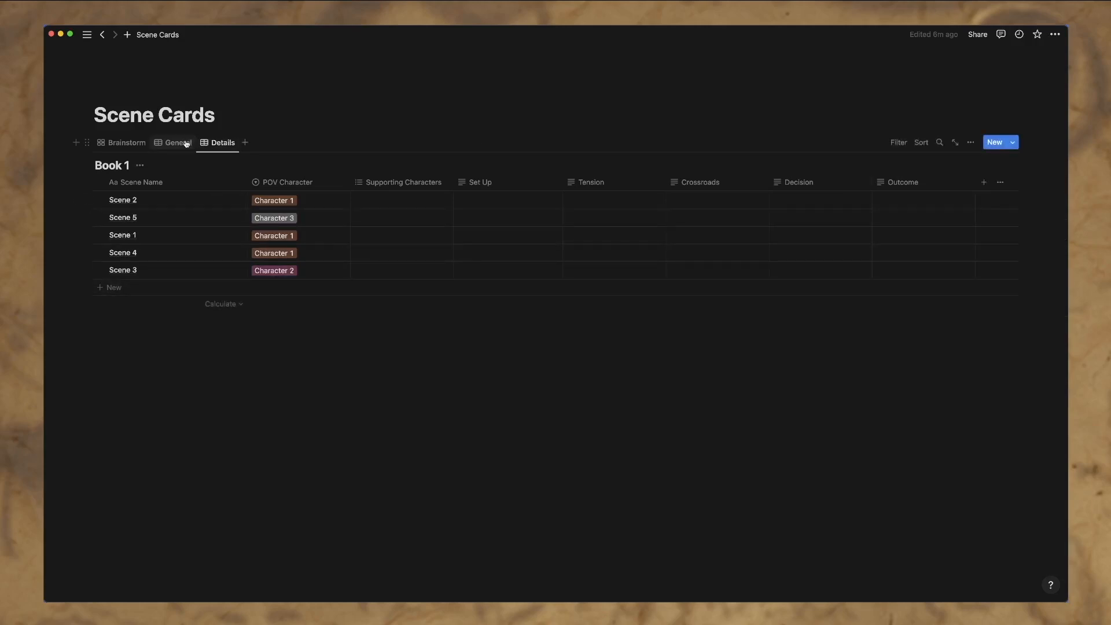
left_click(178, 143)
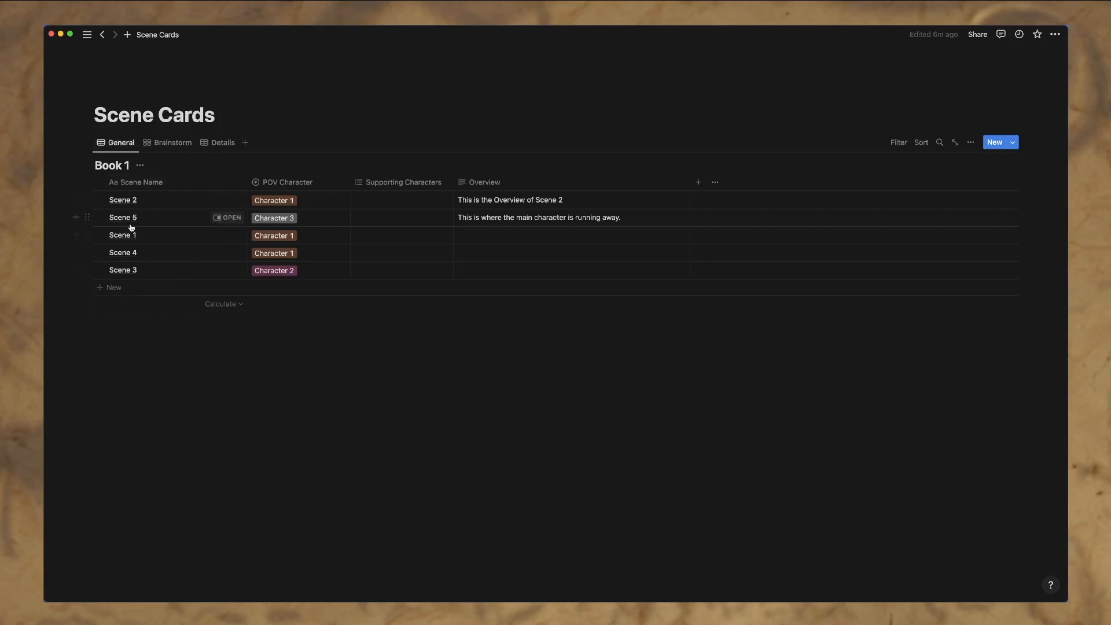
Step: Add a new row named 'Scene where the hero dies' to the General table
left_click(113, 287)
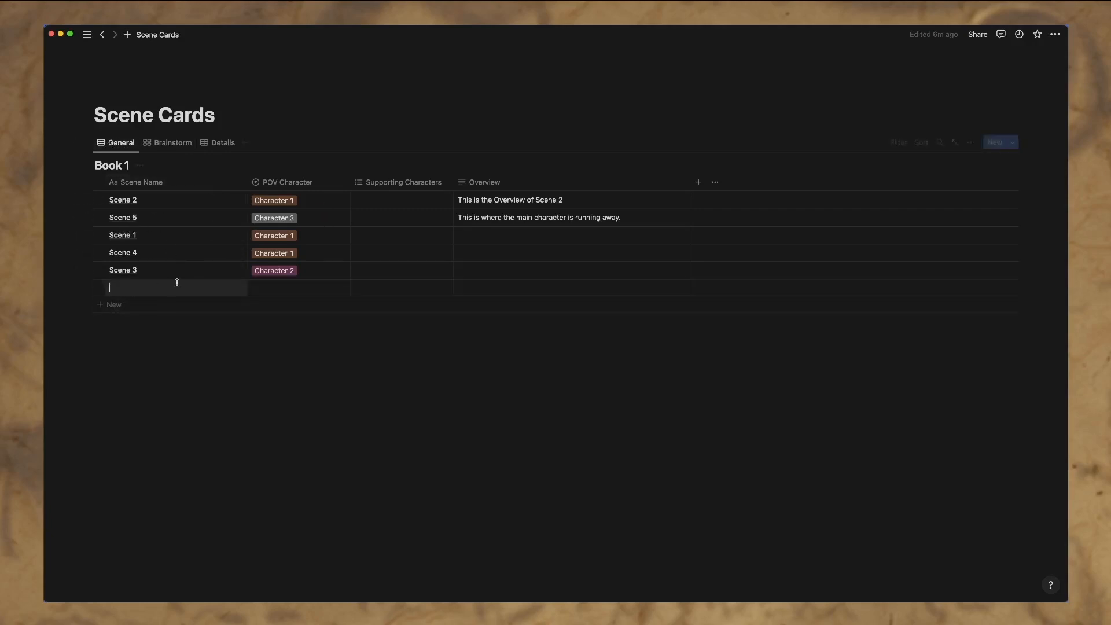
type("Scene")
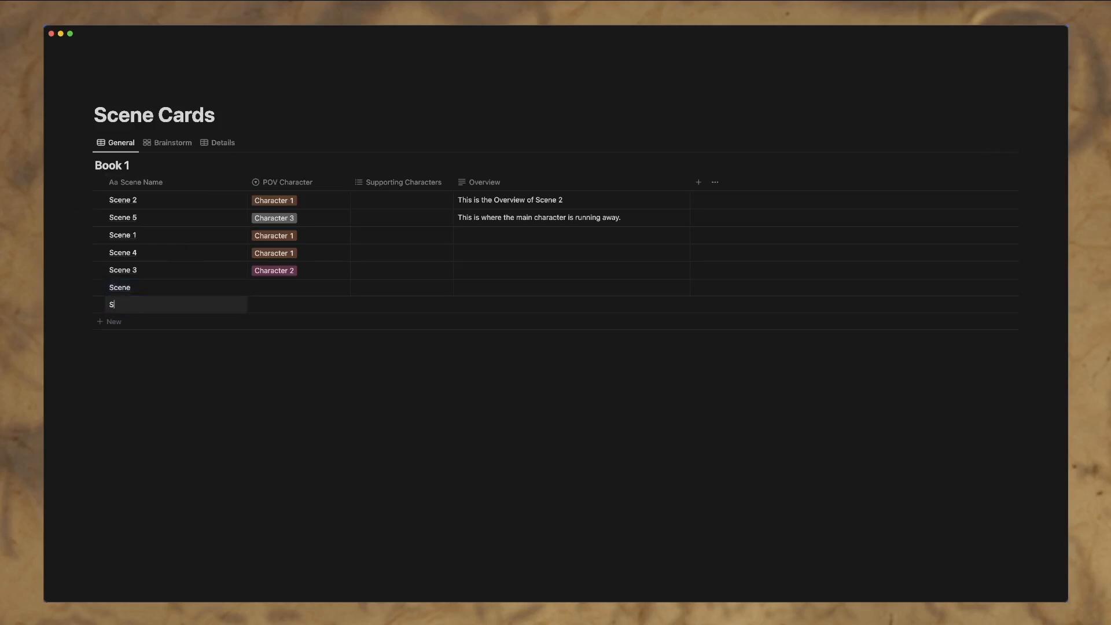
type("cene where")
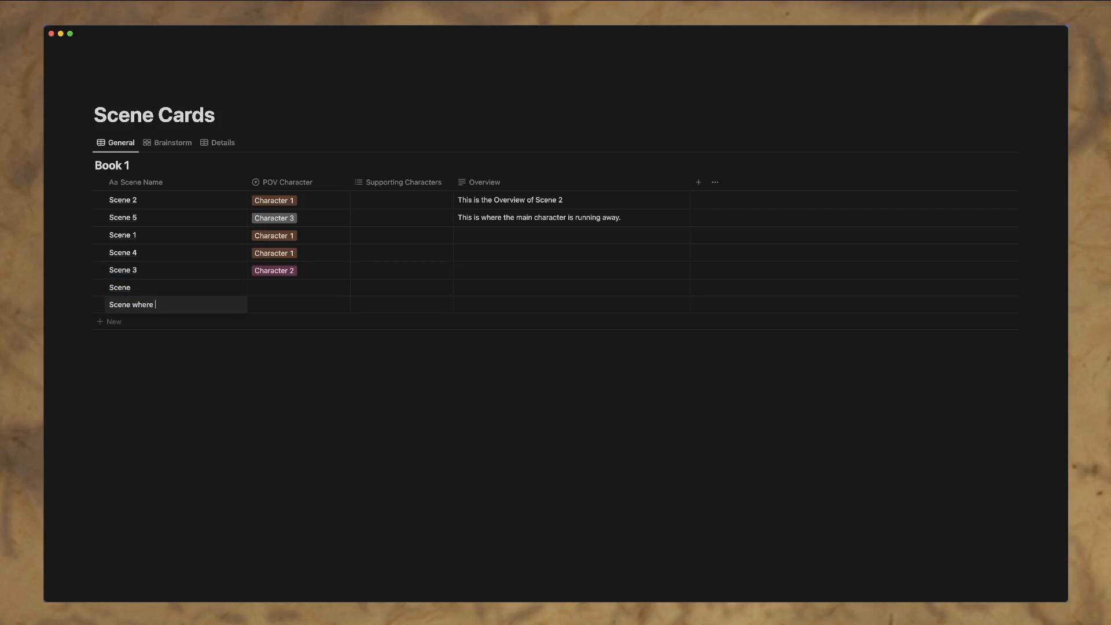
type("the hero dies")
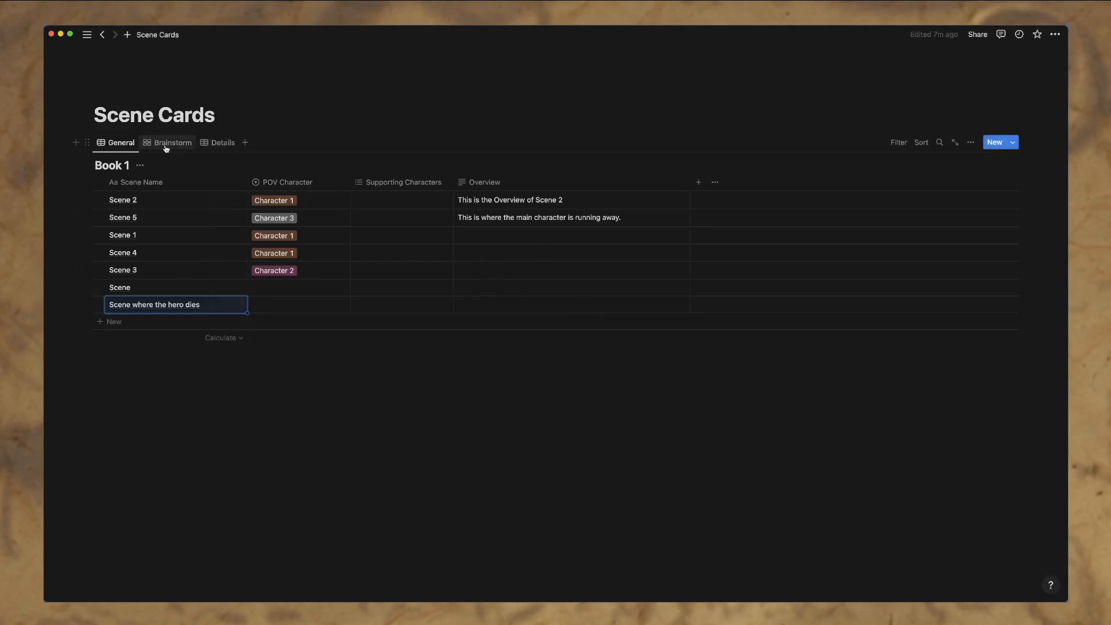
left_click(172, 142)
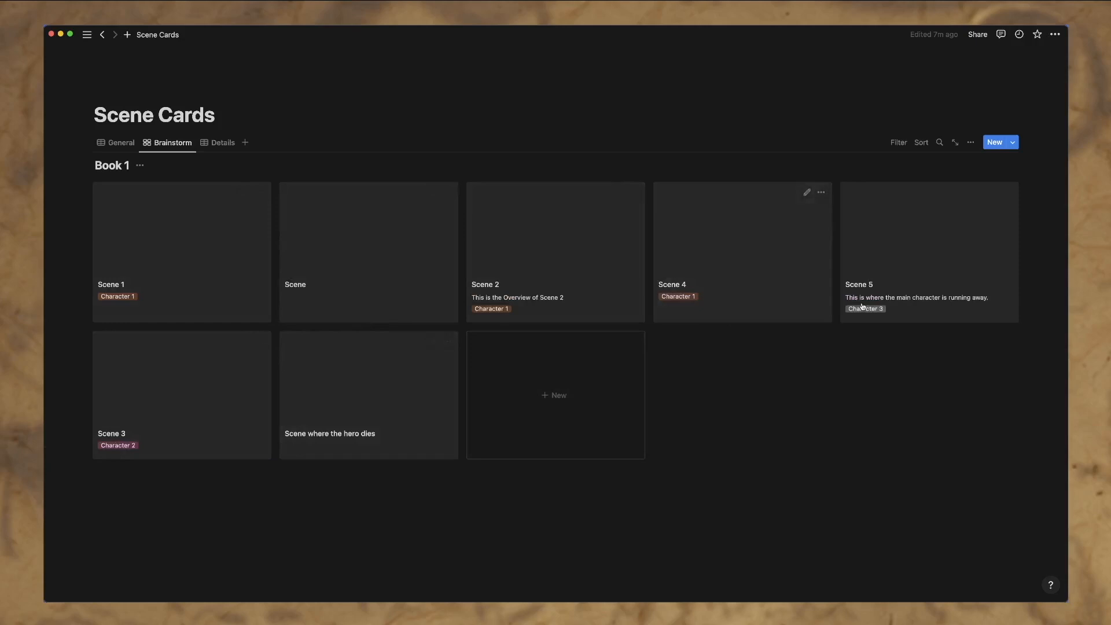
mouse_move(542, 293)
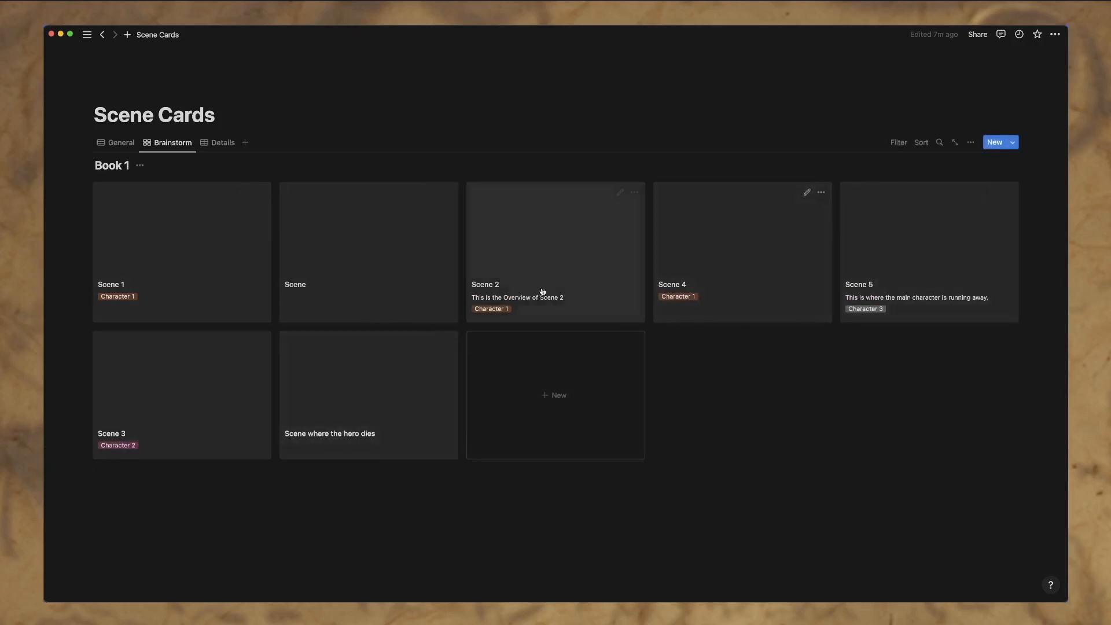
mouse_move(373, 420)
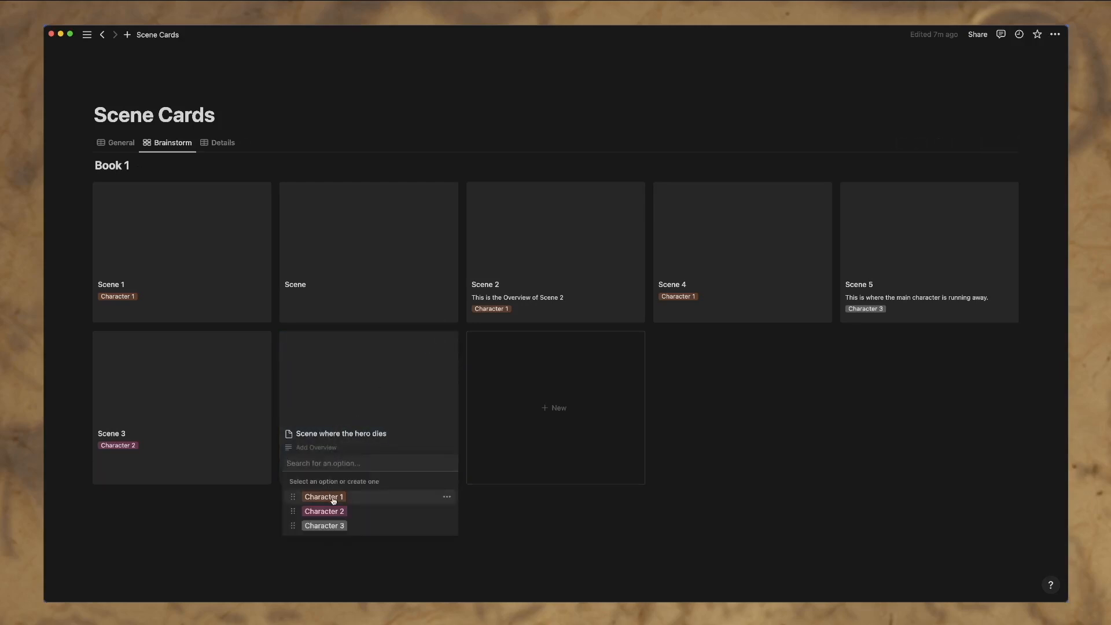
Step: Give 'Scene where the hero dies' Character 1 as POV and Character 2 as supporting
left_click(324, 497)
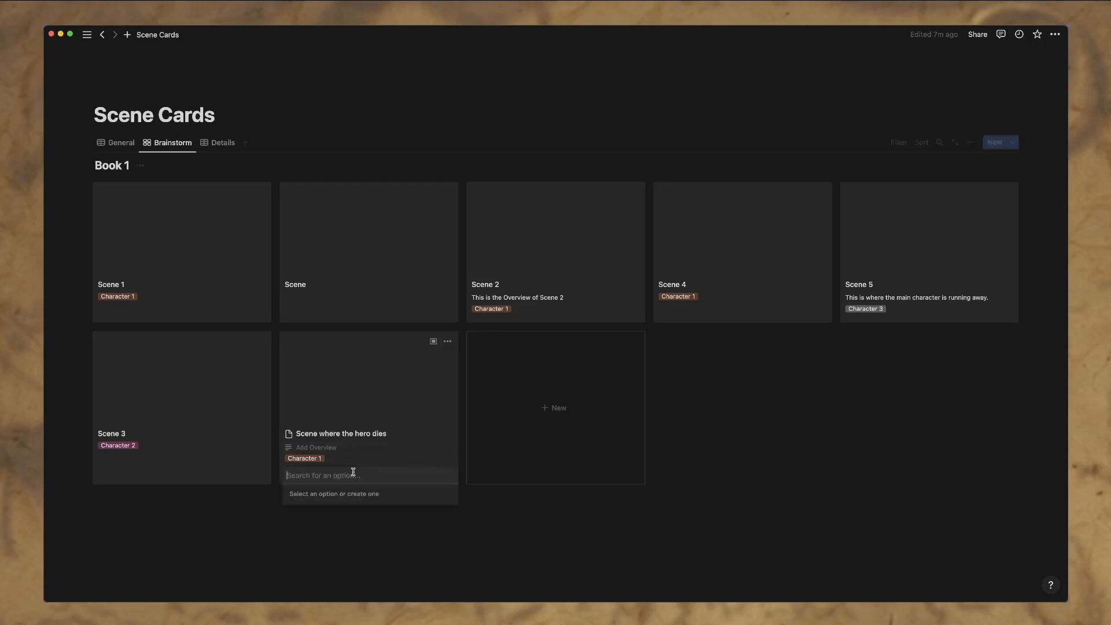
type("Char")
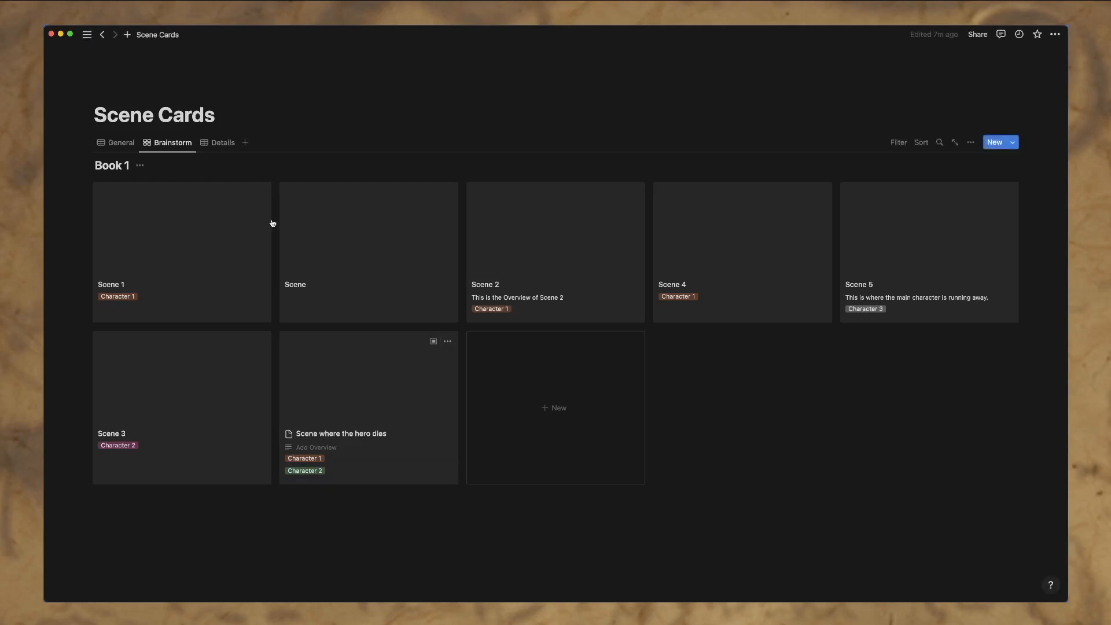
mouse_move(234, 256)
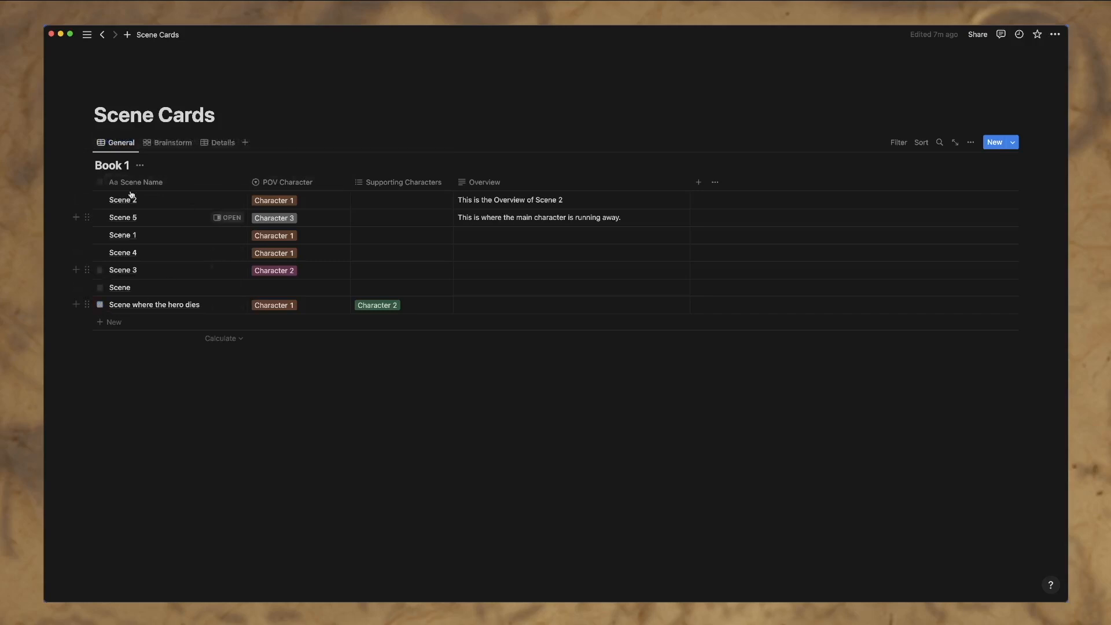
left_click(172, 143)
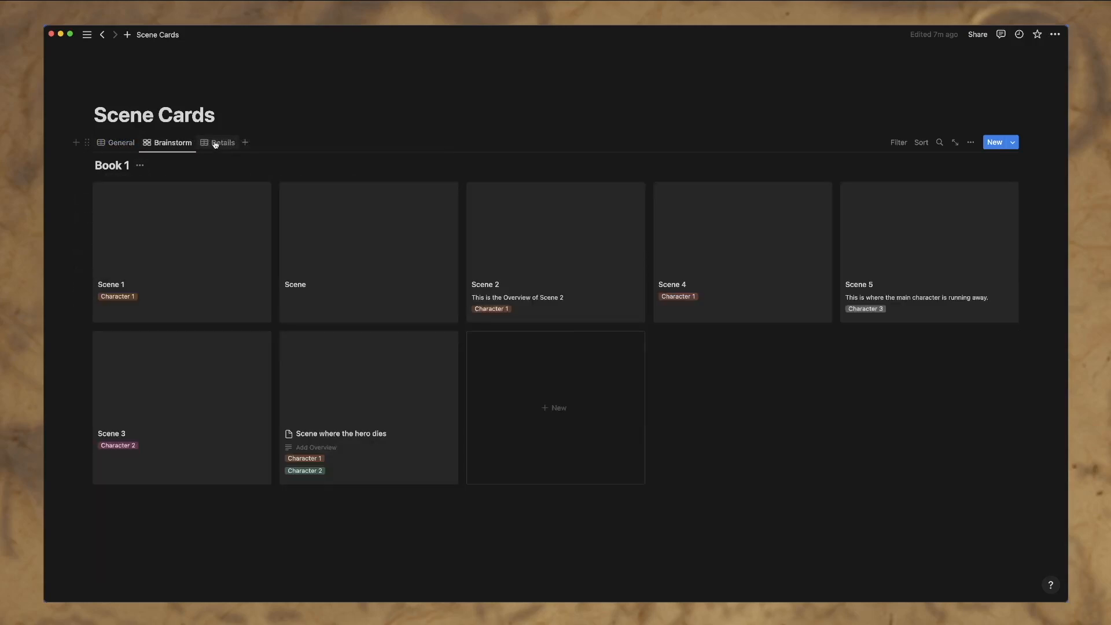
Step: Enter 'The main character is in the forest.' as Scene 1's Set Up in Details
left_click(223, 143)
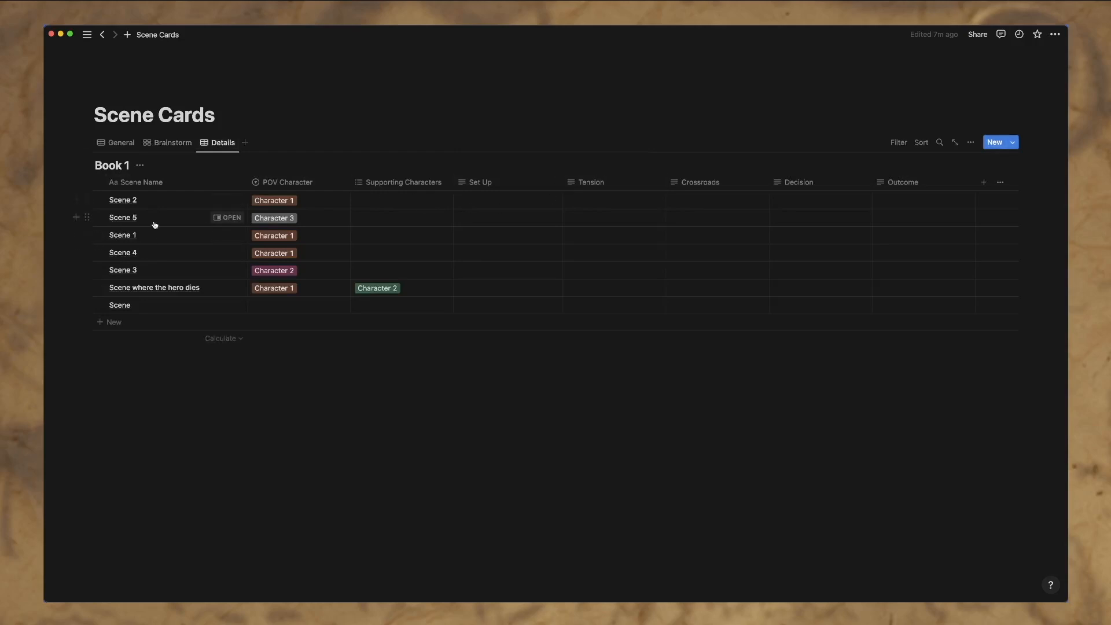
left_click(172, 143)
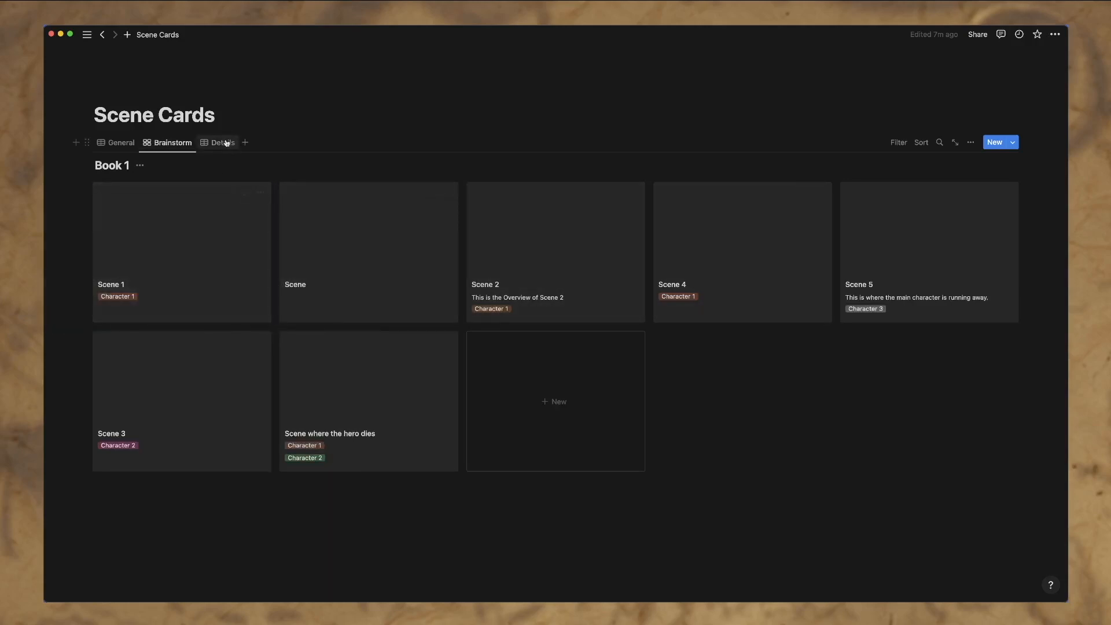
left_click(222, 142)
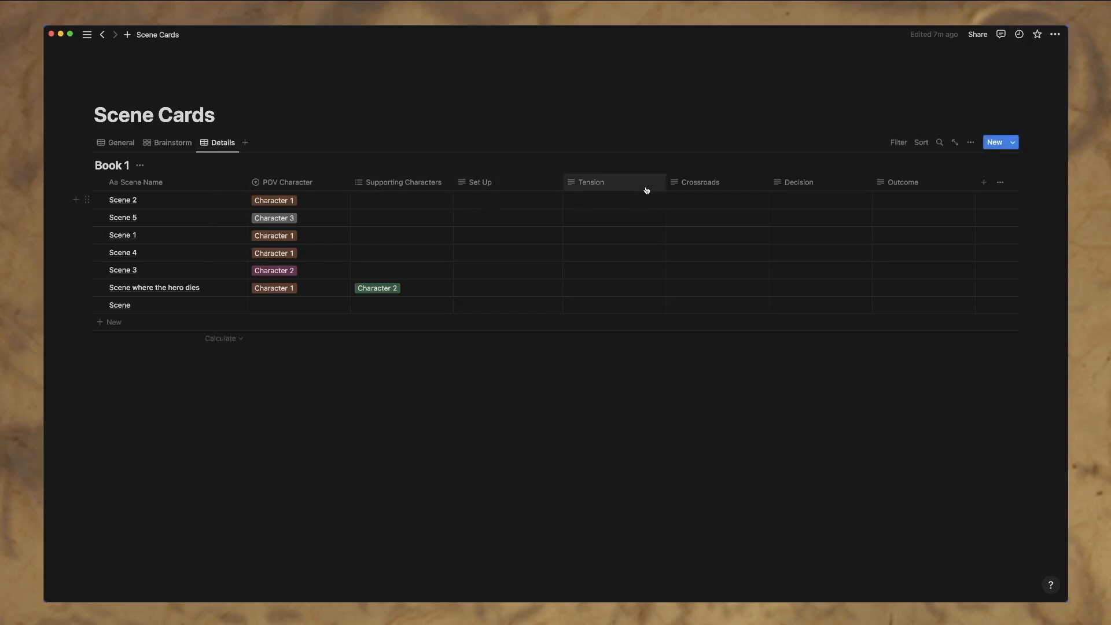
left_click(76, 199)
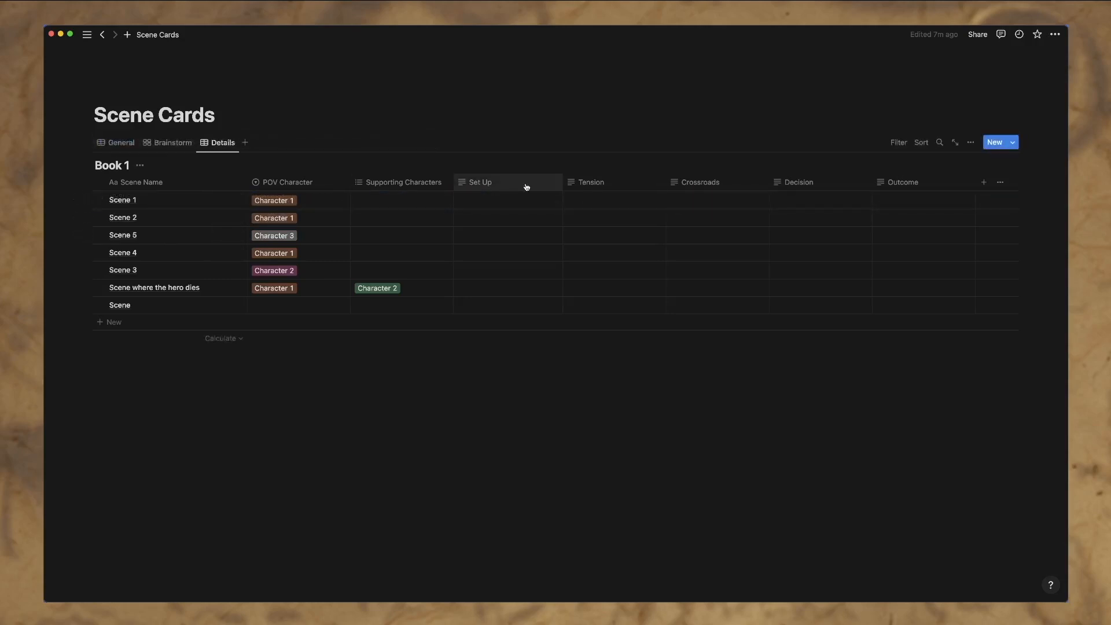
left_click(507, 200)
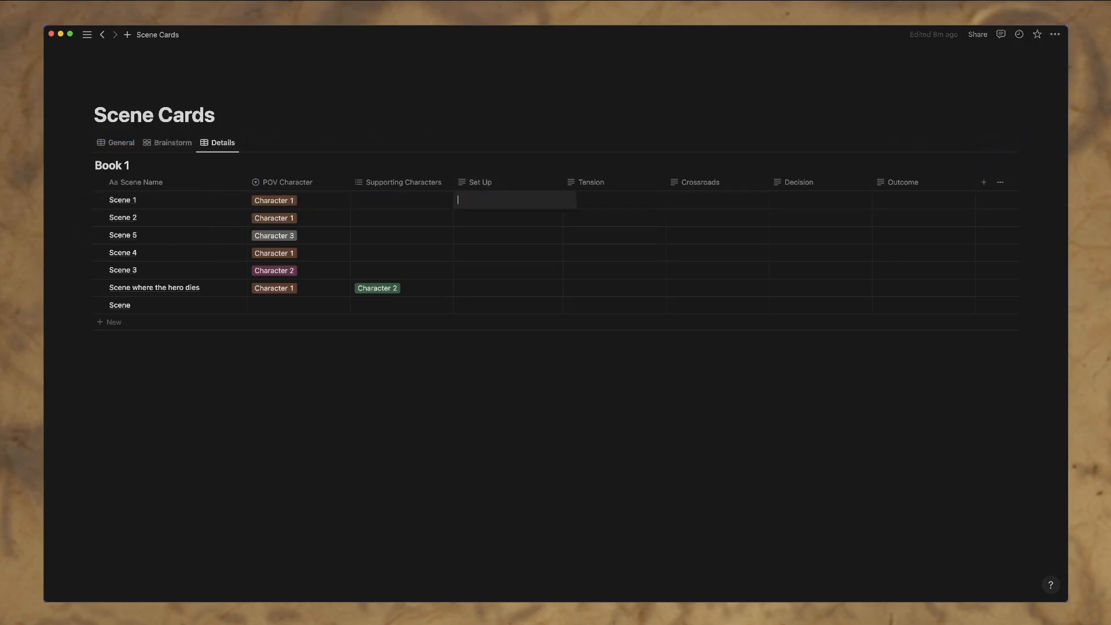
type("The main c")
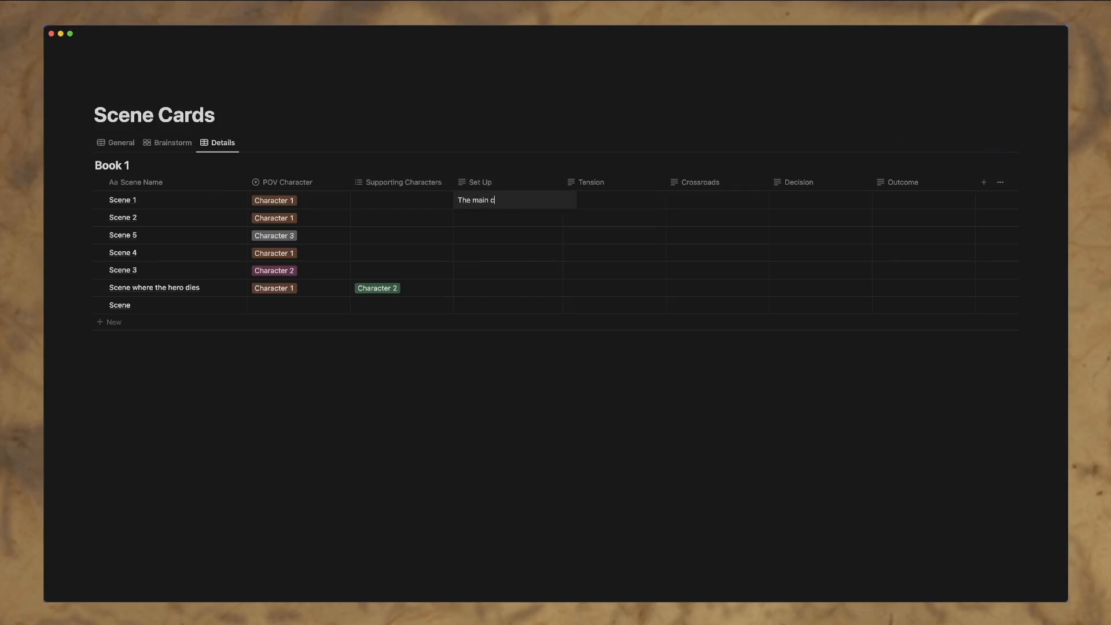
type("haracter is in the forest.")
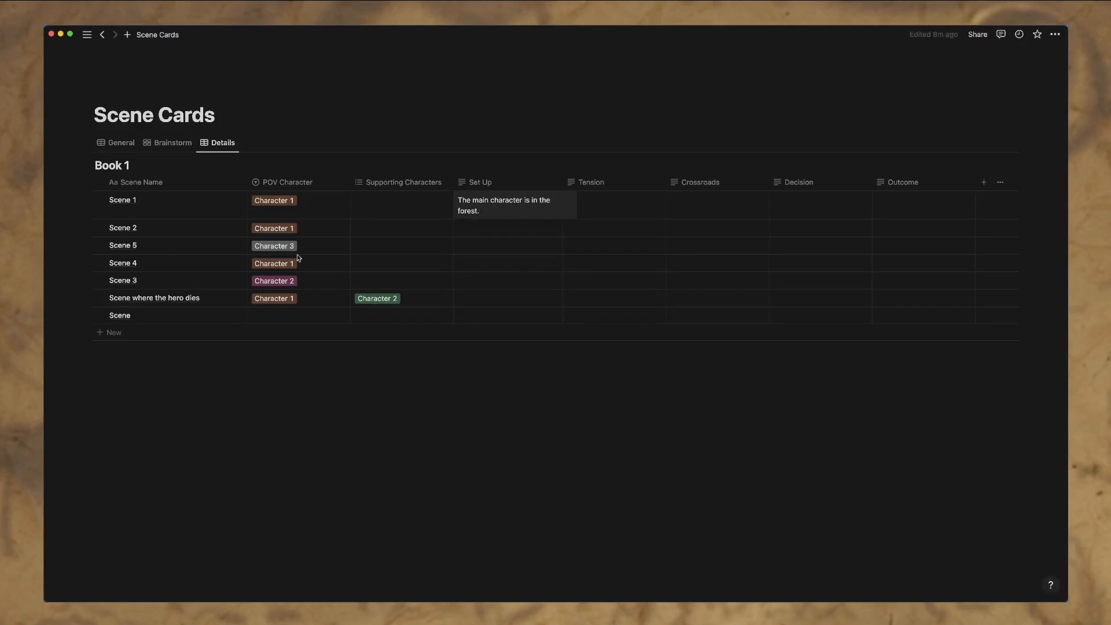
left_click(508, 205)
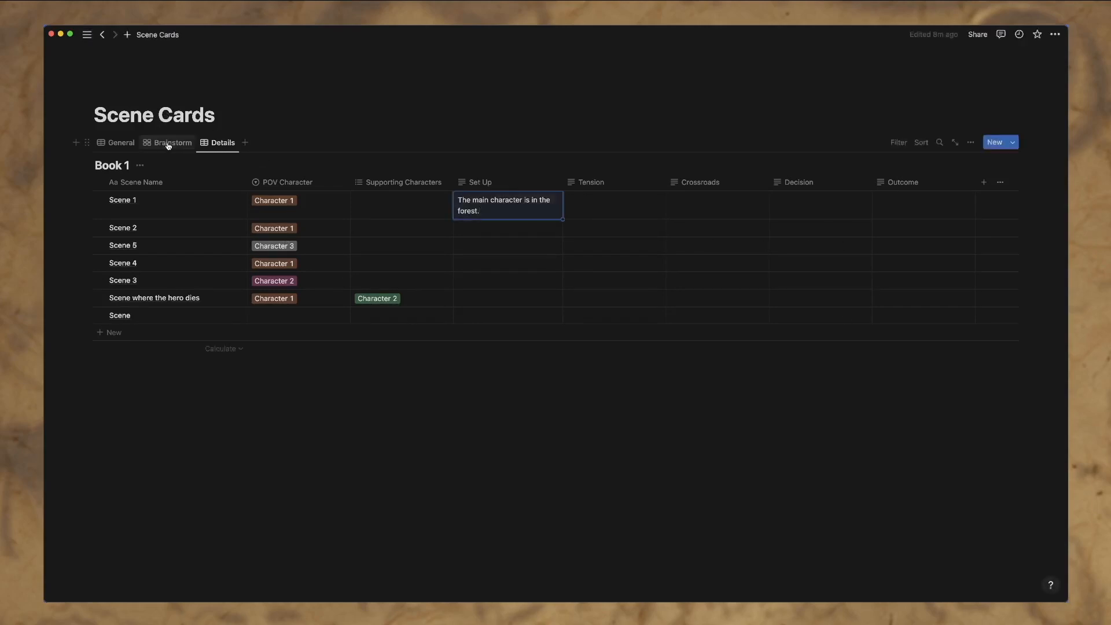
Step: Flip between the Details and General views, ending on General with Scene 1's empty Overview
left_click(120, 142)
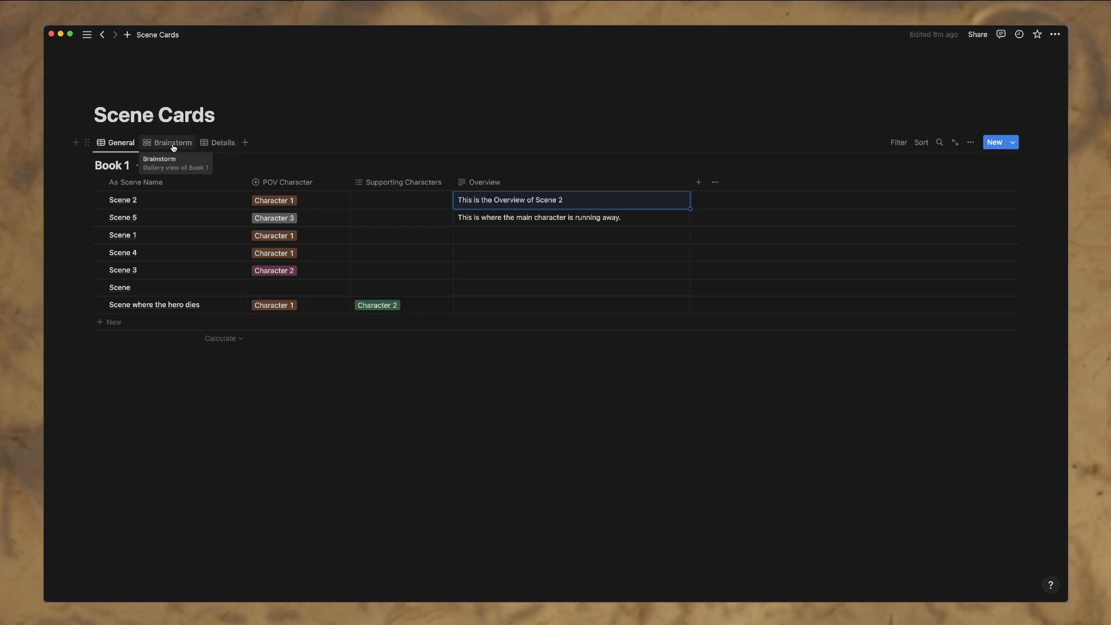
mouse_move(195, 148)
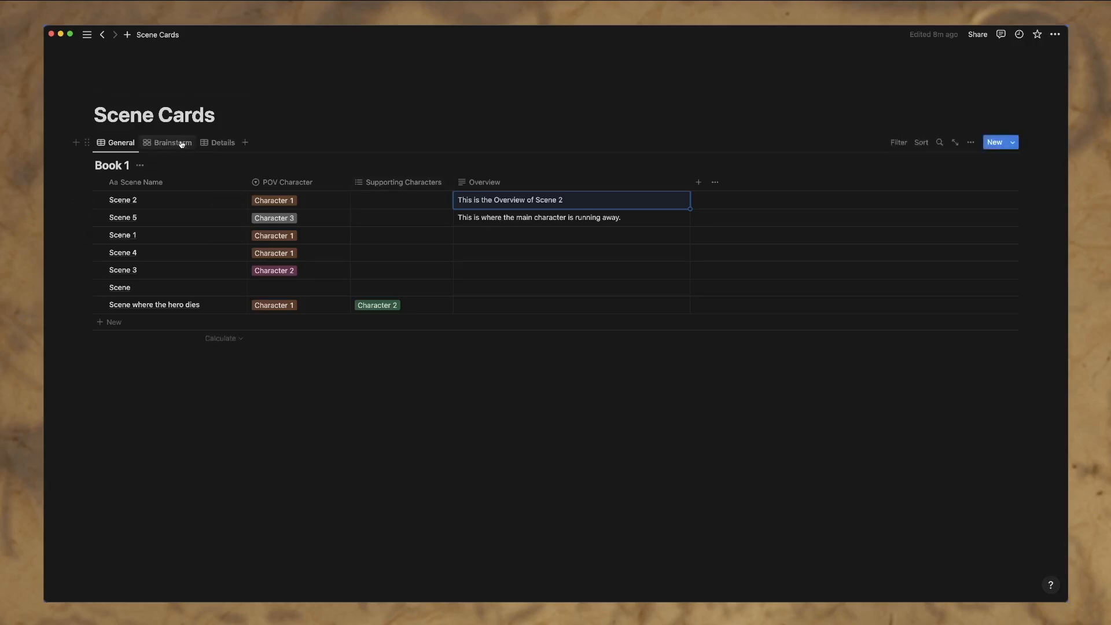
mouse_move(173, 142)
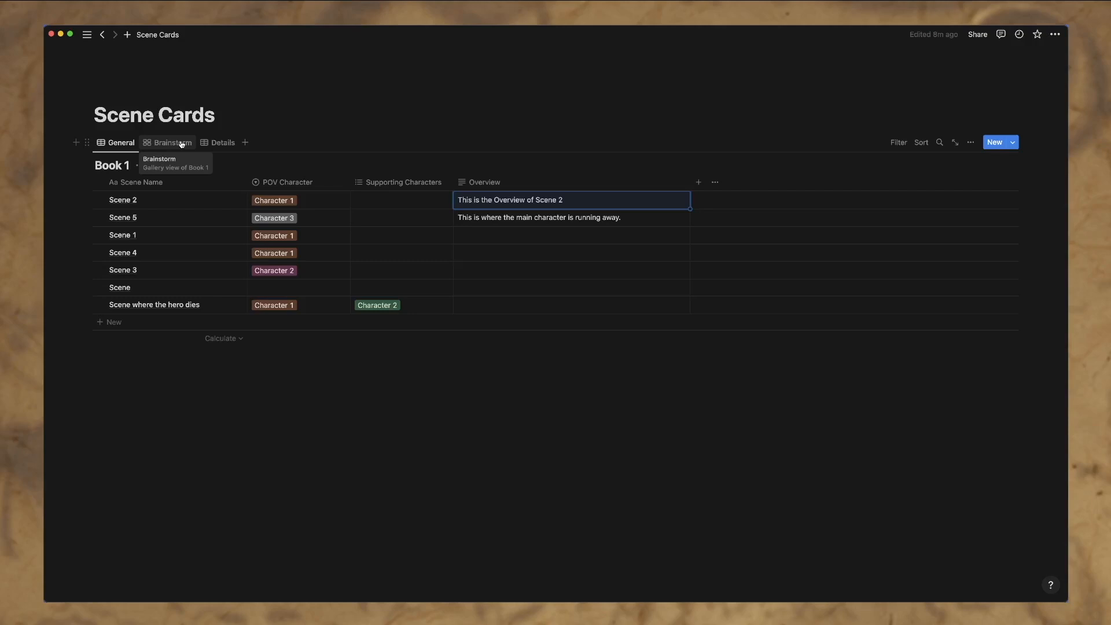
left_click(222, 142)
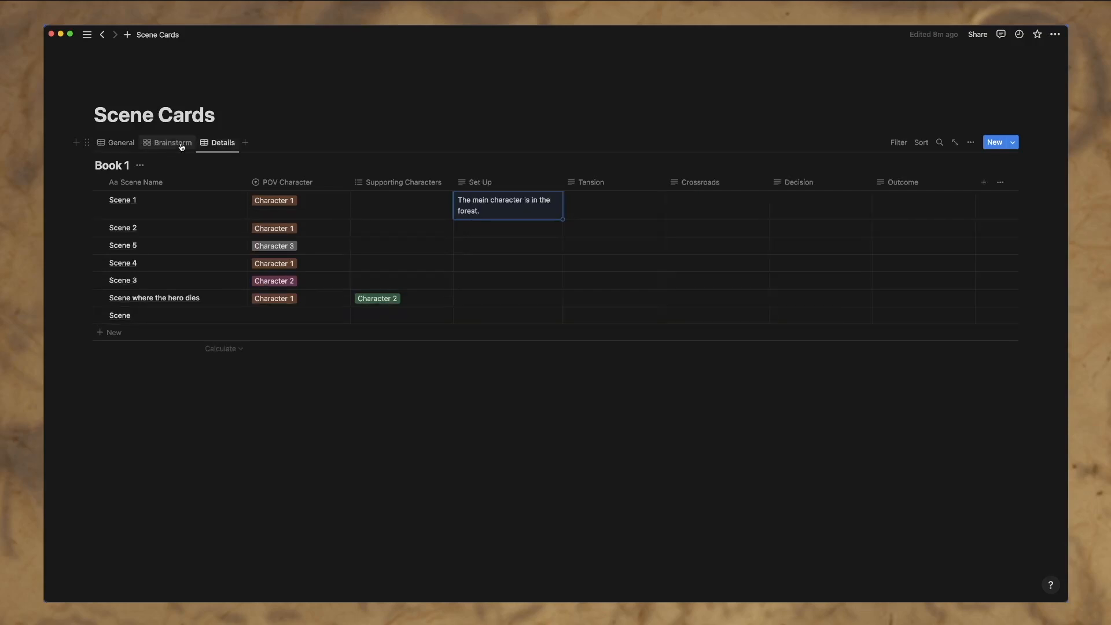
left_click(120, 143)
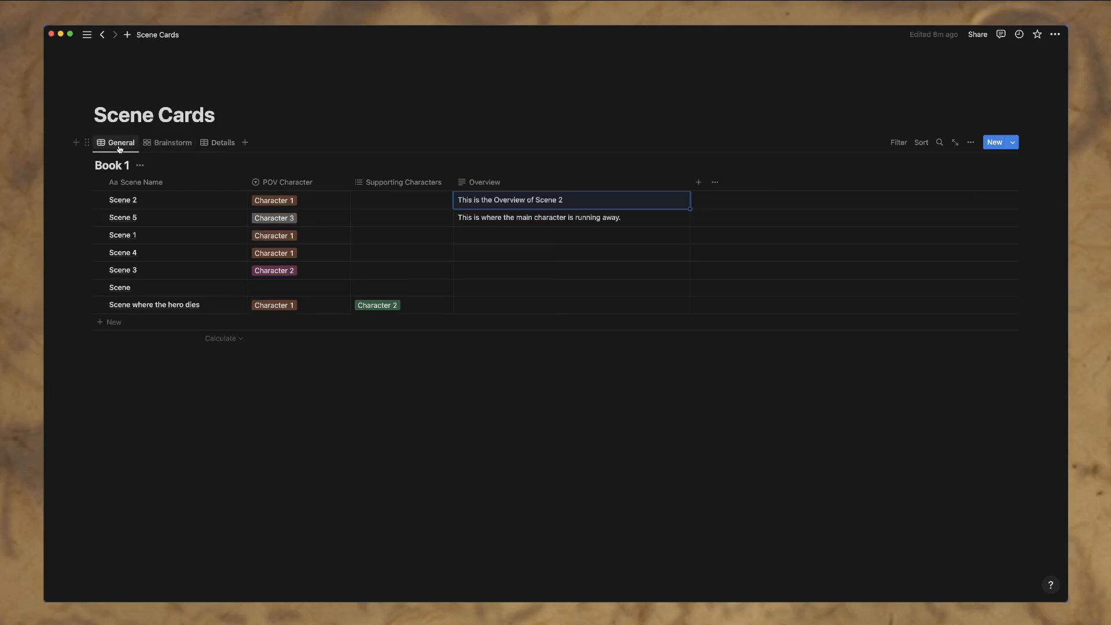
mouse_move(384, 243)
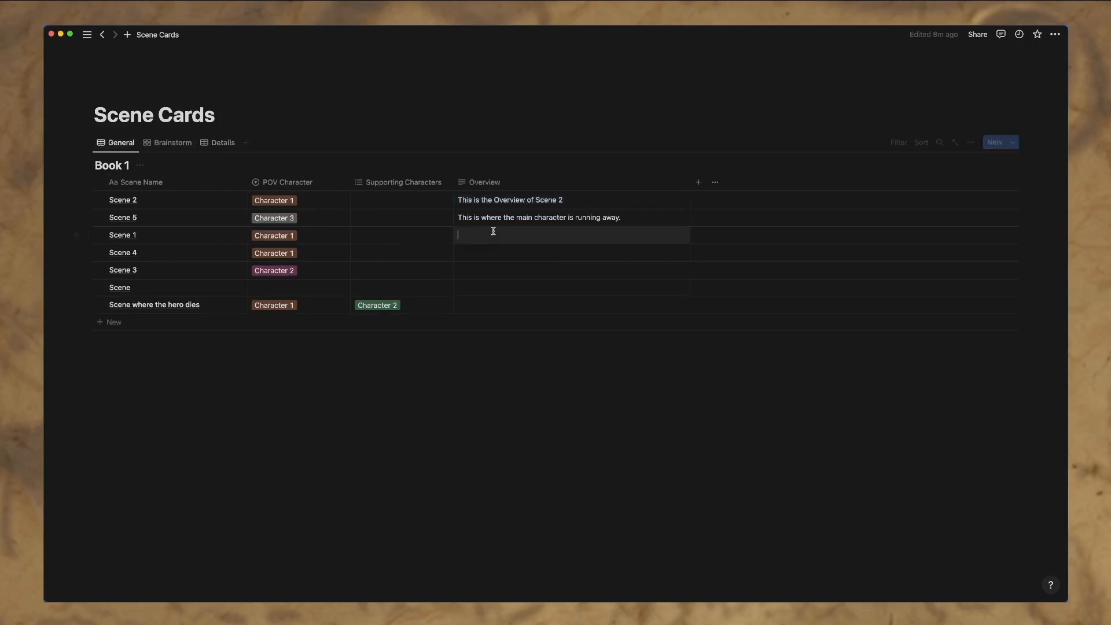
left_click(571, 234)
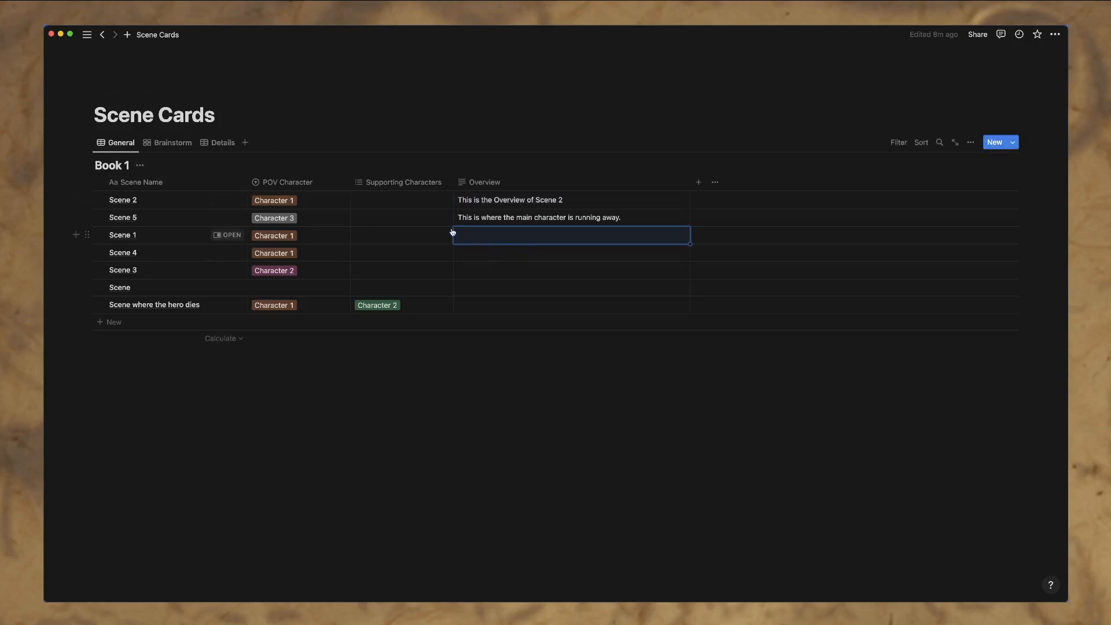
mouse_move(379, 226)
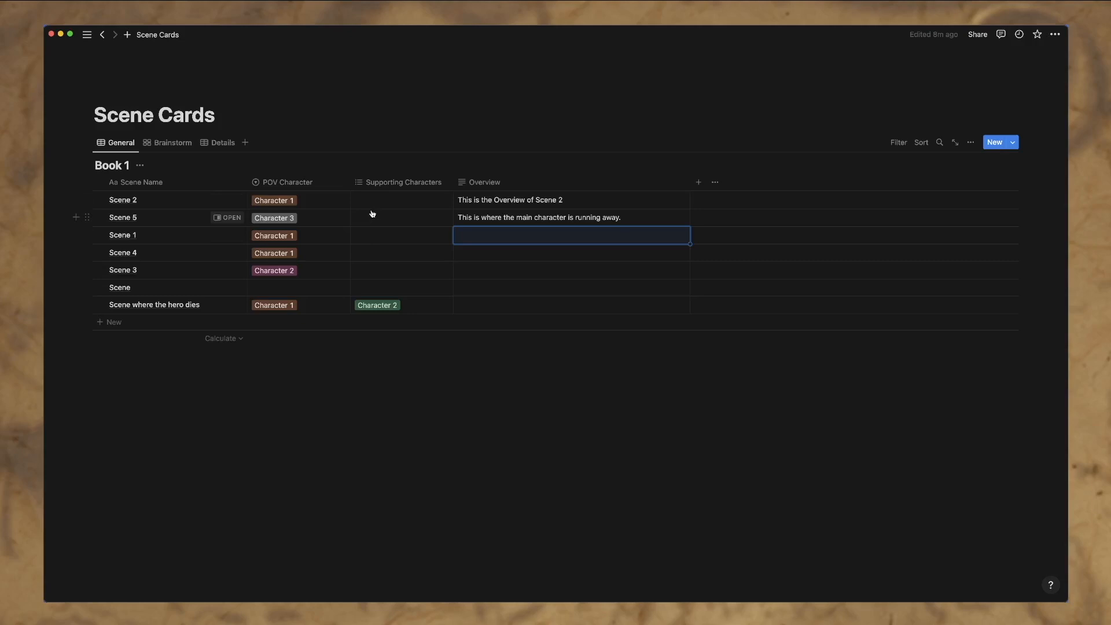
mouse_move(378, 220)
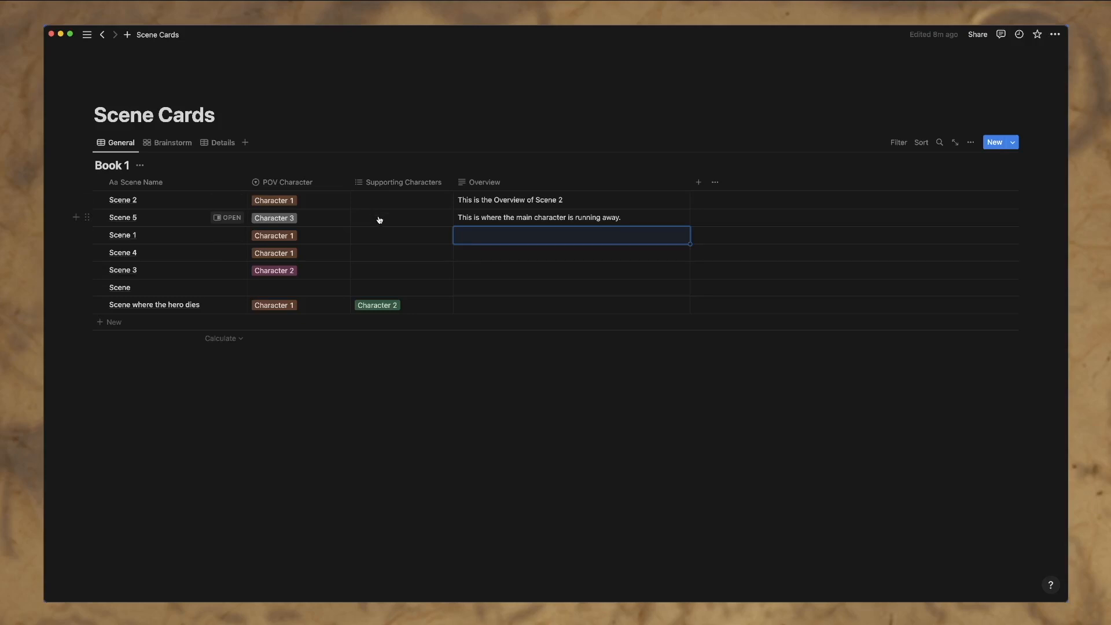